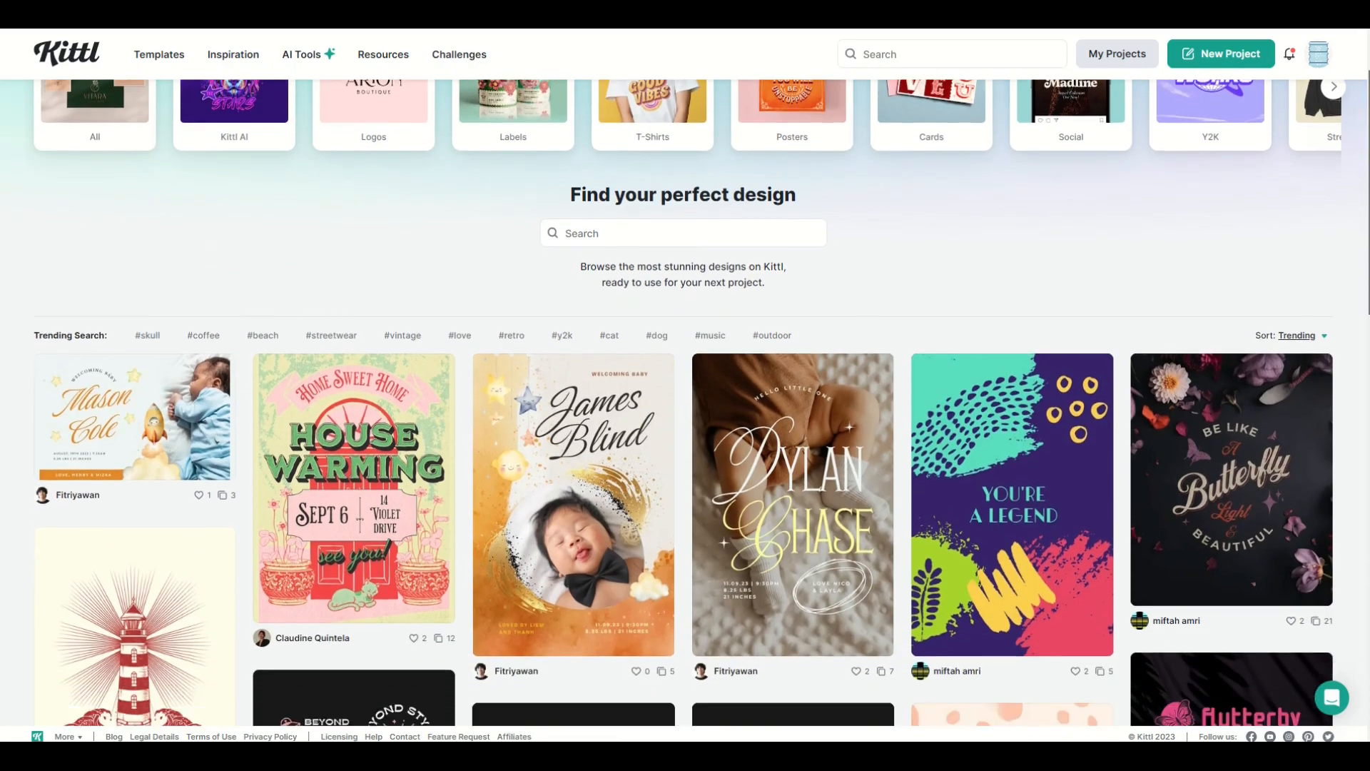
Scroll down through the Kittl home page
{"action": "scroll", "scroll_direction": "down", "scroll_amount": 3}
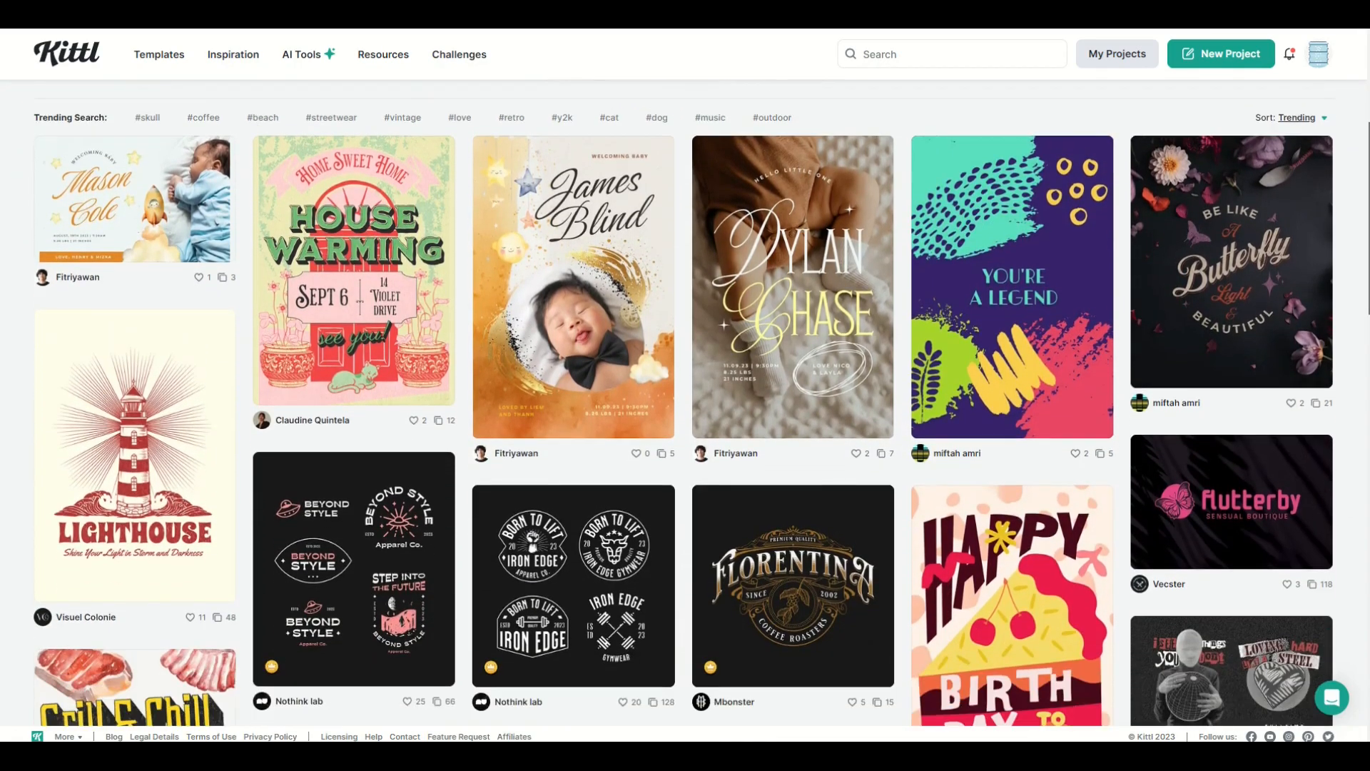
{"action": "scroll", "scroll_direction": "down", "scroll_amount": 3}
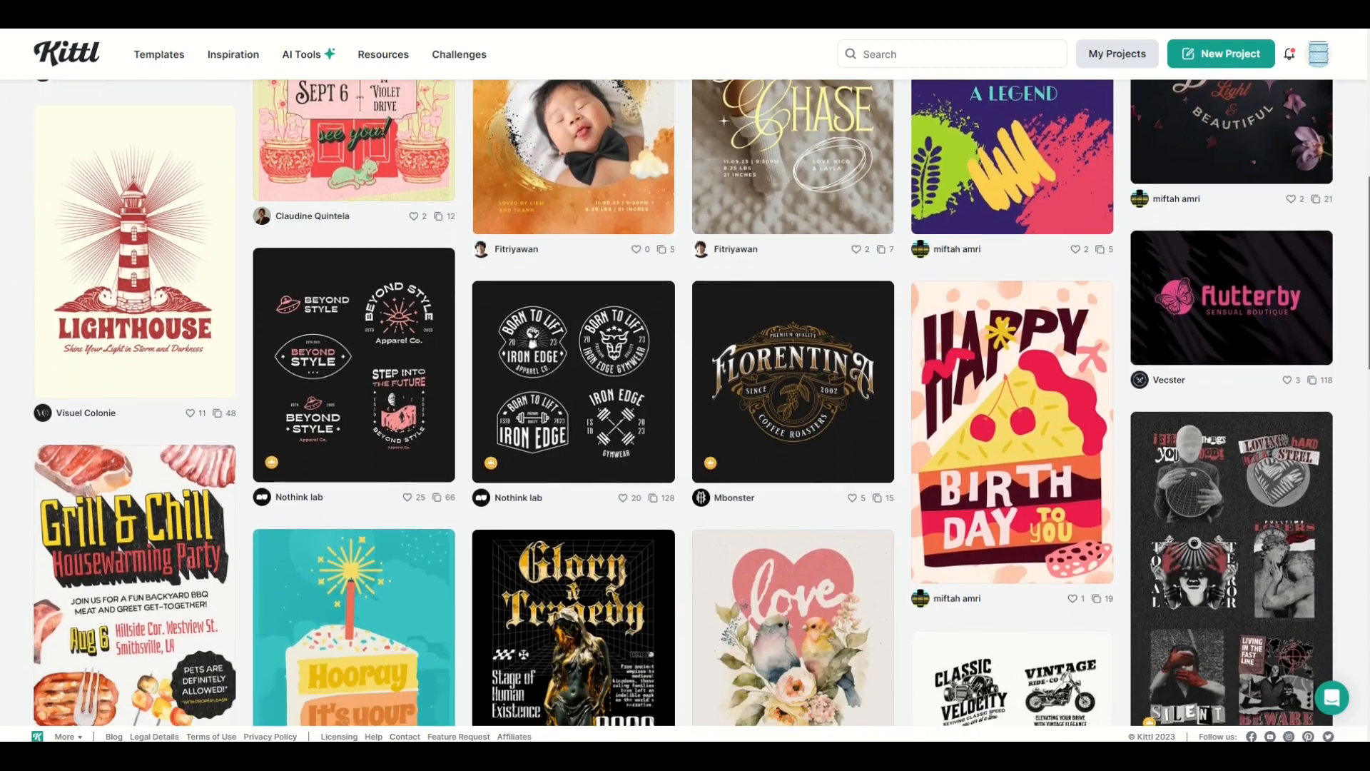
{"action": "scroll", "scroll_direction": "down", "scroll_amount": 3}
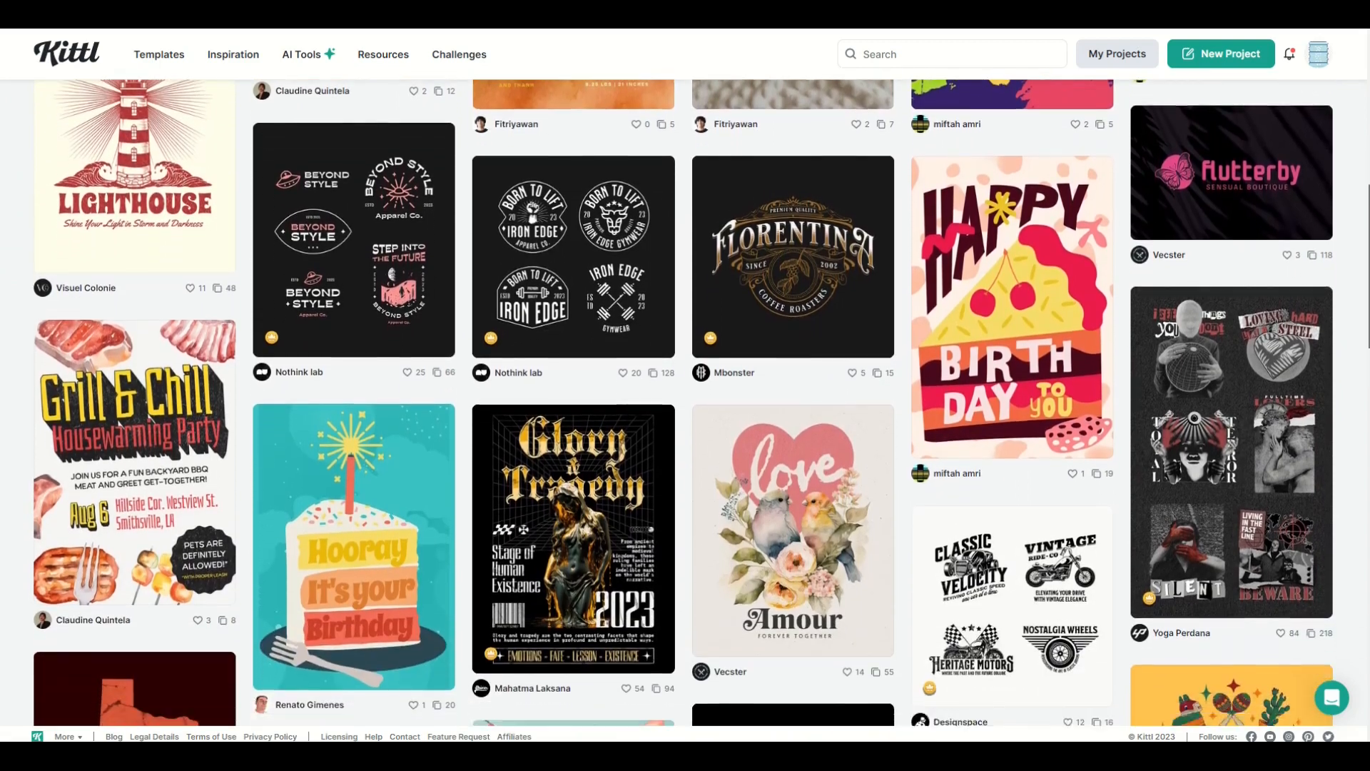
{"action": "scroll", "scroll_direction": "down", "scroll_amount": 3}
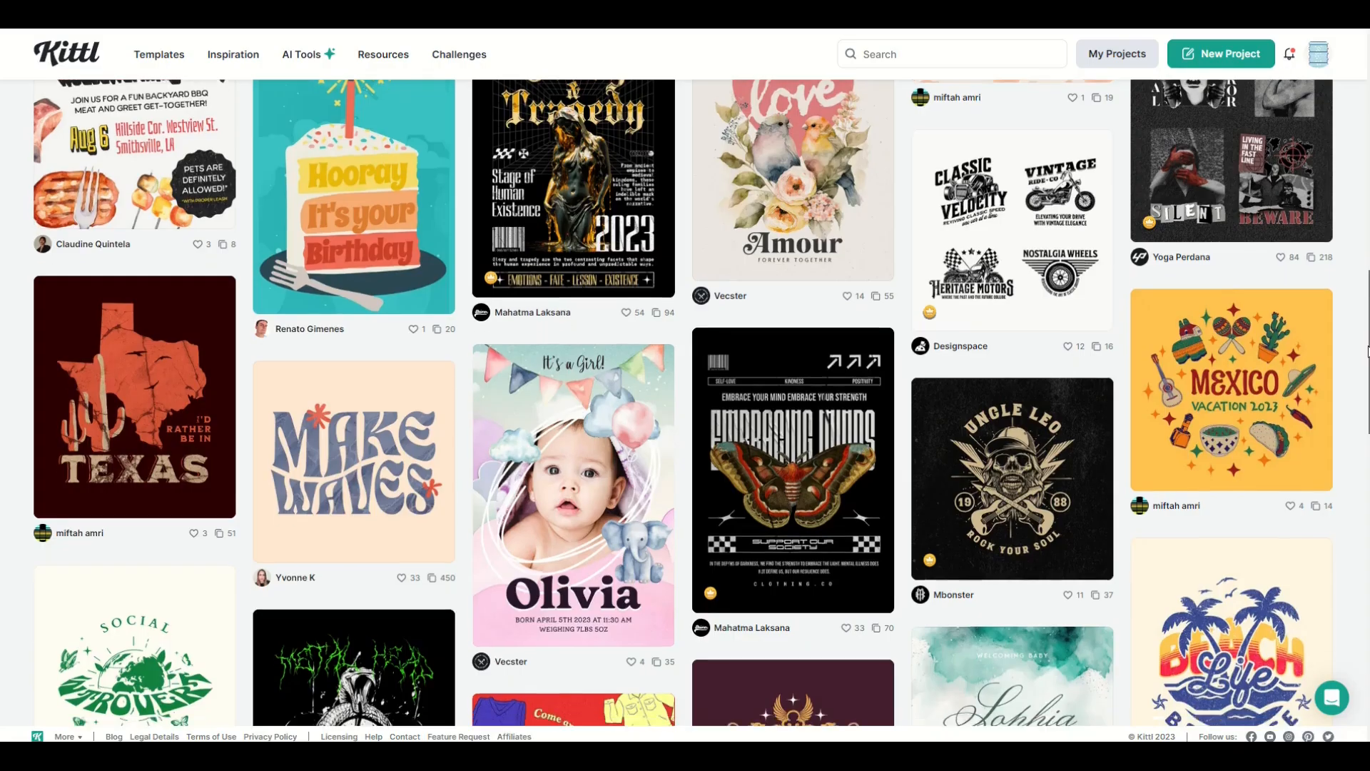
{"action": "scroll", "scroll_direction": "down", "scroll_amount": 3}
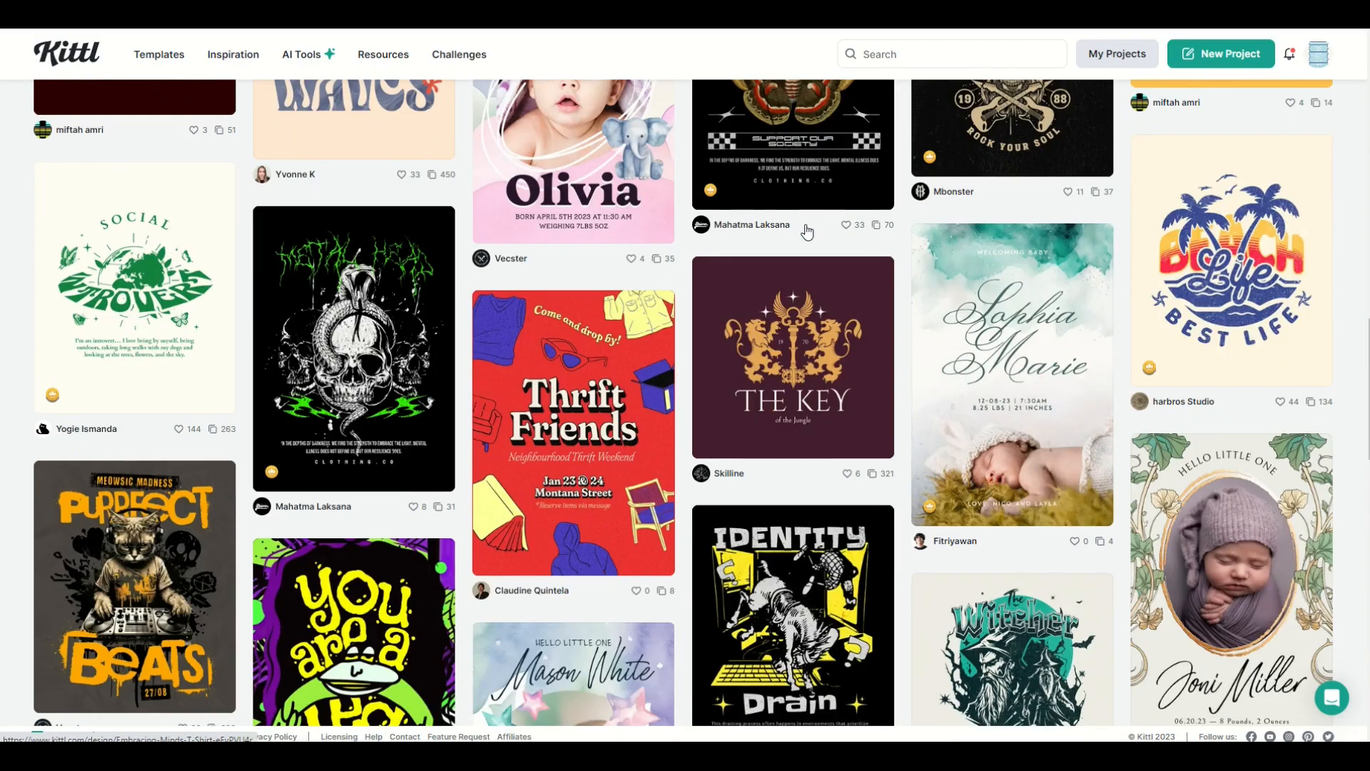
{"action": "scroll", "scroll_direction": "down", "scroll_amount": 3}
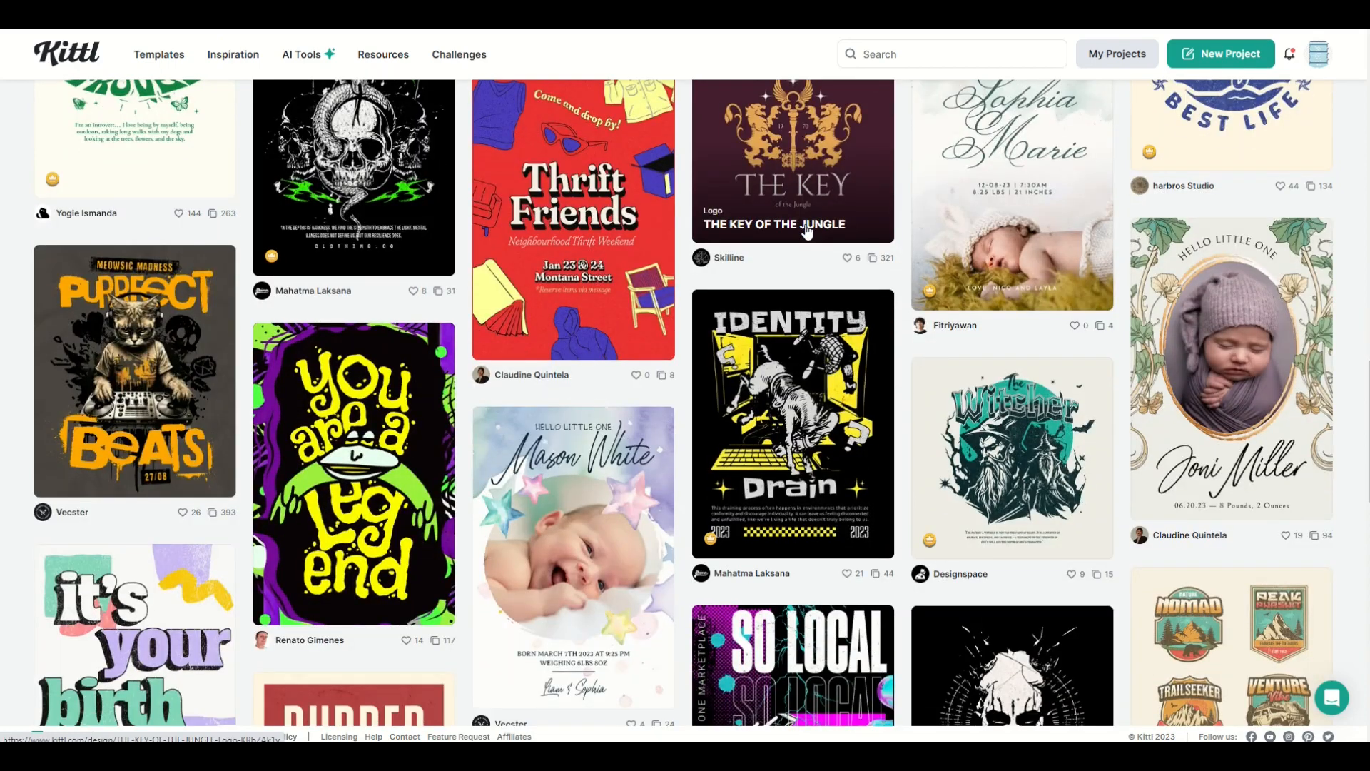
{"action": "scroll", "scroll_direction": "down", "scroll_amount": 3}
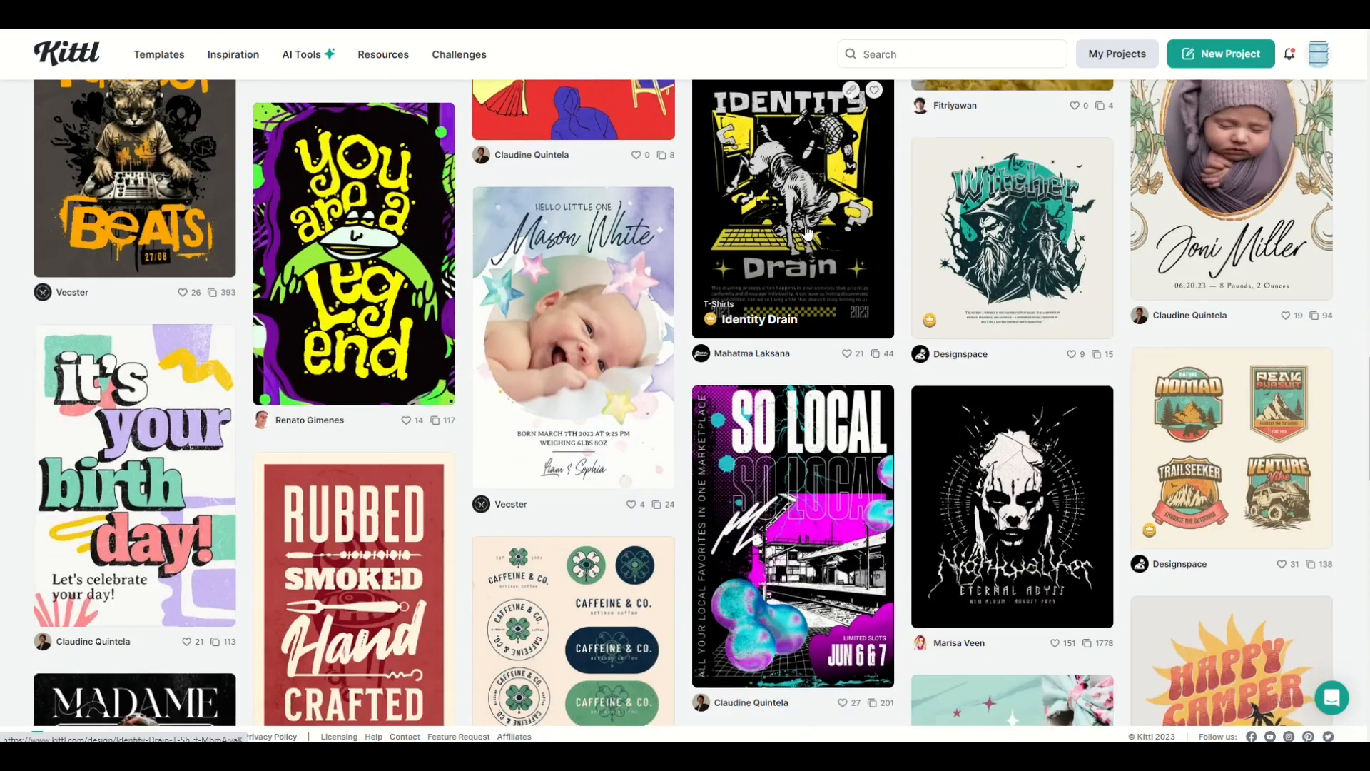
{"action": "scroll", "scroll_direction": "down", "scroll_amount": 3}
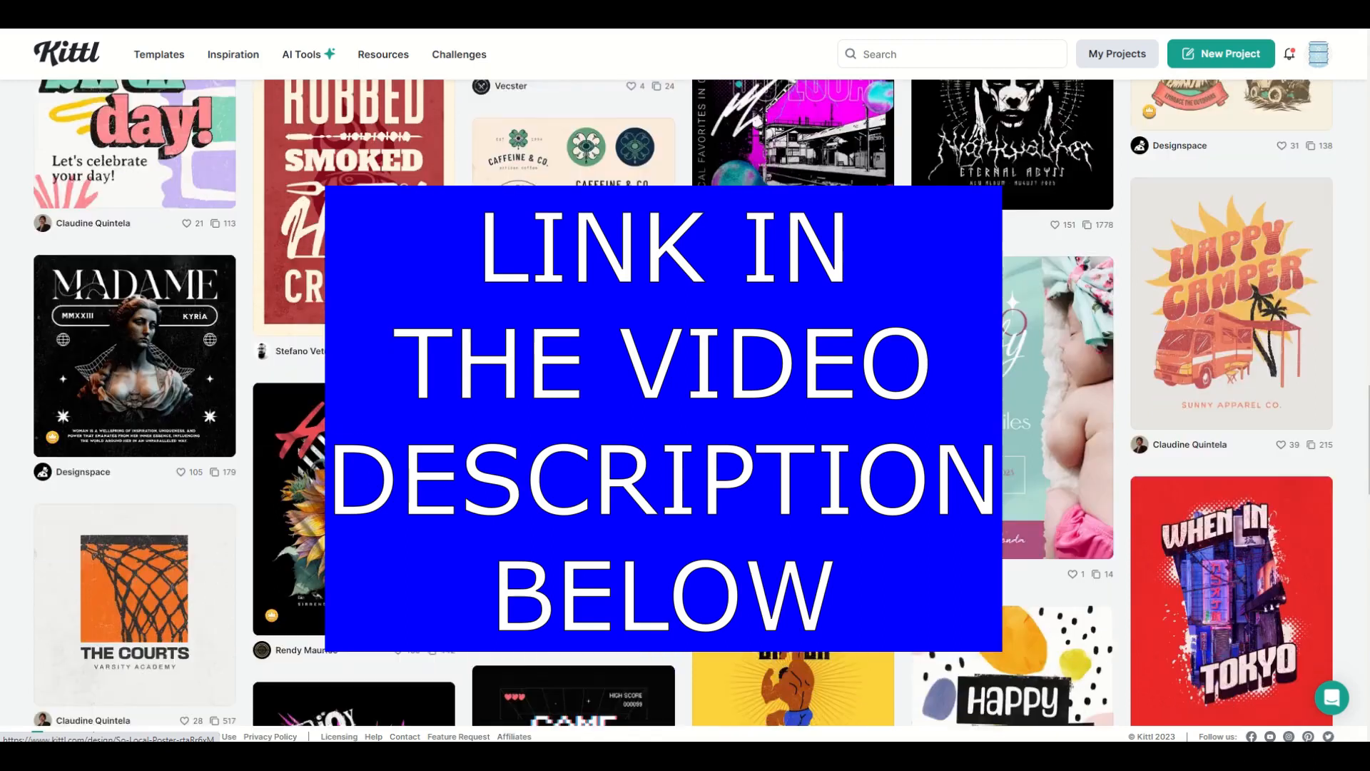
{"action": "scroll", "scroll_direction": "down", "scroll_amount": 3}
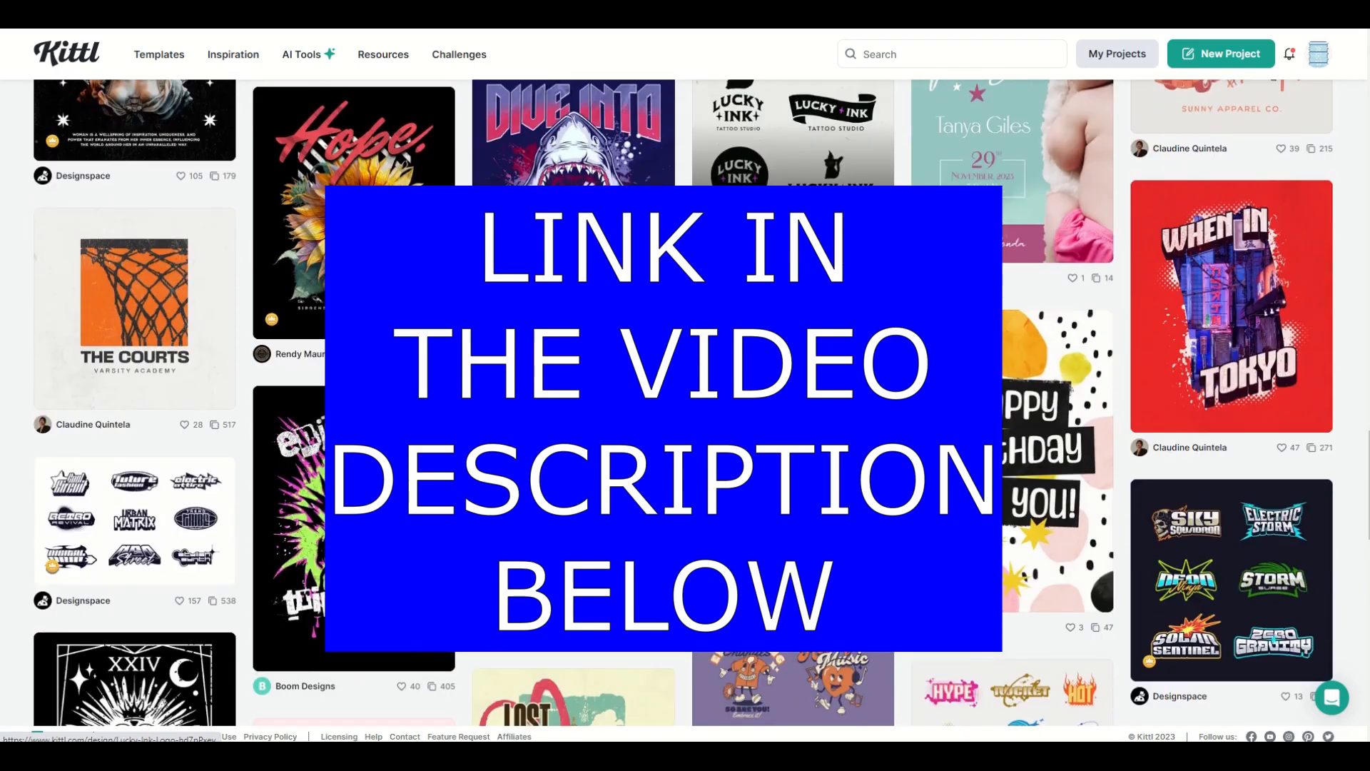
{"action": "scroll", "scroll_direction": "down", "scroll_amount": 3}
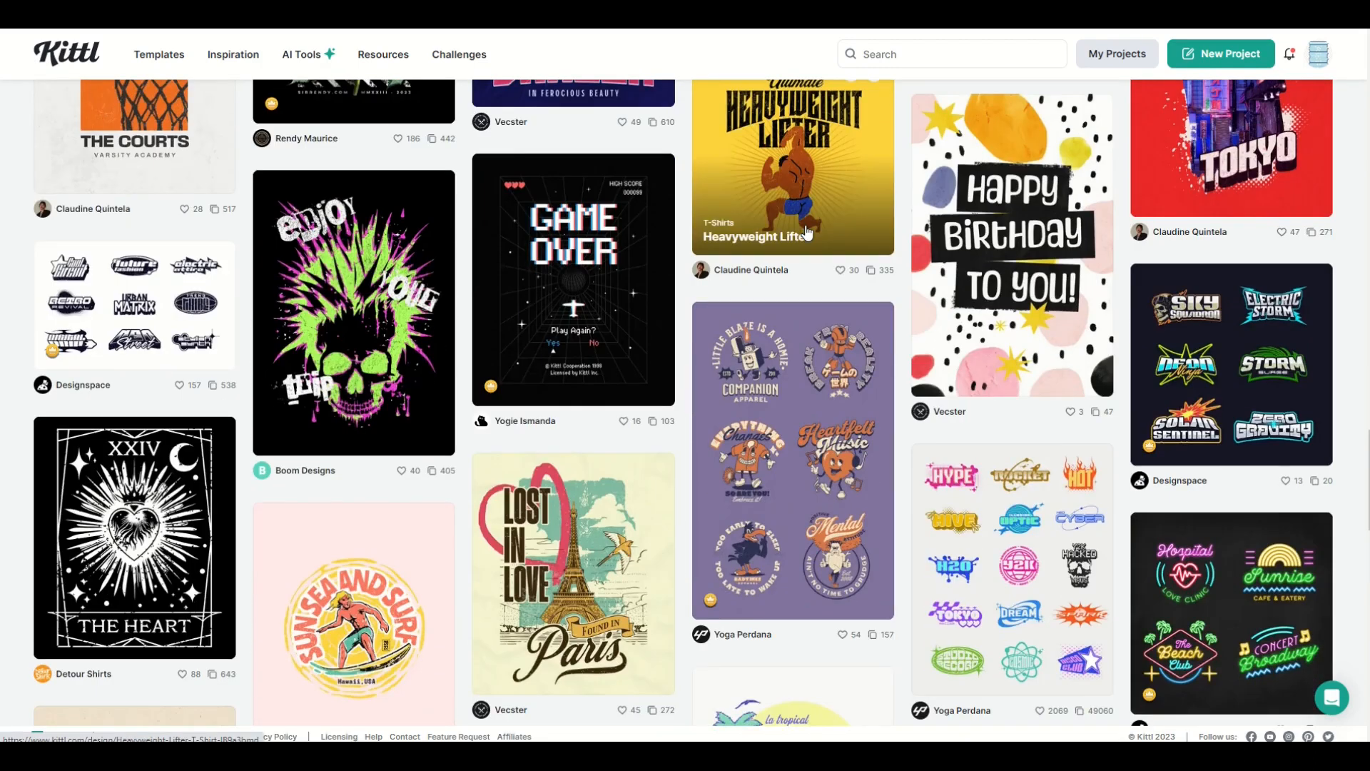
{"action": "scroll", "scroll_direction": "down", "scroll_amount": 3}
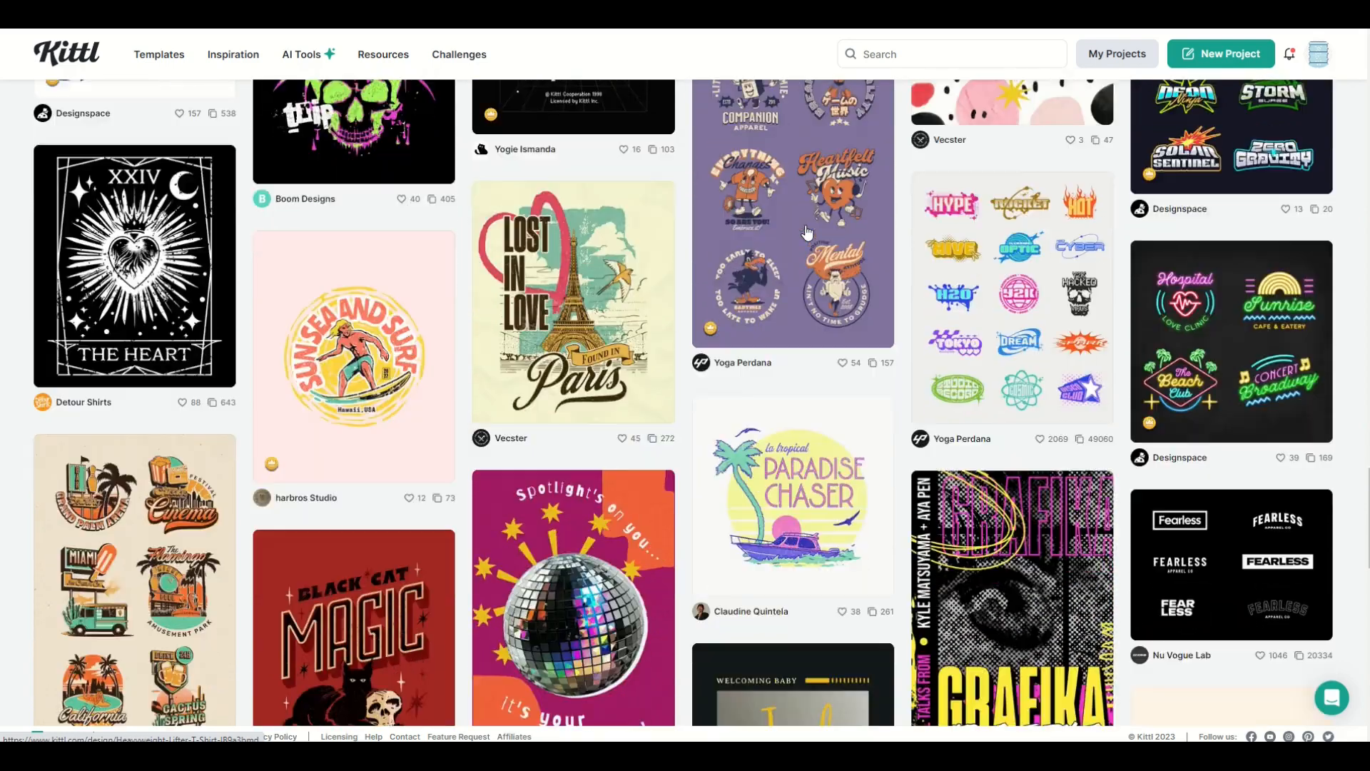
{"action": "scroll", "scroll_direction": "down", "scroll_amount": 3}
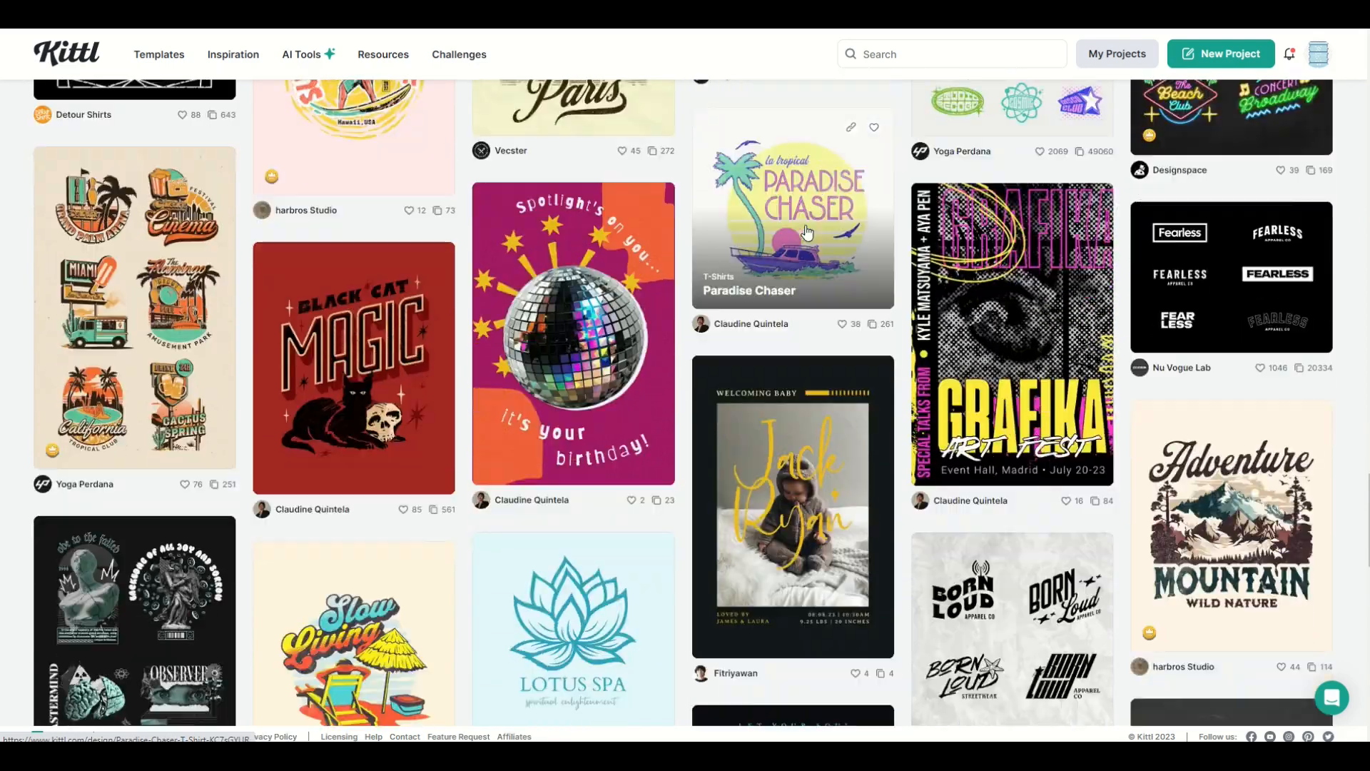
{"action": "scroll", "scroll_direction": "down", "scroll_amount": 3}
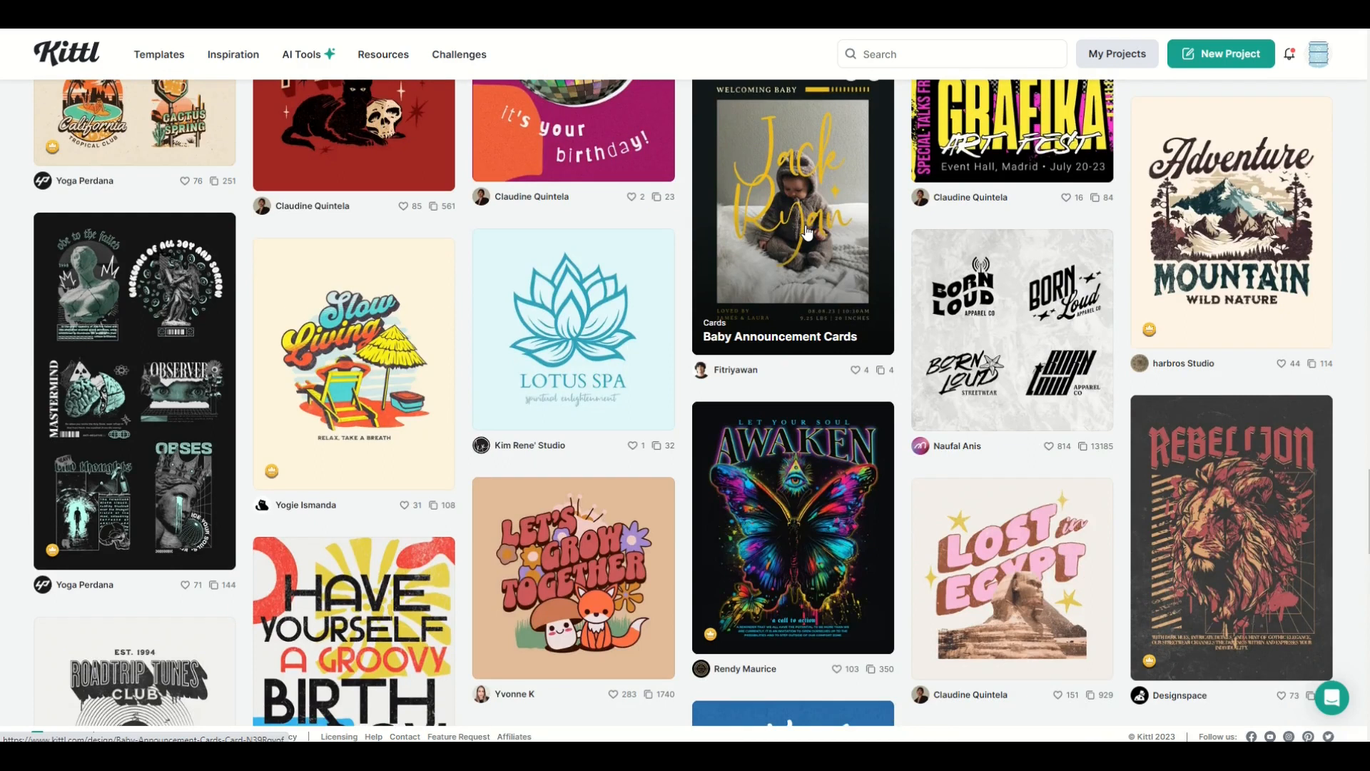
{"action": "scroll", "scroll_direction": "down", "scroll_amount": 3}
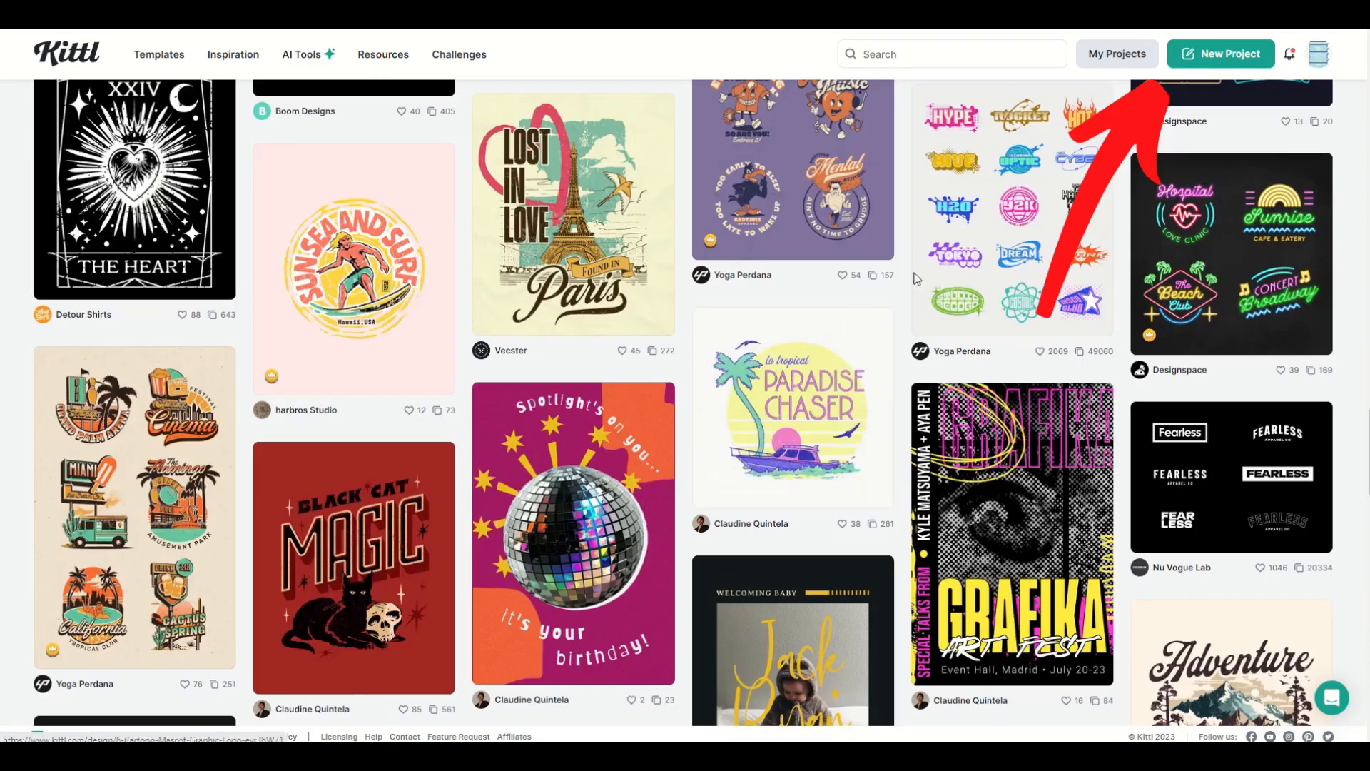
Create a Displate Standard 2900 × 4060 px project with a grey acacac background
{"action": "left_click", "coordinate": [1221, 53]}
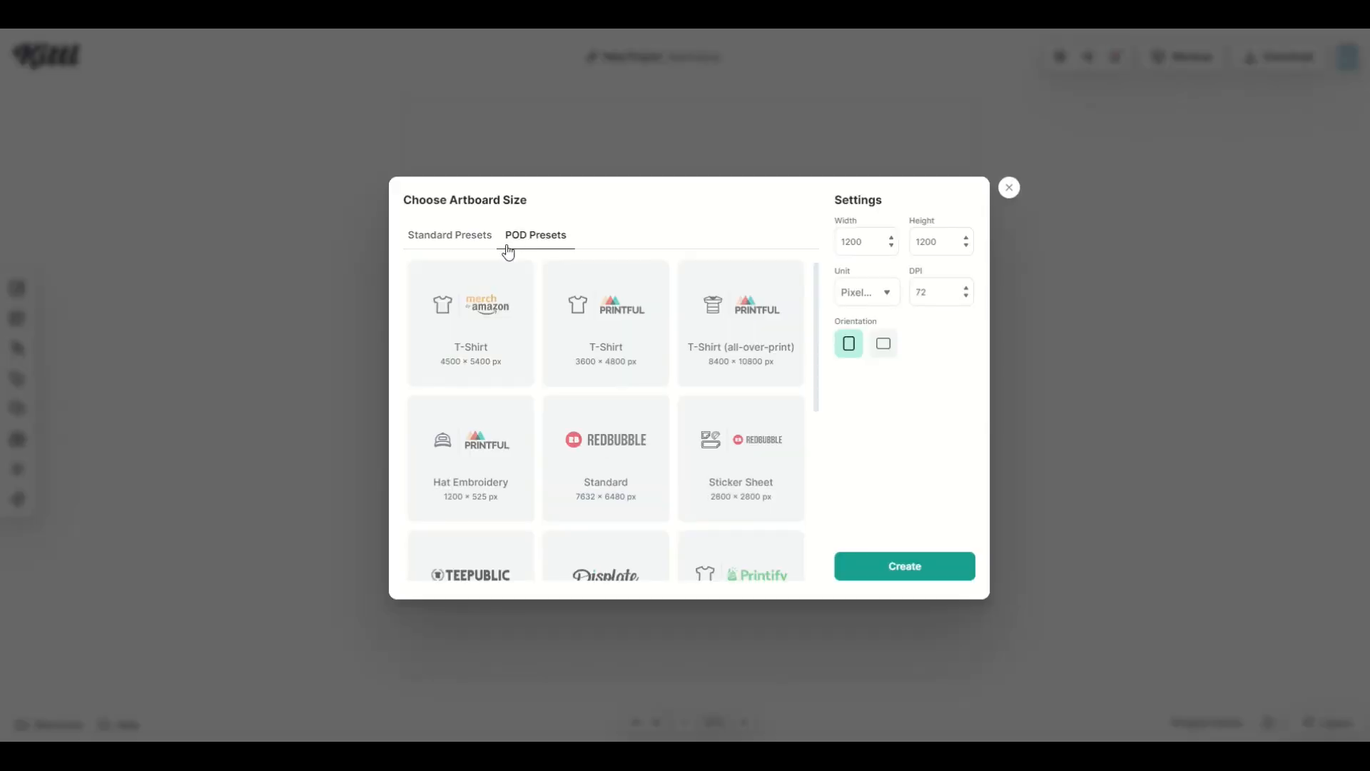
{"action": "scroll", "scroll_direction": "down", "scroll_amount": 3}
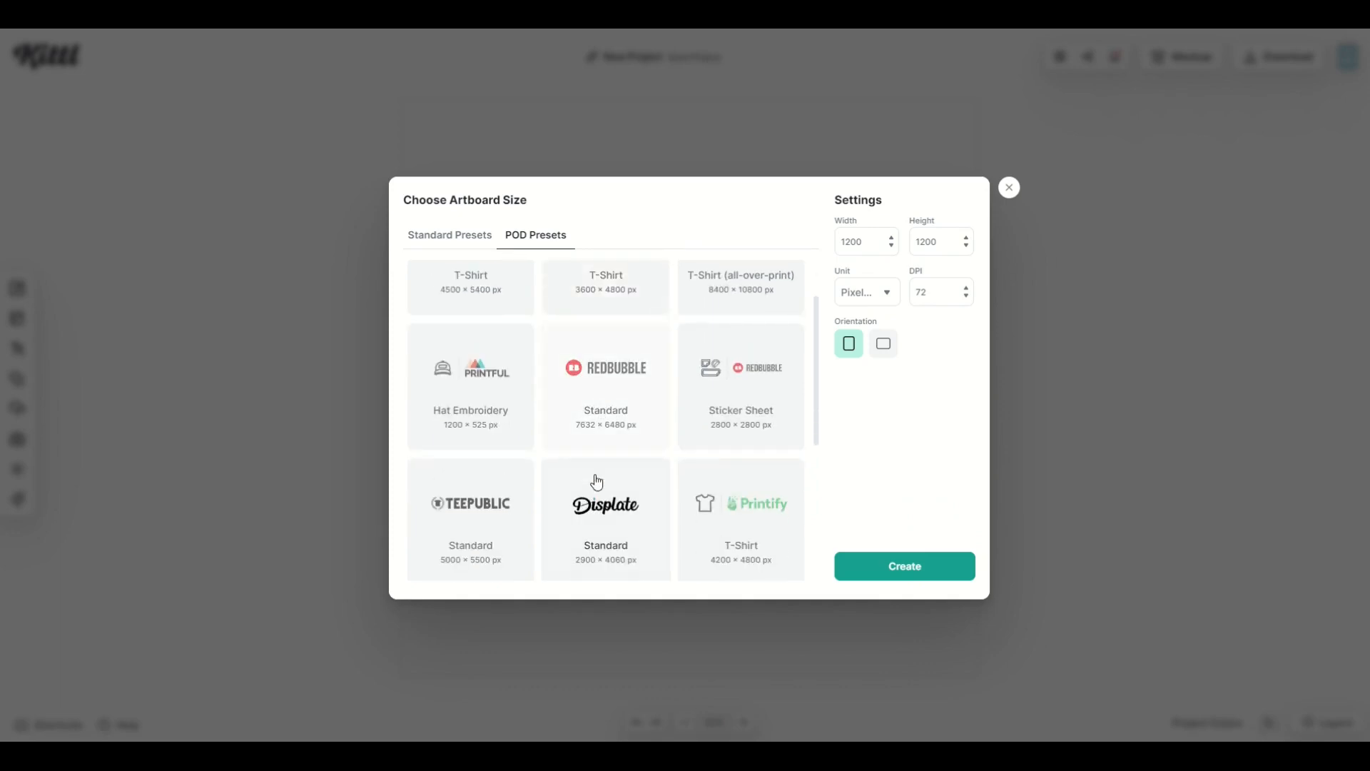
{"action": "left_click", "coordinate": [605, 503]}
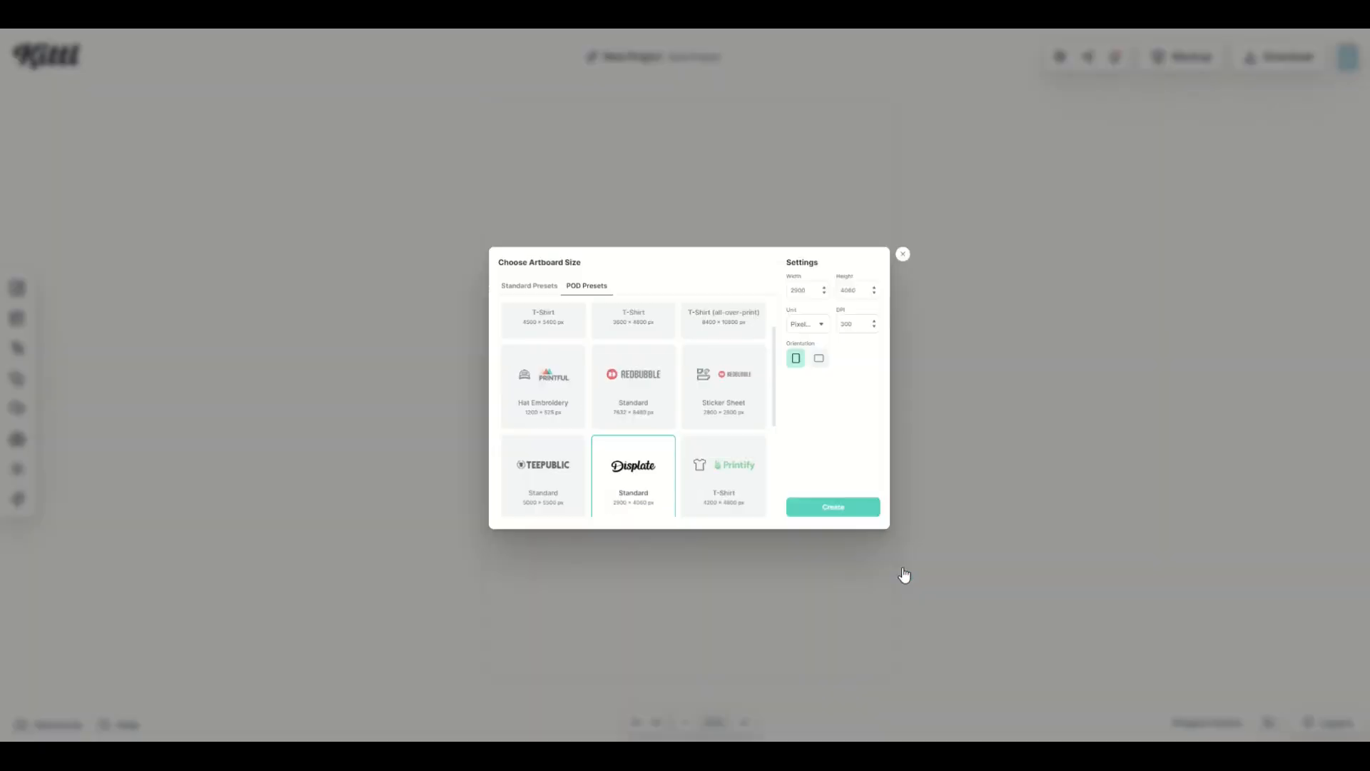
{"action": "left_click", "coordinate": [830, 507]}
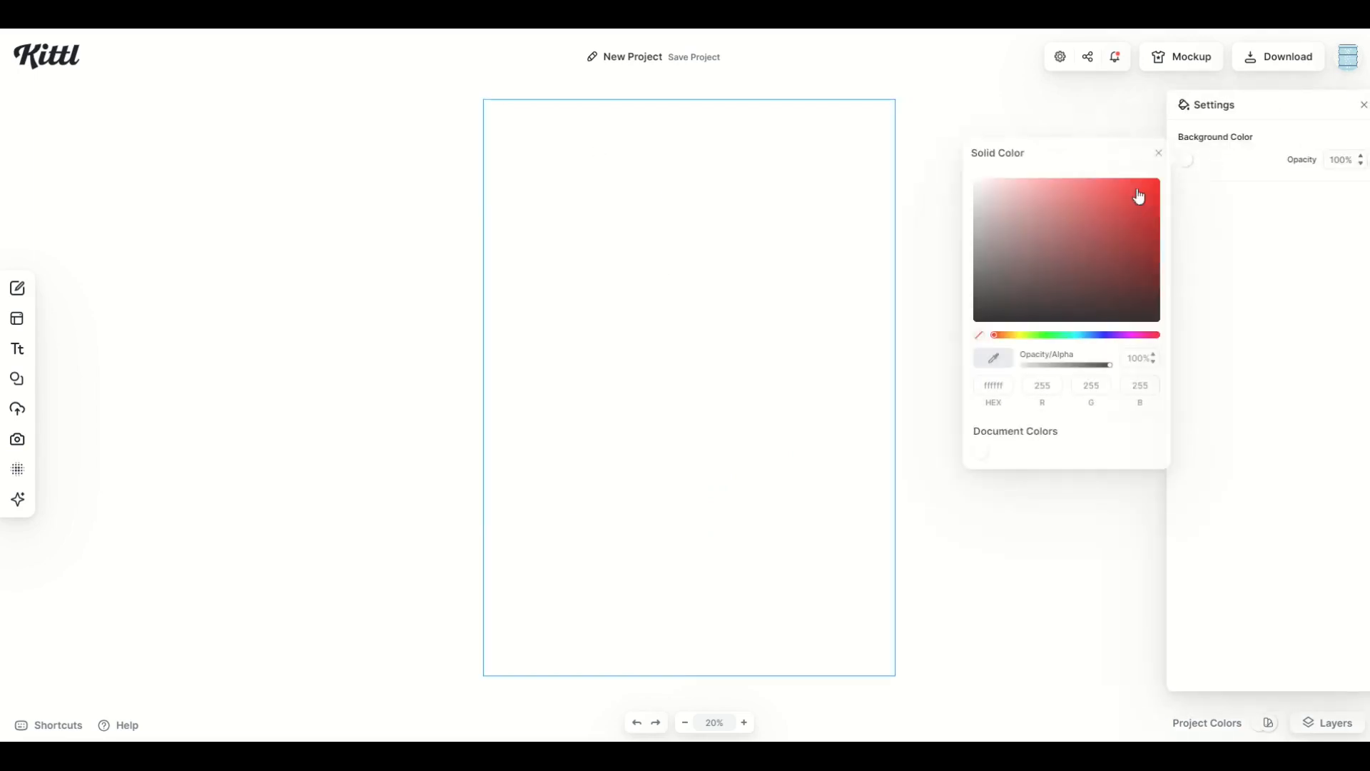
{"action": "left_click", "coordinate": [973, 225]}
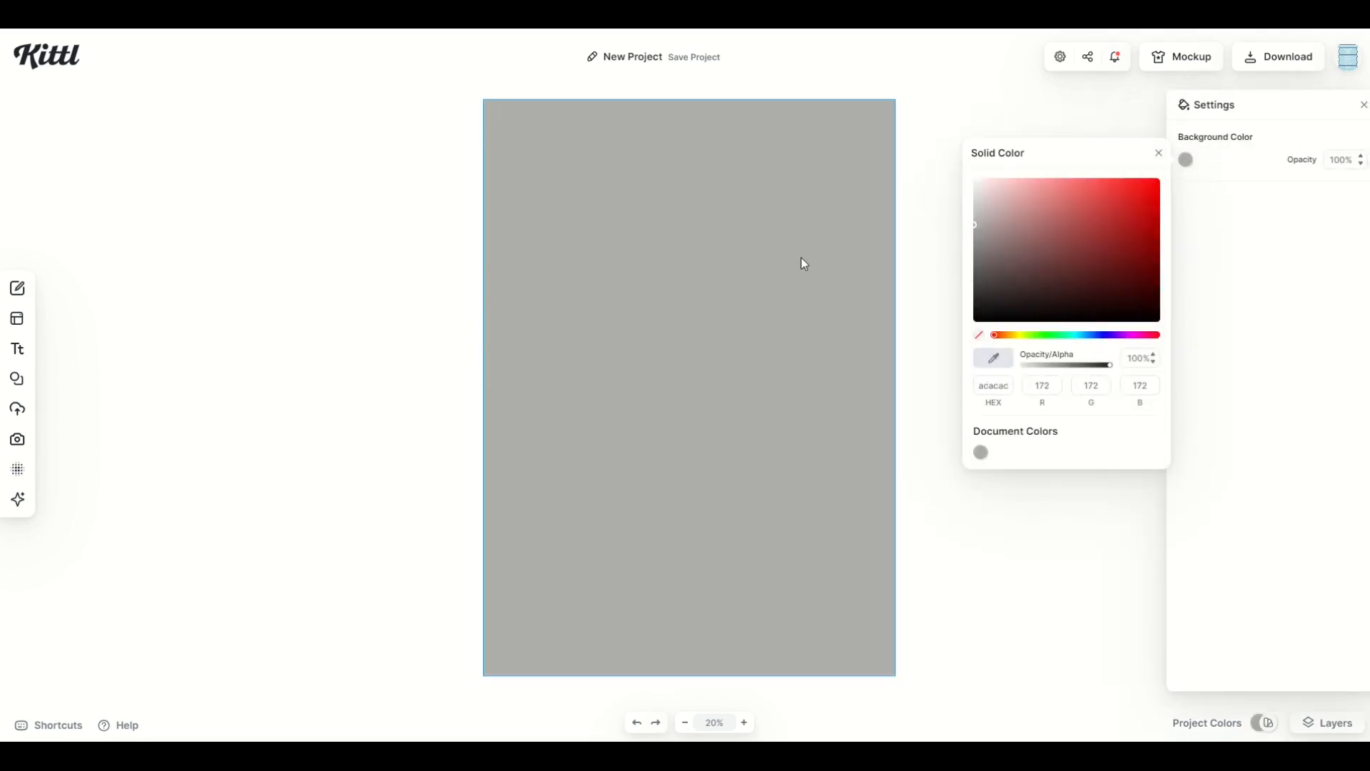
{"action": "left_click", "coordinate": [16, 499]}
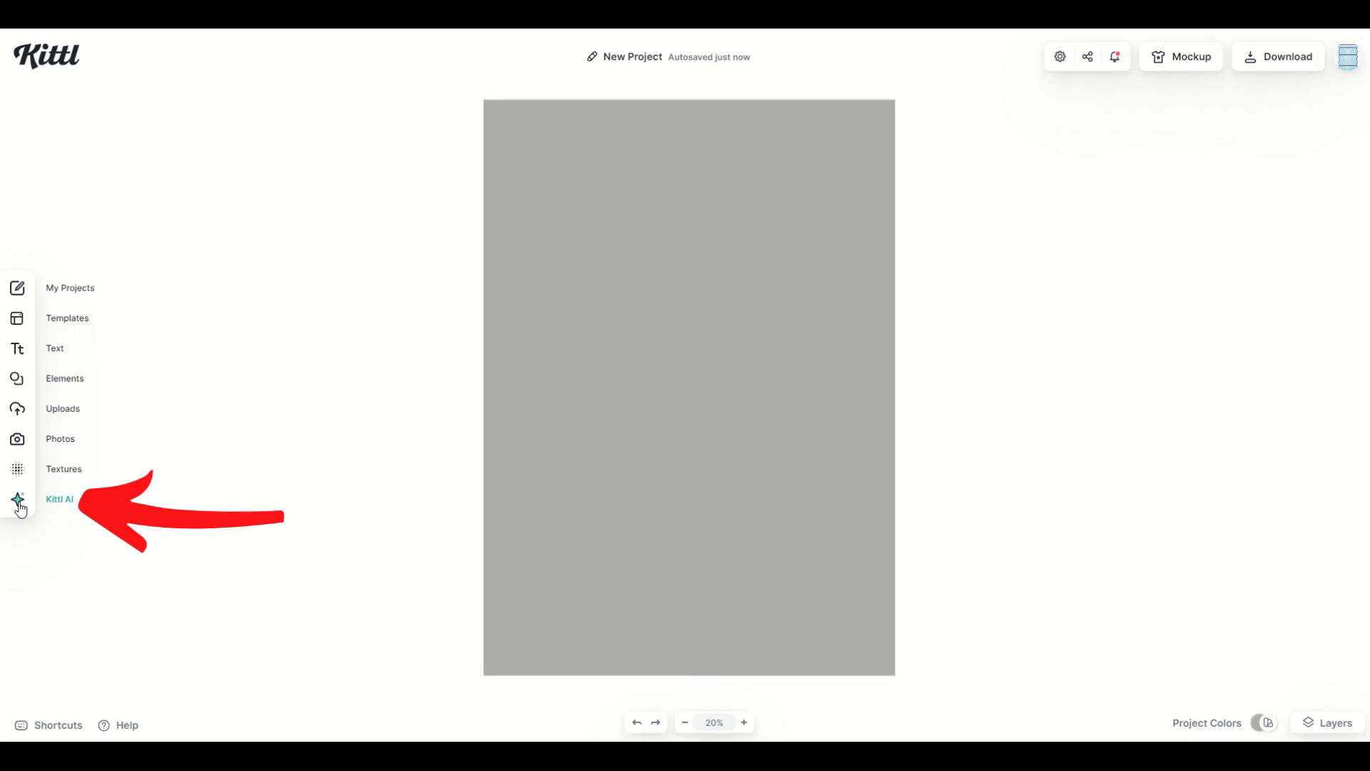
Enter the AI image prompt 'ANGRY BEAR IN THE FOREST' and show all image styles
{"action": "left_click", "coordinate": [17, 498]}
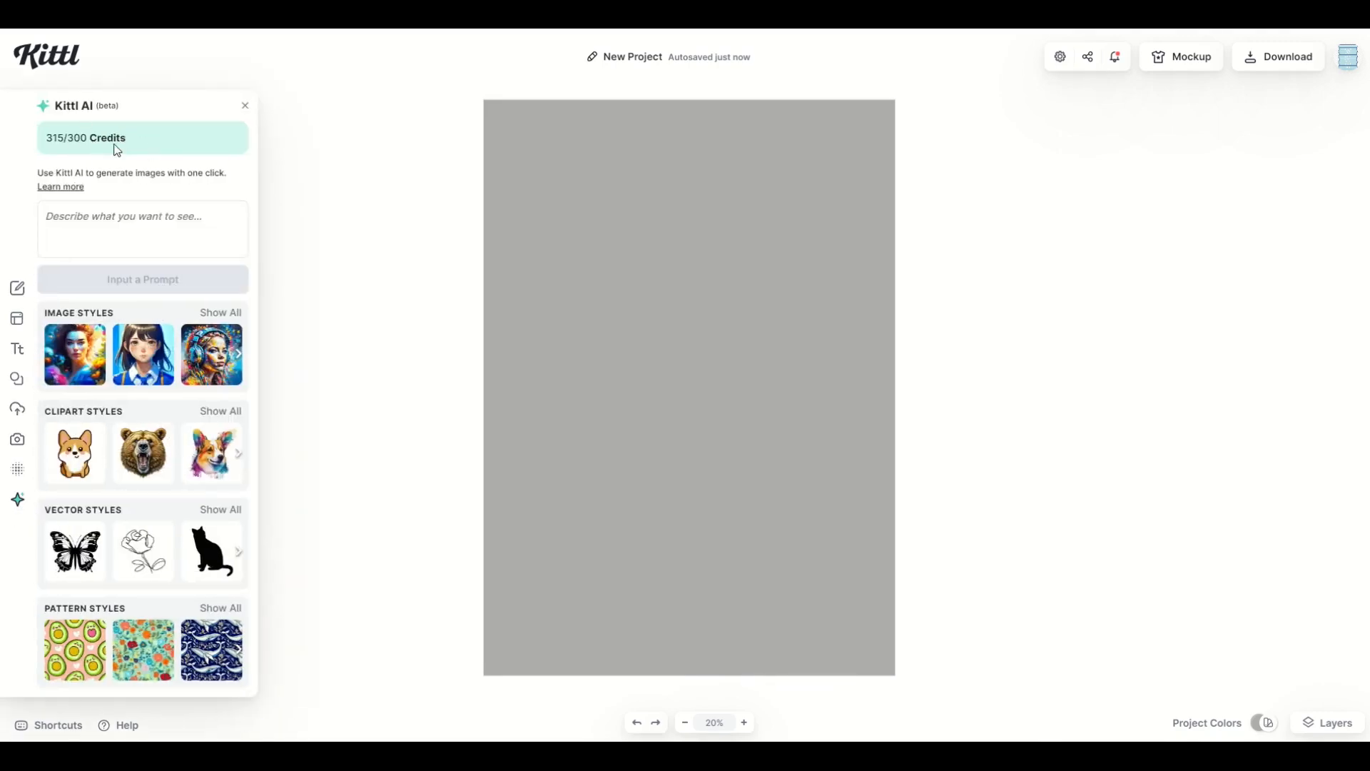
{"action": "mouse_move", "coordinate": [260, 239]}
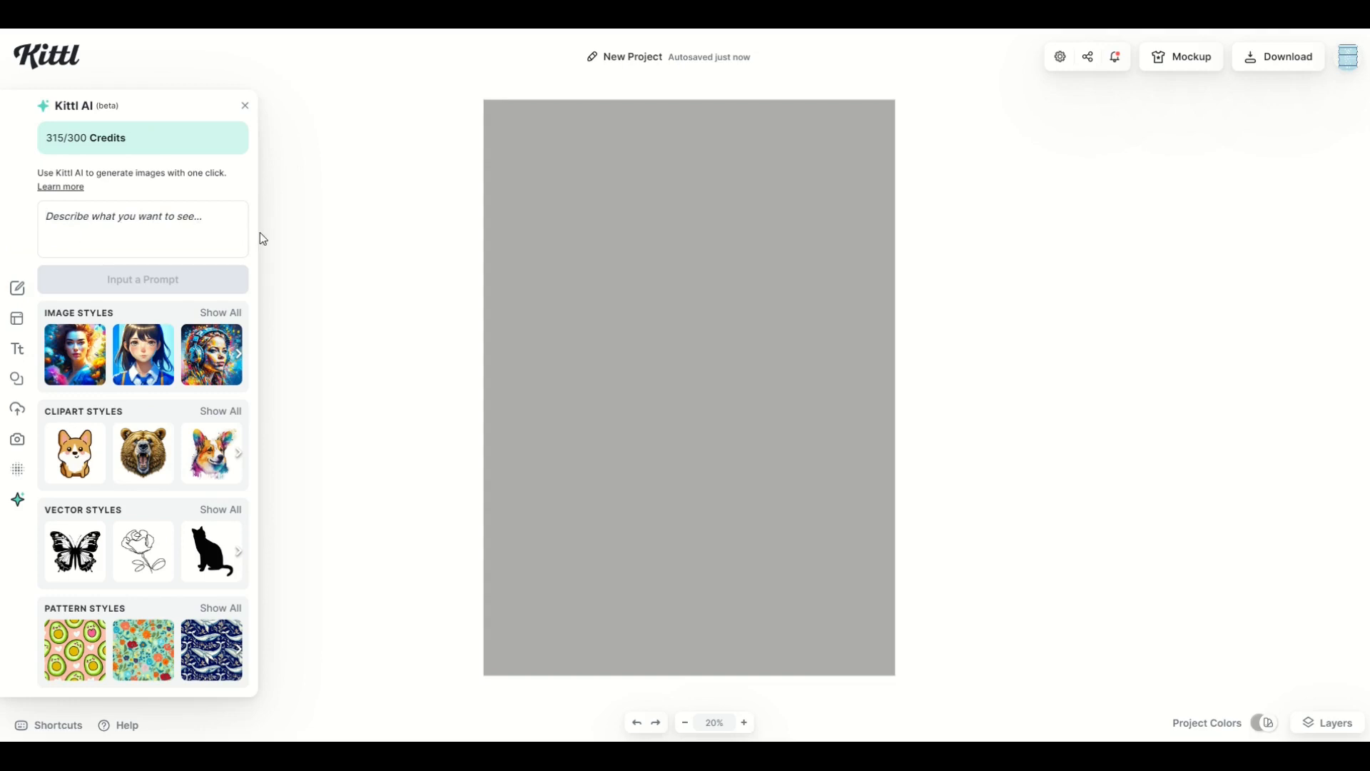
{"action": "type", "text": "ANGRY BEAR IN THE FOREST"}
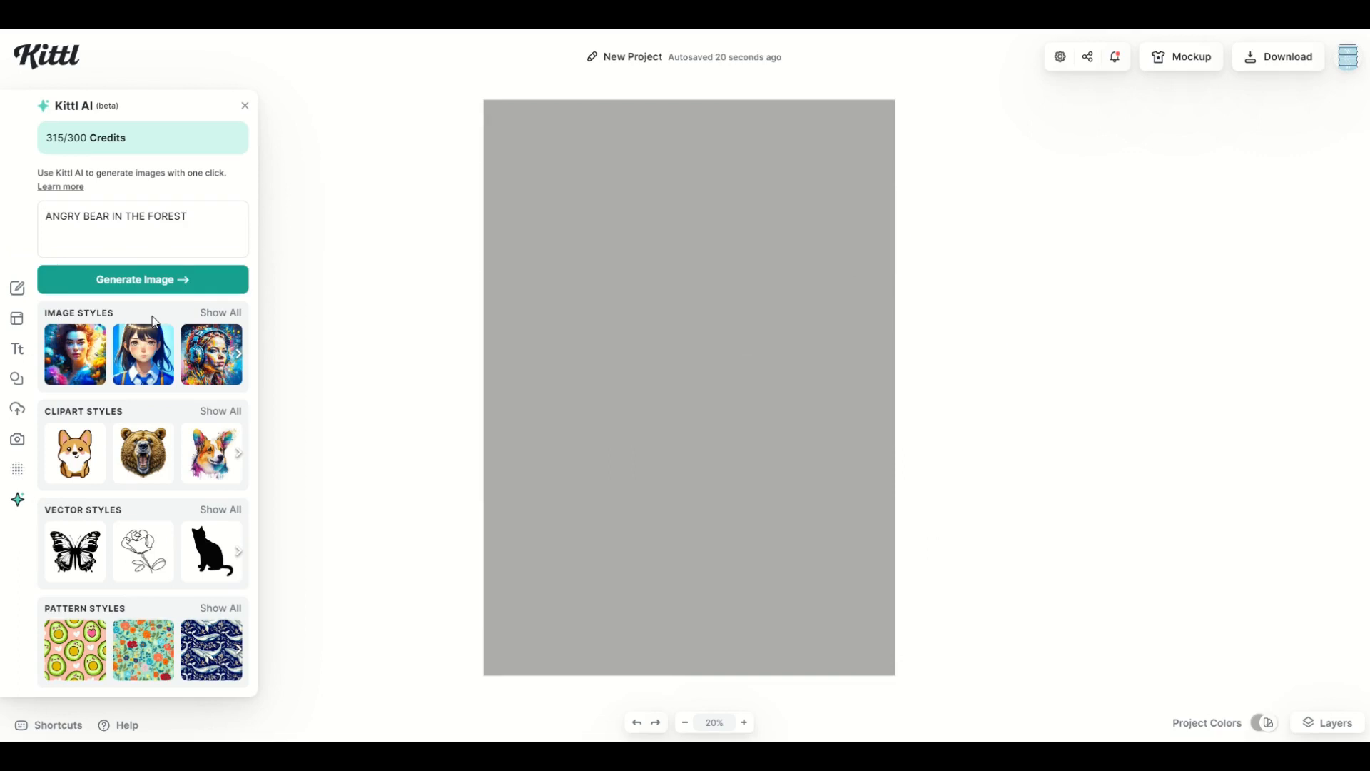
{"action": "left_click", "coordinate": [220, 312]}
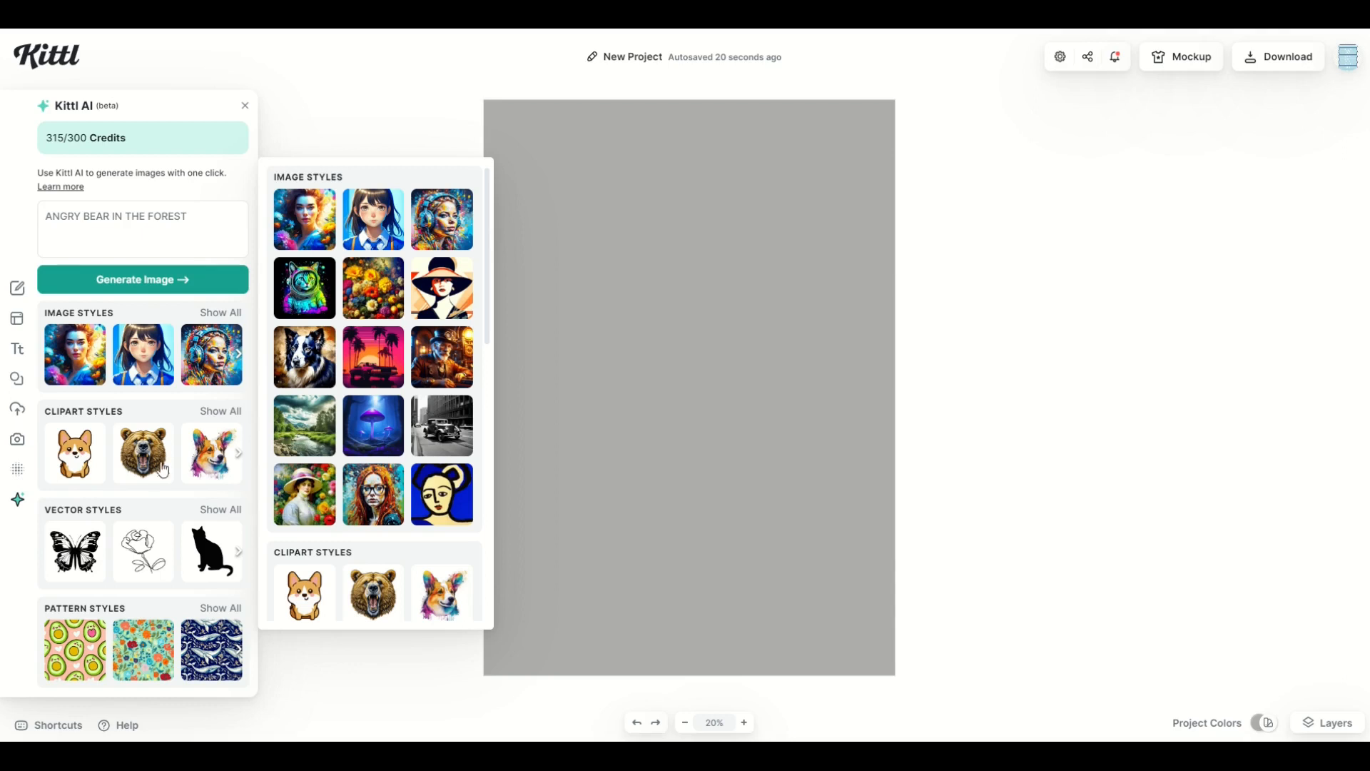
{"action": "mouse_move", "coordinate": [208, 533]}
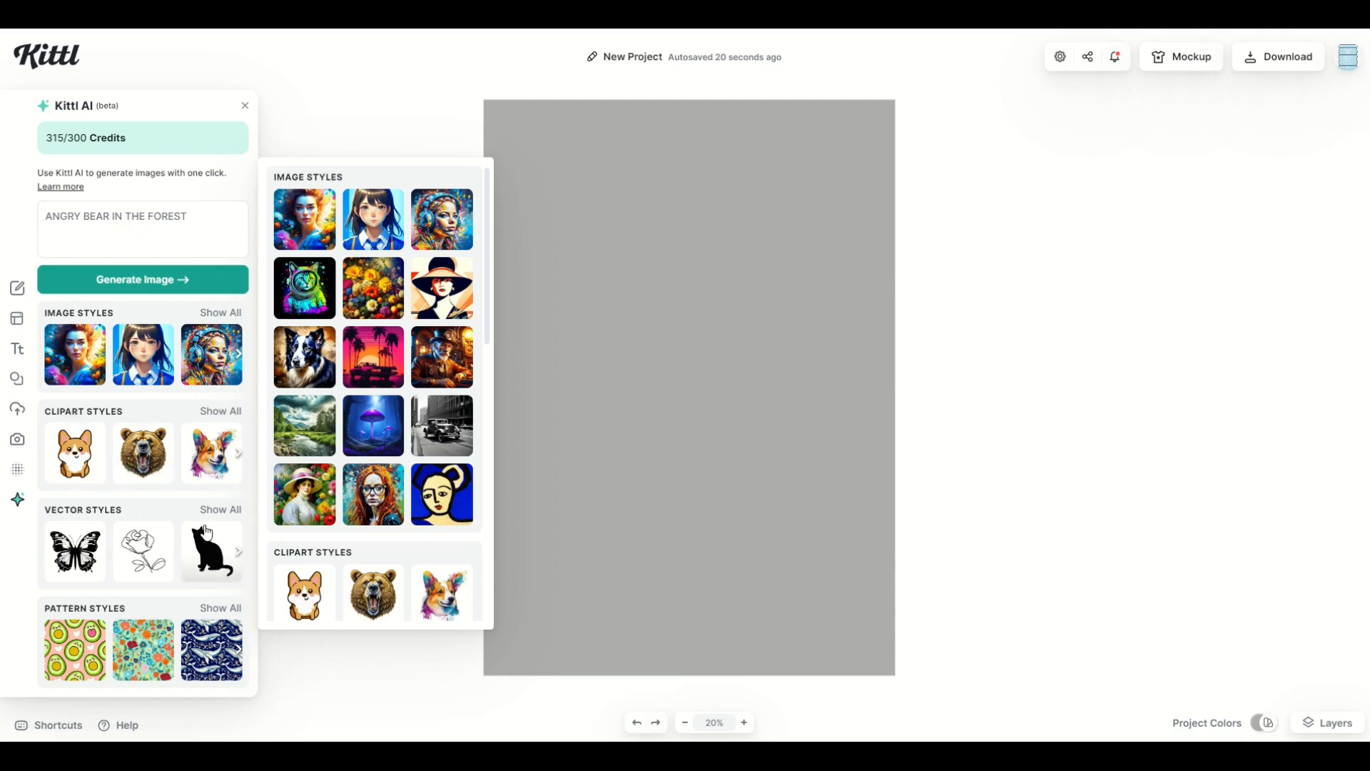
{"action": "mouse_move", "coordinate": [70, 339]}
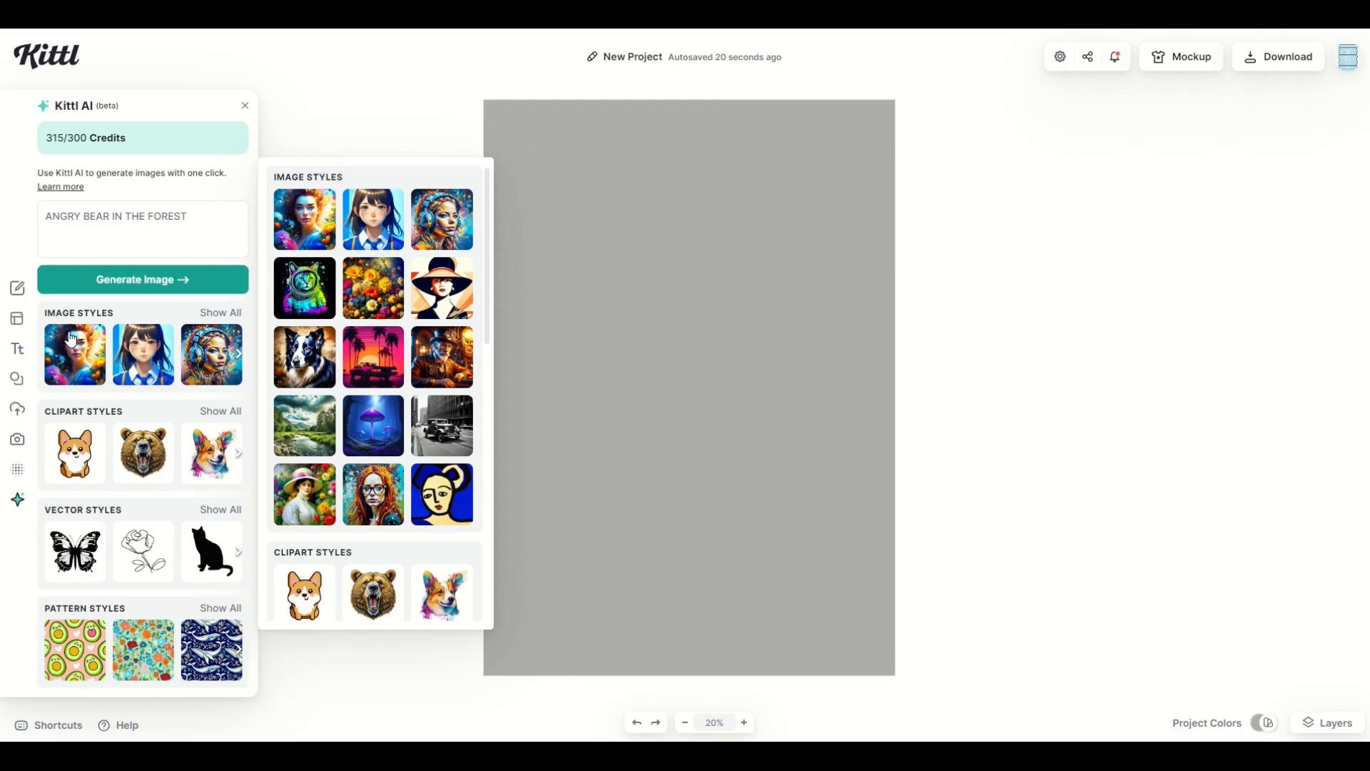
{"action": "mouse_move", "coordinate": [373, 355]}
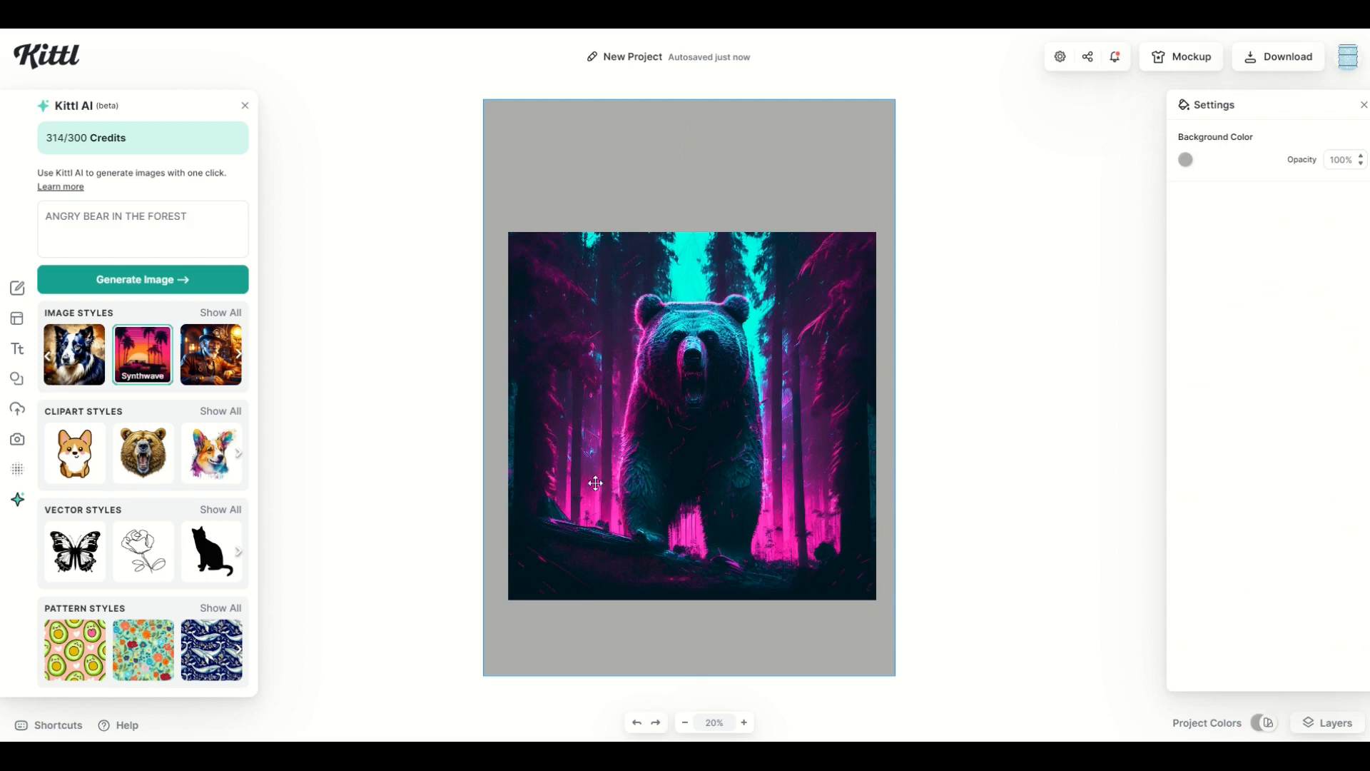
Regenerate the bear image in Painting style, then return to the templates home page
{"action": "left_click", "coordinate": [220, 312]}
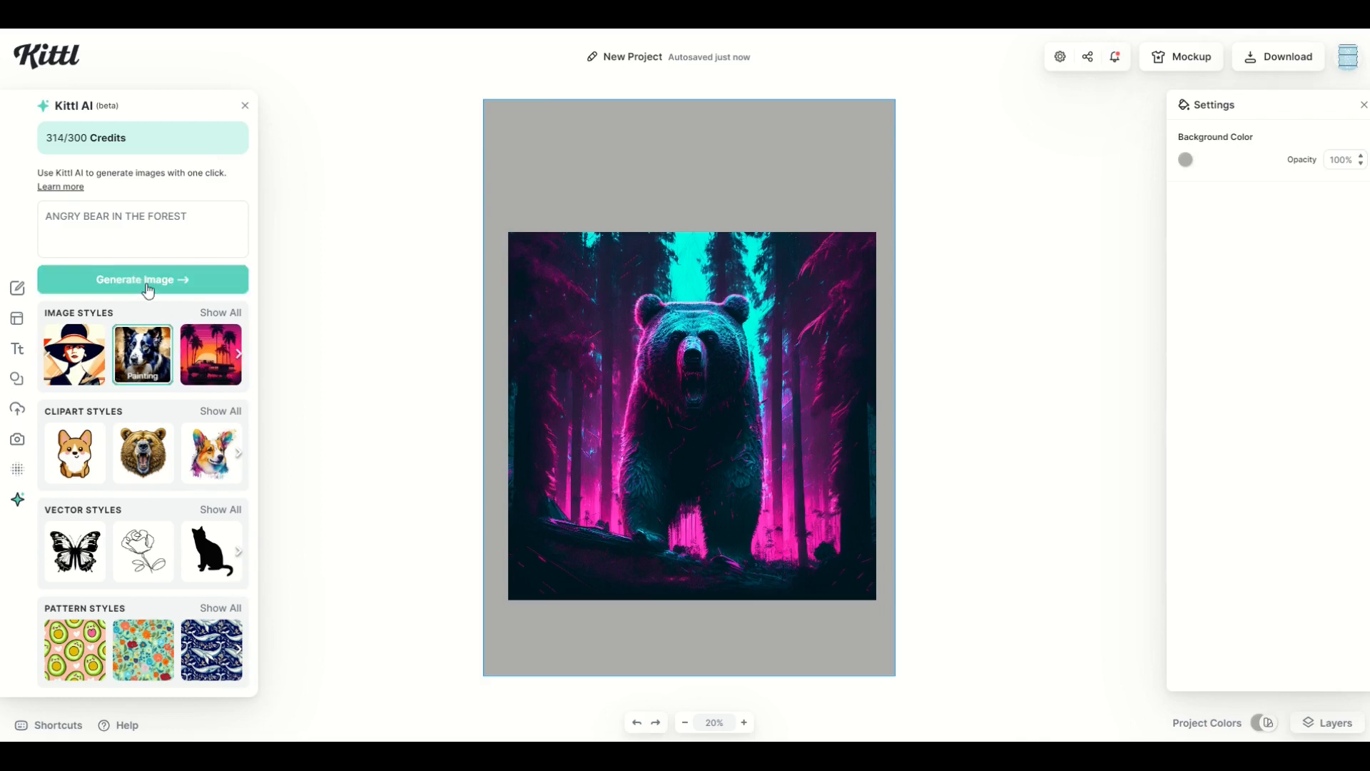
{"action": "left_click", "coordinate": [141, 279]}
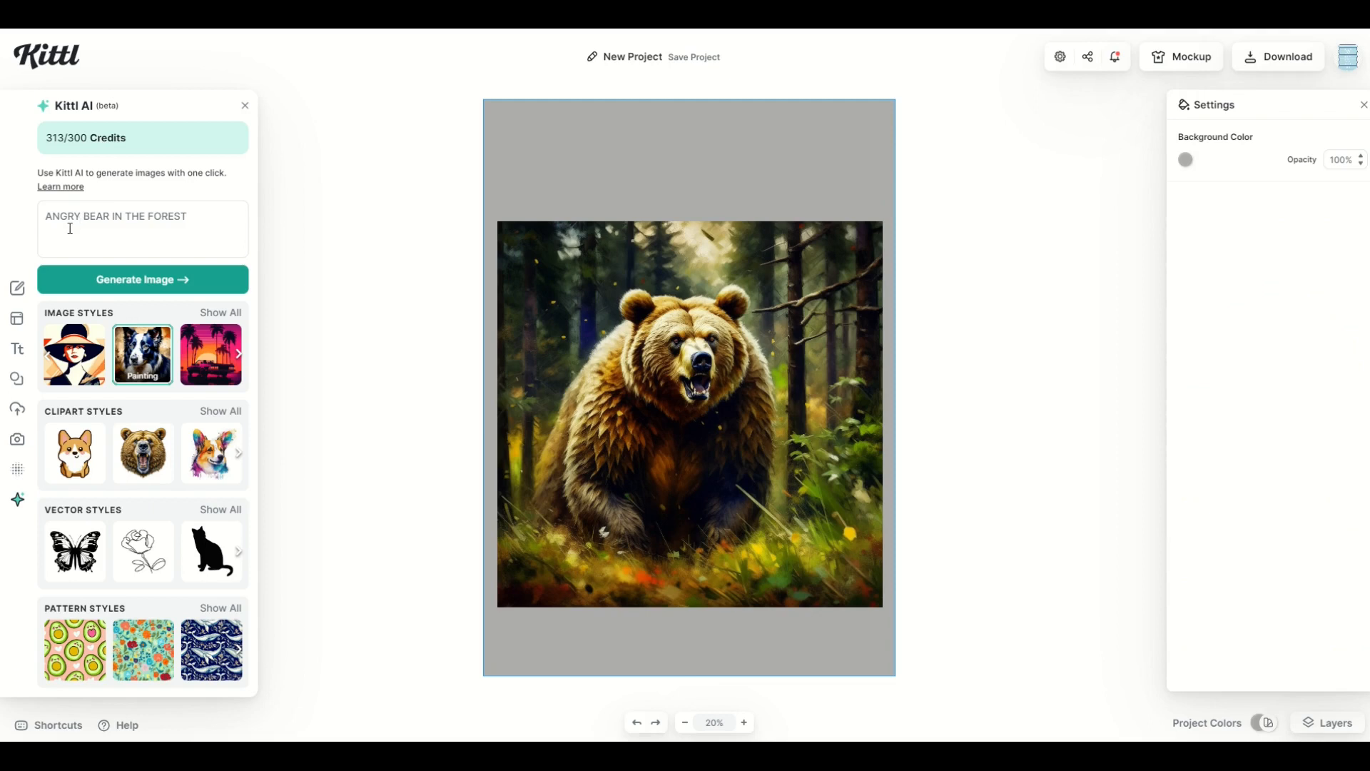
{"action": "left_click", "coordinate": [694, 57]}
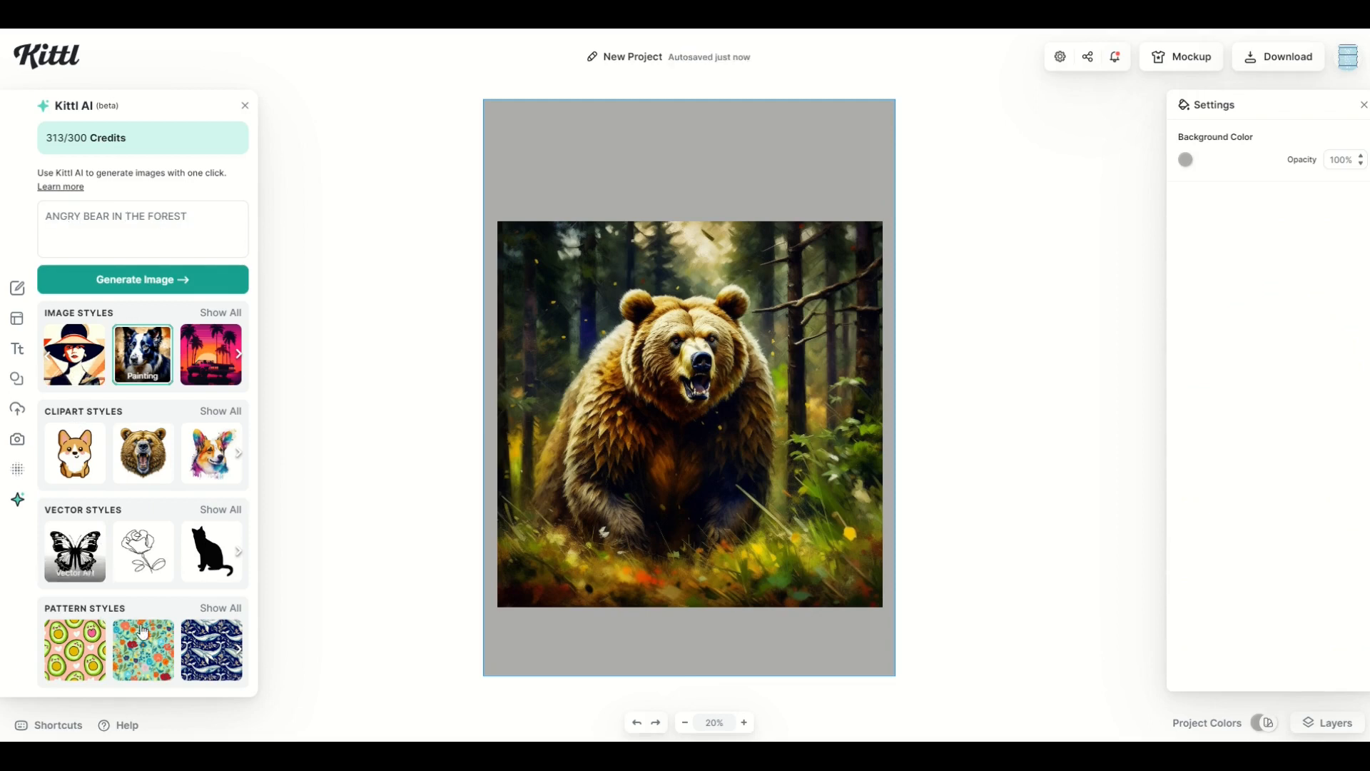
{"action": "mouse_move", "coordinate": [397, 386]}
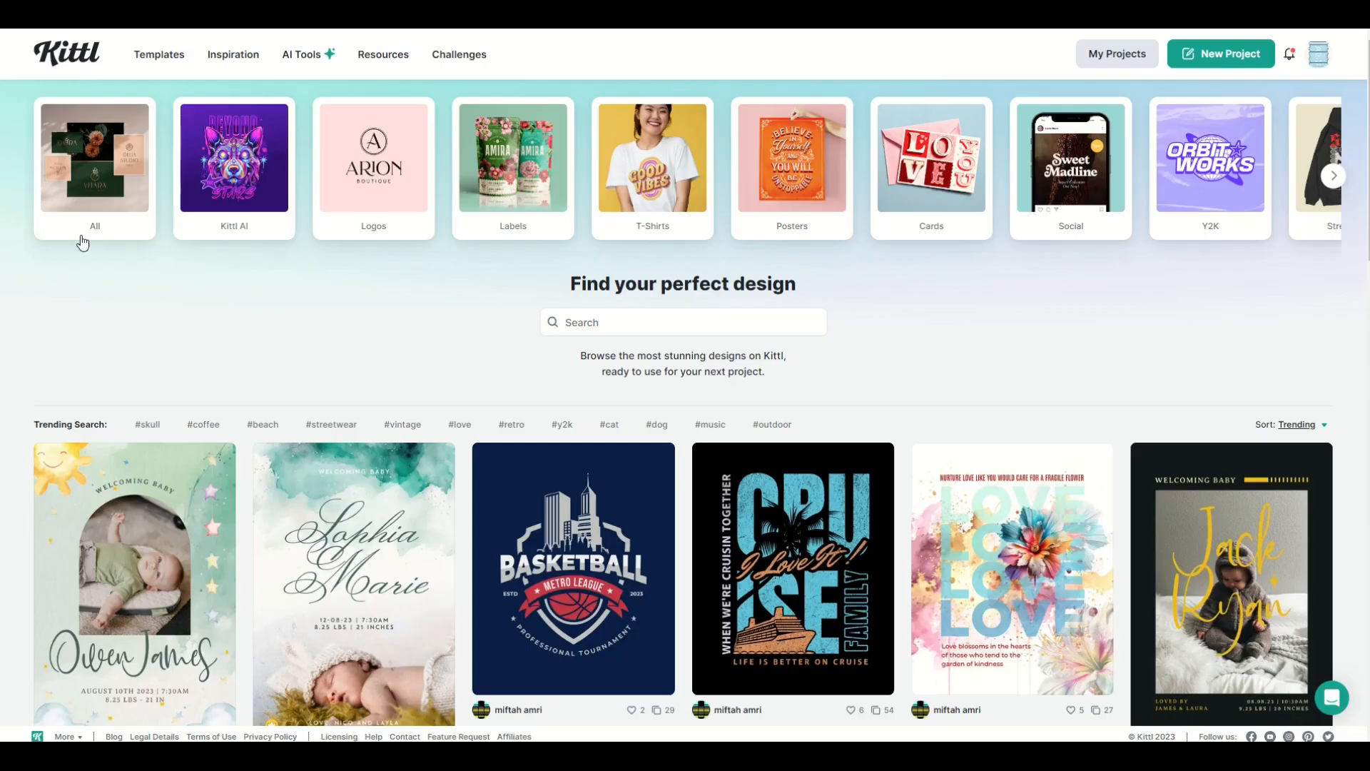
Launch the AI Product Backgrounds tool from the AI Tools menu
{"action": "left_click", "coordinate": [383, 54]}
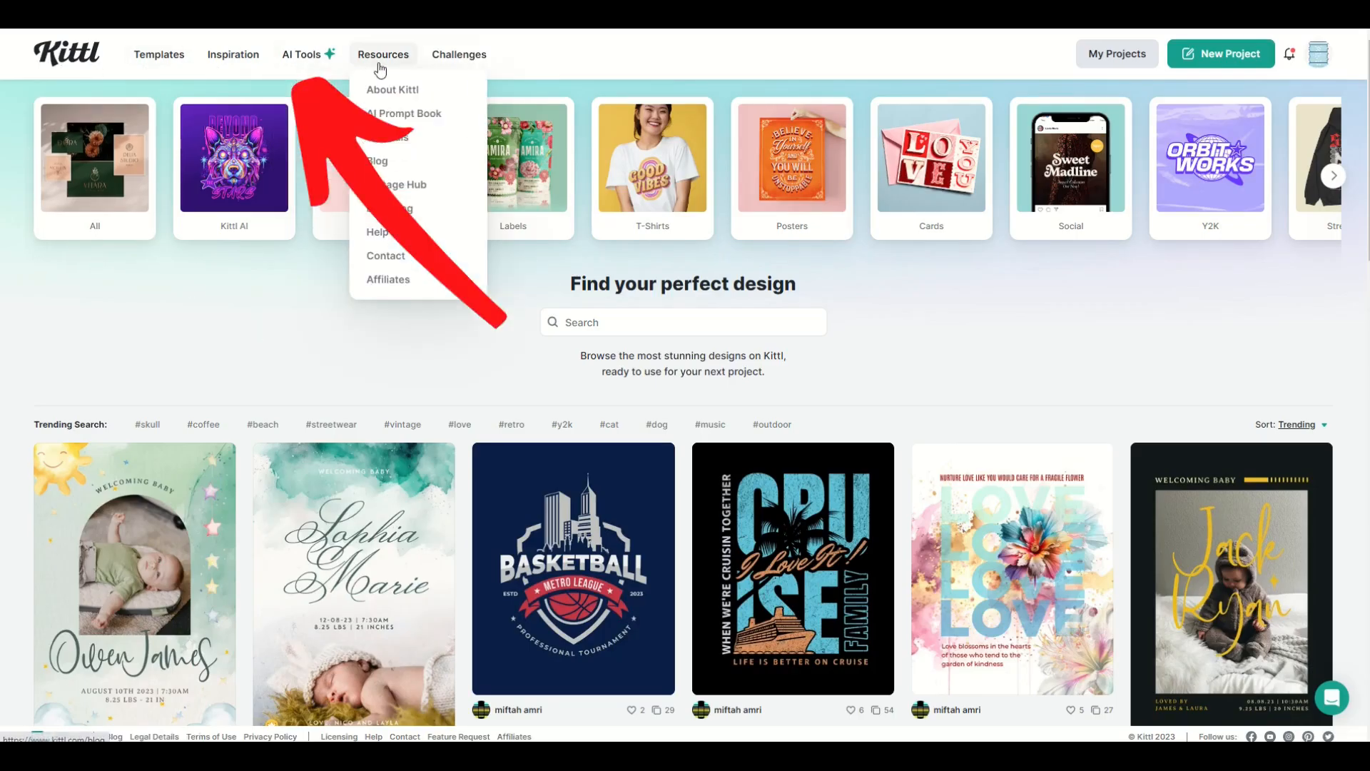
{"action": "left_click", "coordinate": [301, 54]}
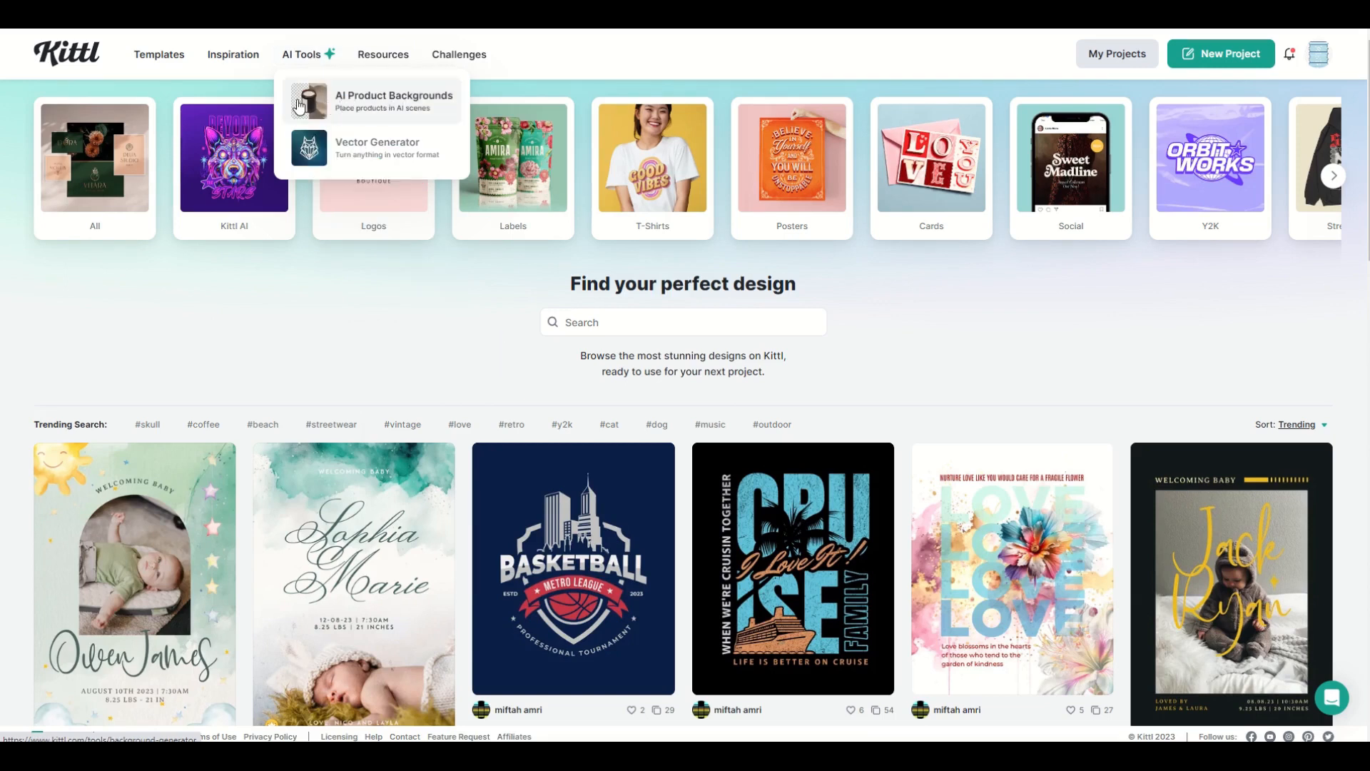
{"action": "left_click", "coordinate": [393, 101]}
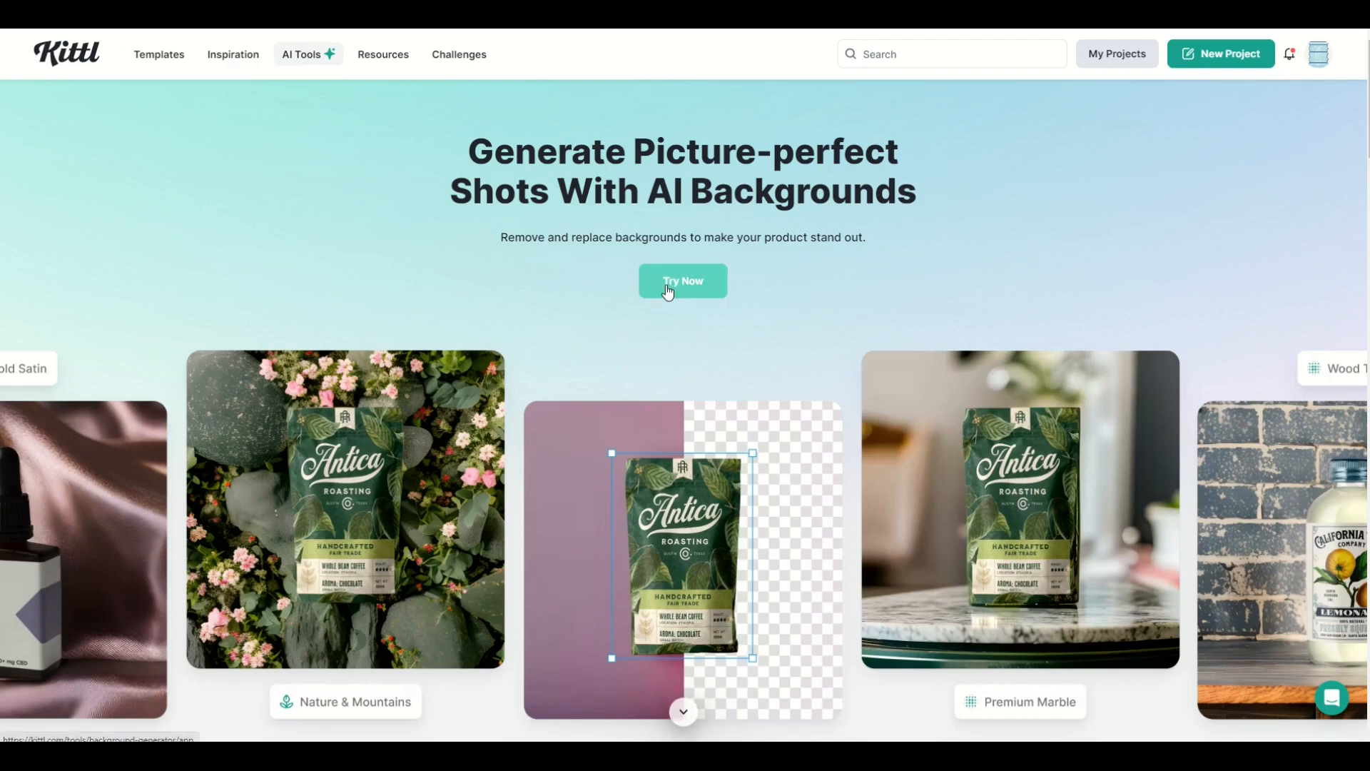
{"action": "left_click", "coordinate": [682, 280]}
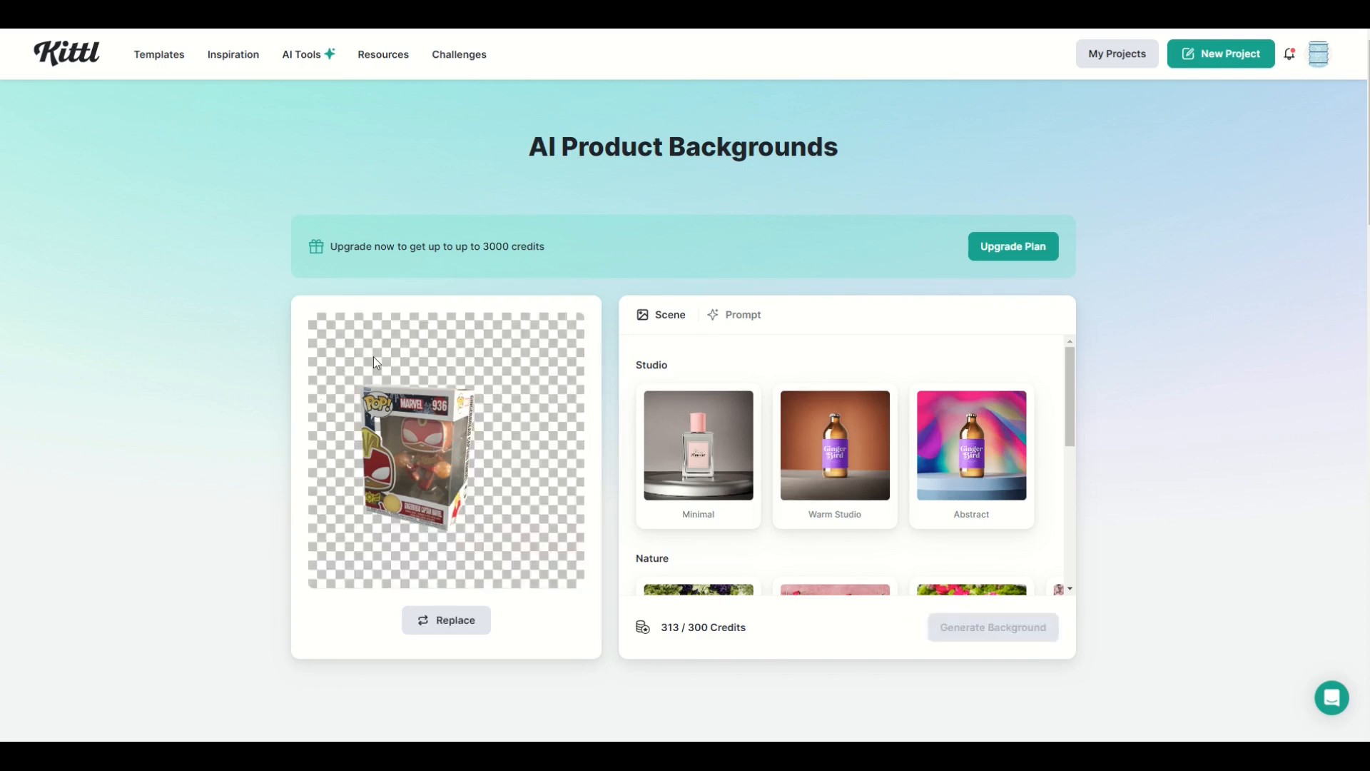
{"action": "mouse_move", "coordinate": [670, 359]}
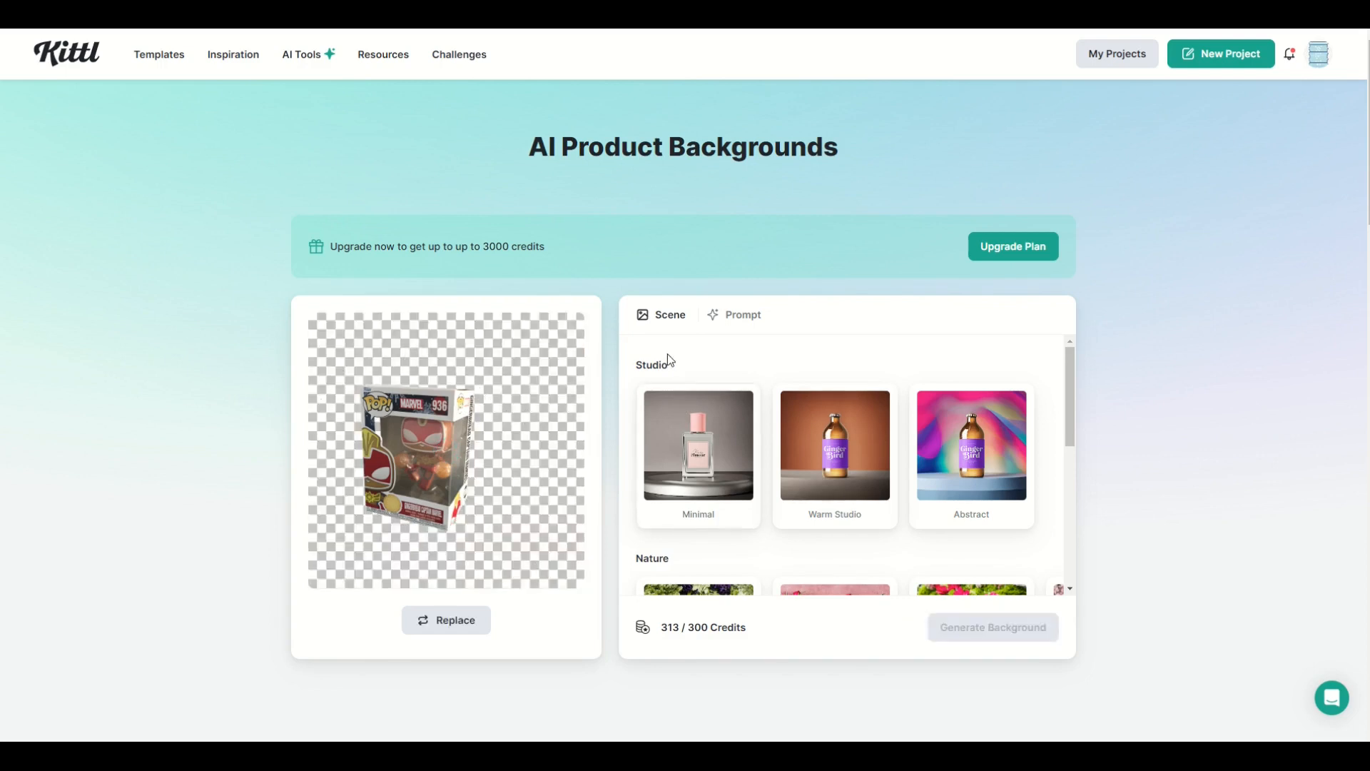
Generate a Warm Studio background for the boxed figure, then switch to the prompt option
{"action": "scroll", "scroll_direction": "down", "scroll_amount": 3}
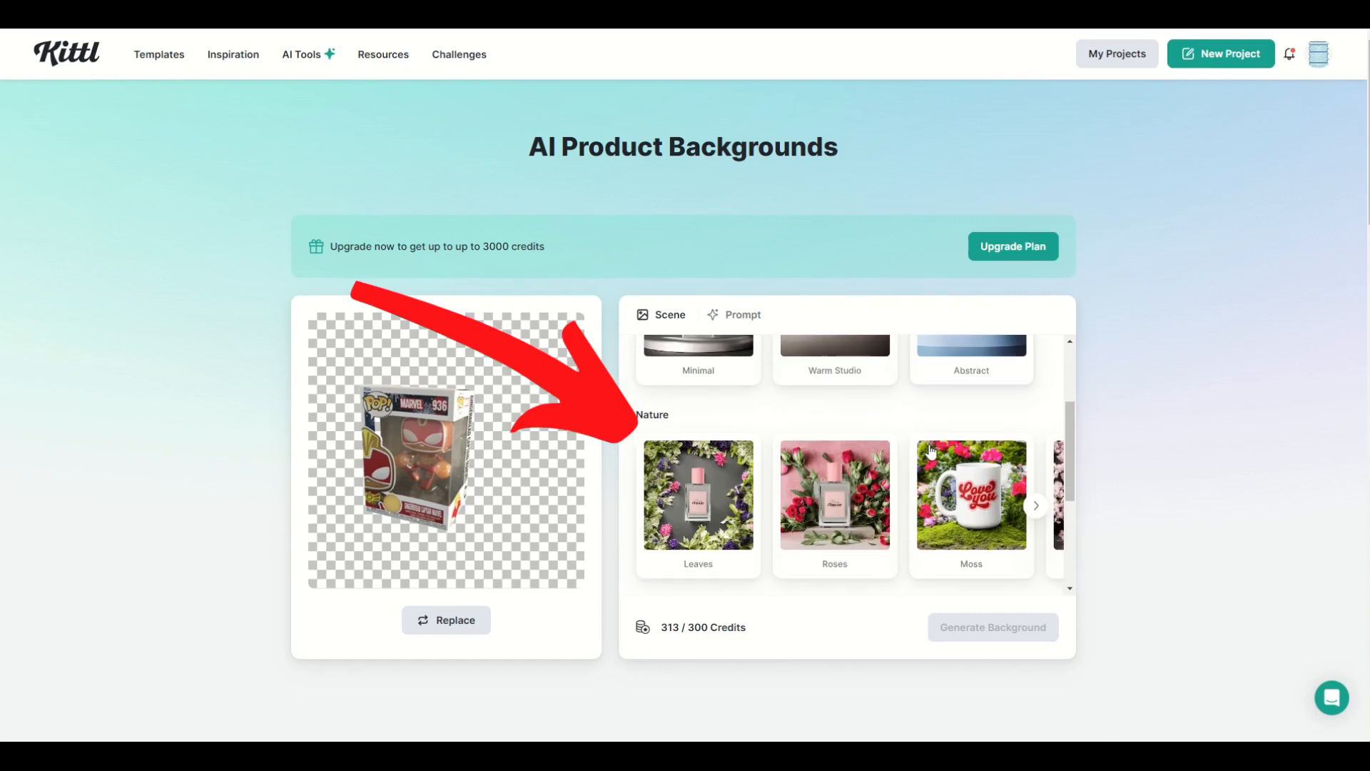
{"action": "scroll", "scroll_direction": "up", "scroll_amount": 3}
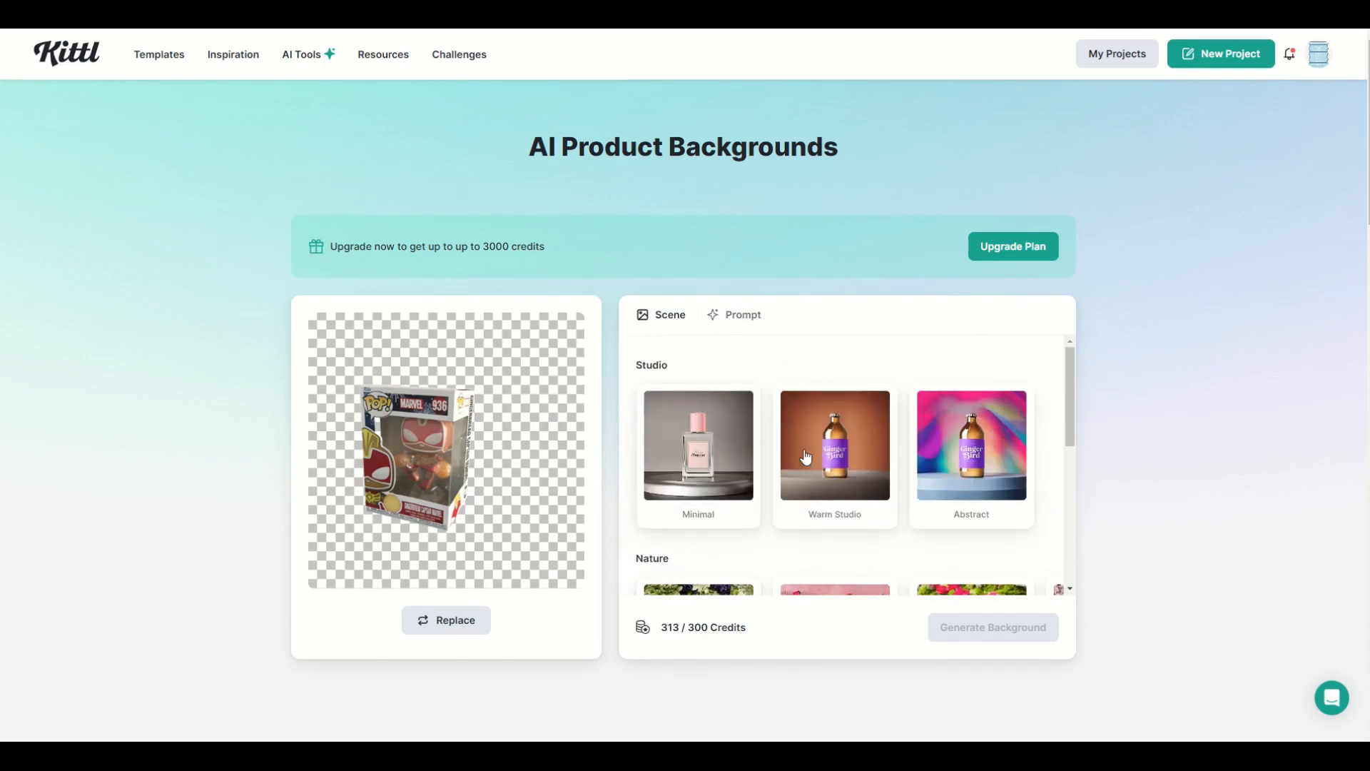
{"action": "left_click", "coordinate": [833, 445]}
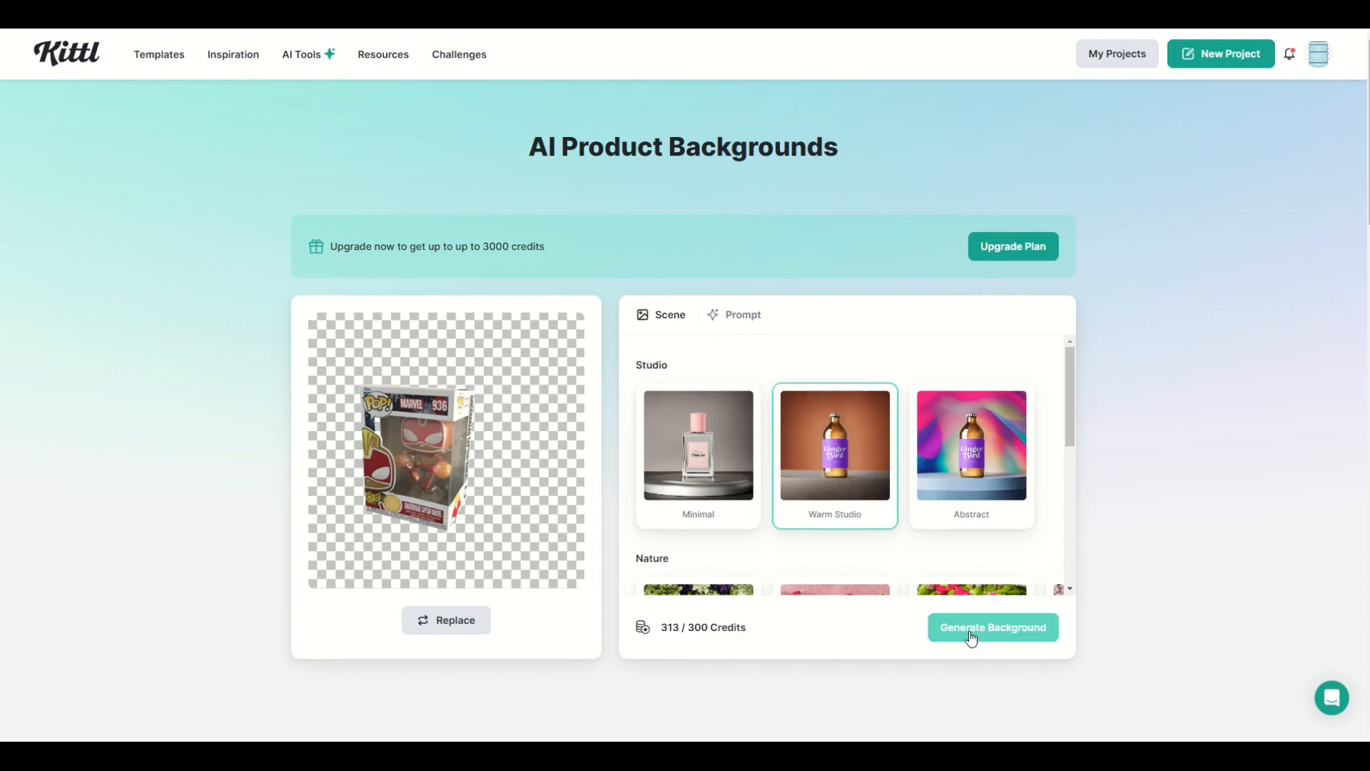
{"action": "left_click", "coordinate": [992, 627]}
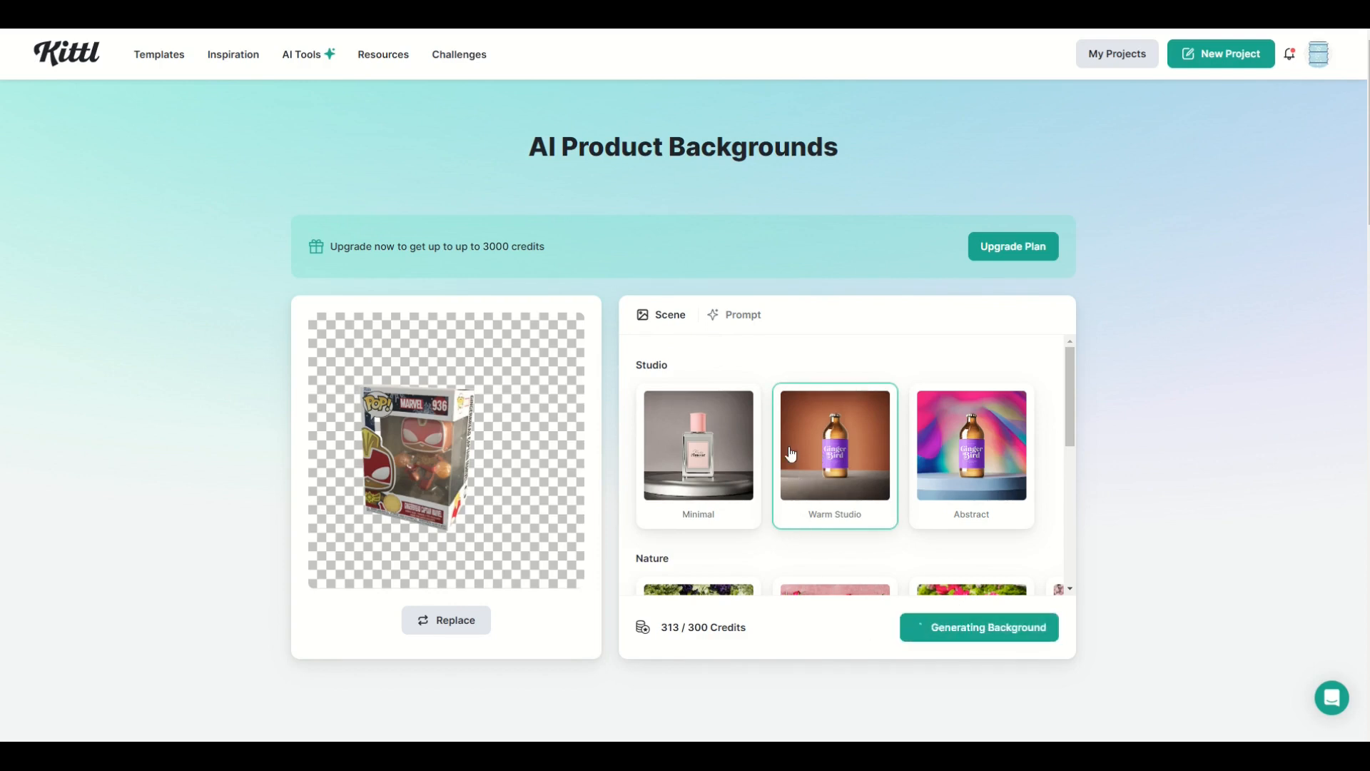
{"action": "mouse_move", "coordinate": [319, 401]}
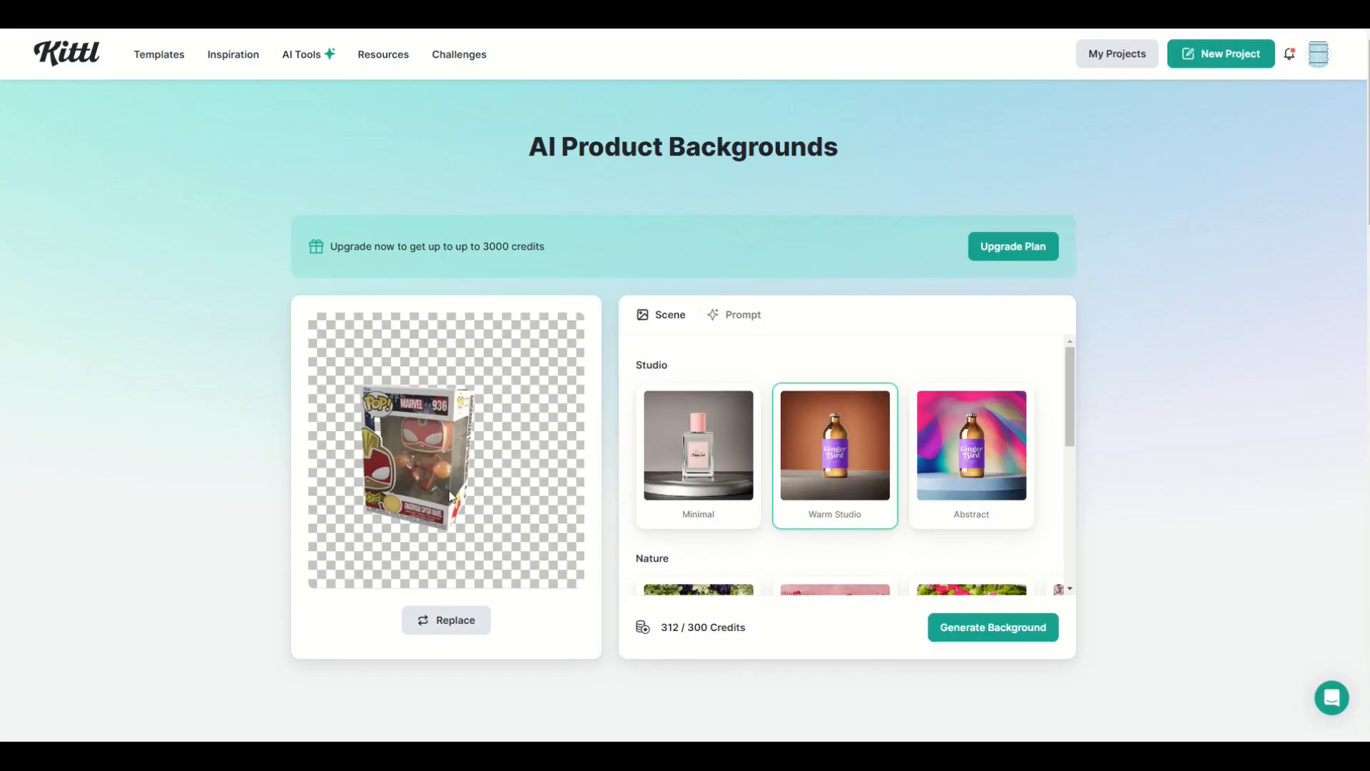
{"action": "left_click", "coordinate": [742, 314]}
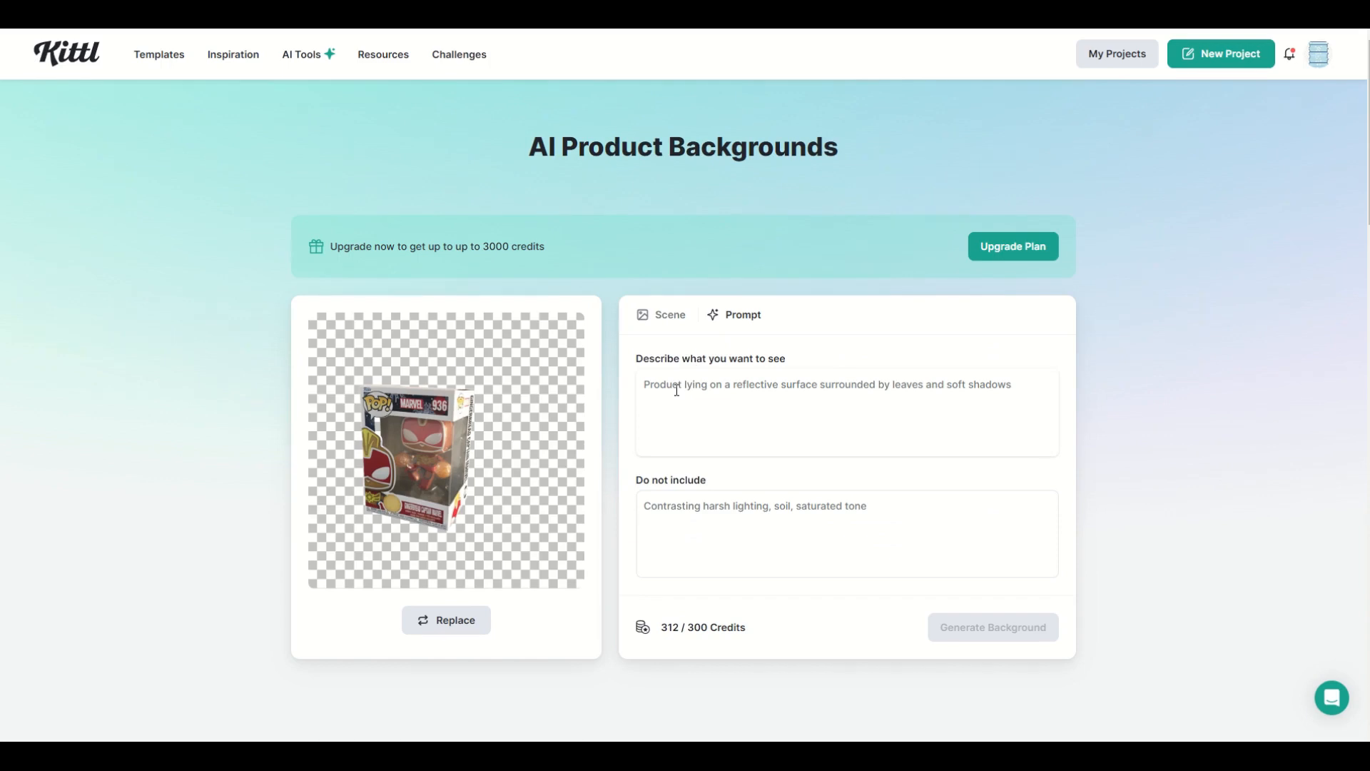
Generate a product background from the prompt 'PRODUCT LYING ON A BEACH'
{"action": "type", "text": "PRODUCT"}
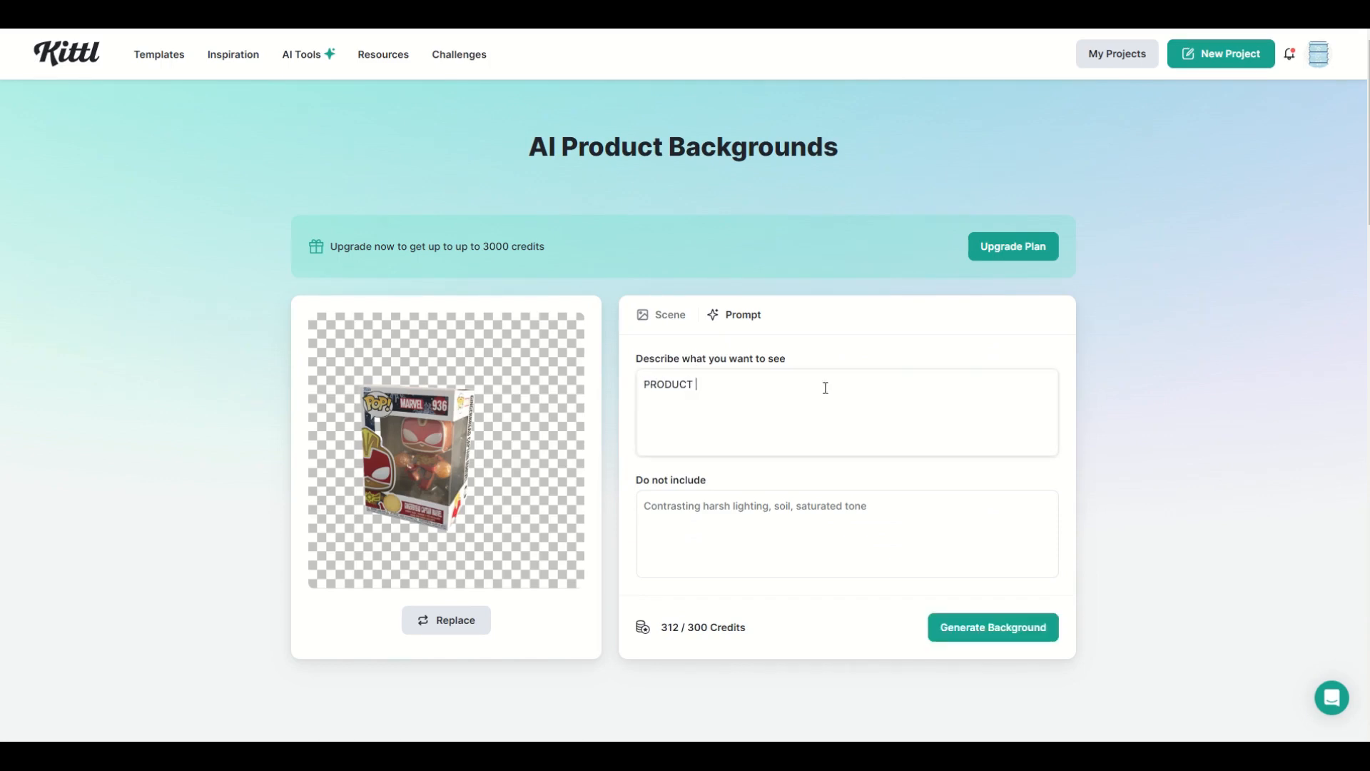
{"action": "type", "text": "LYING ON"}
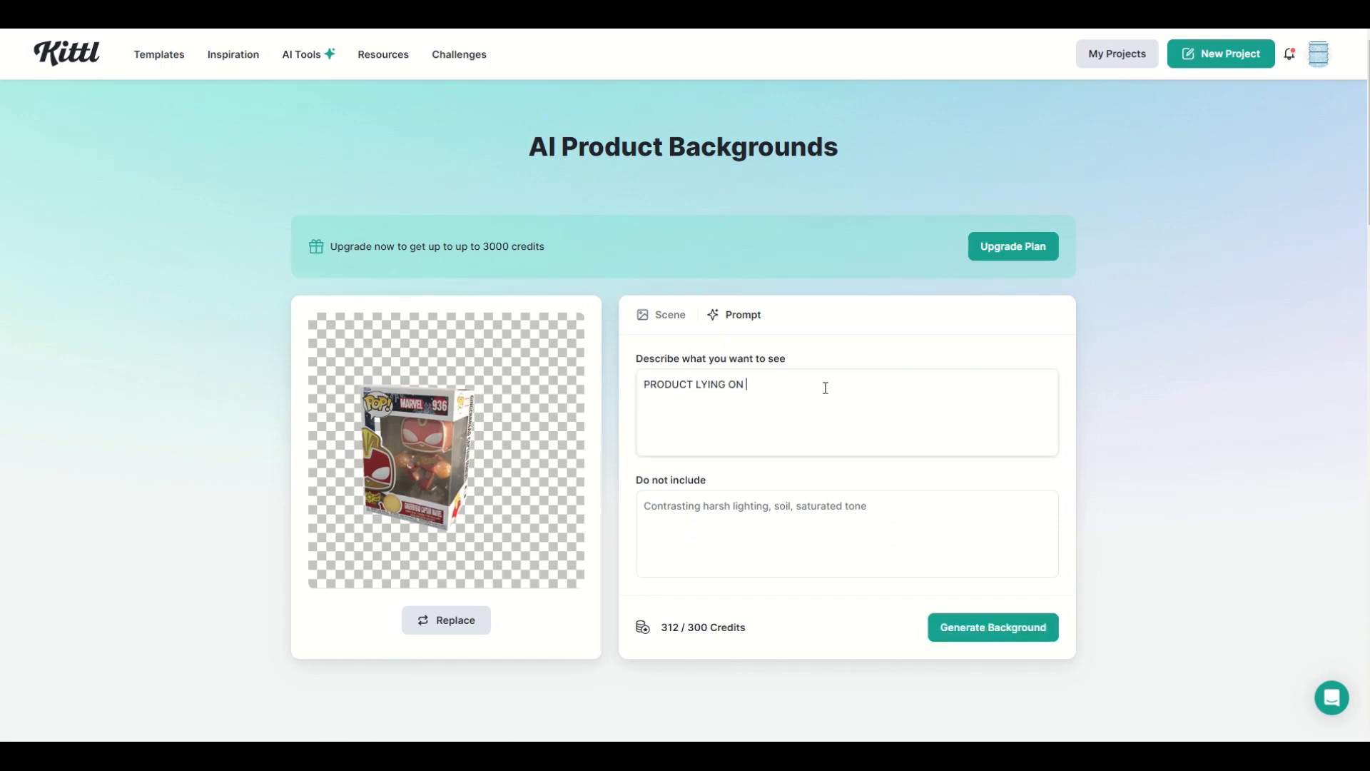
{"action": "type", "text": "A BEACH"}
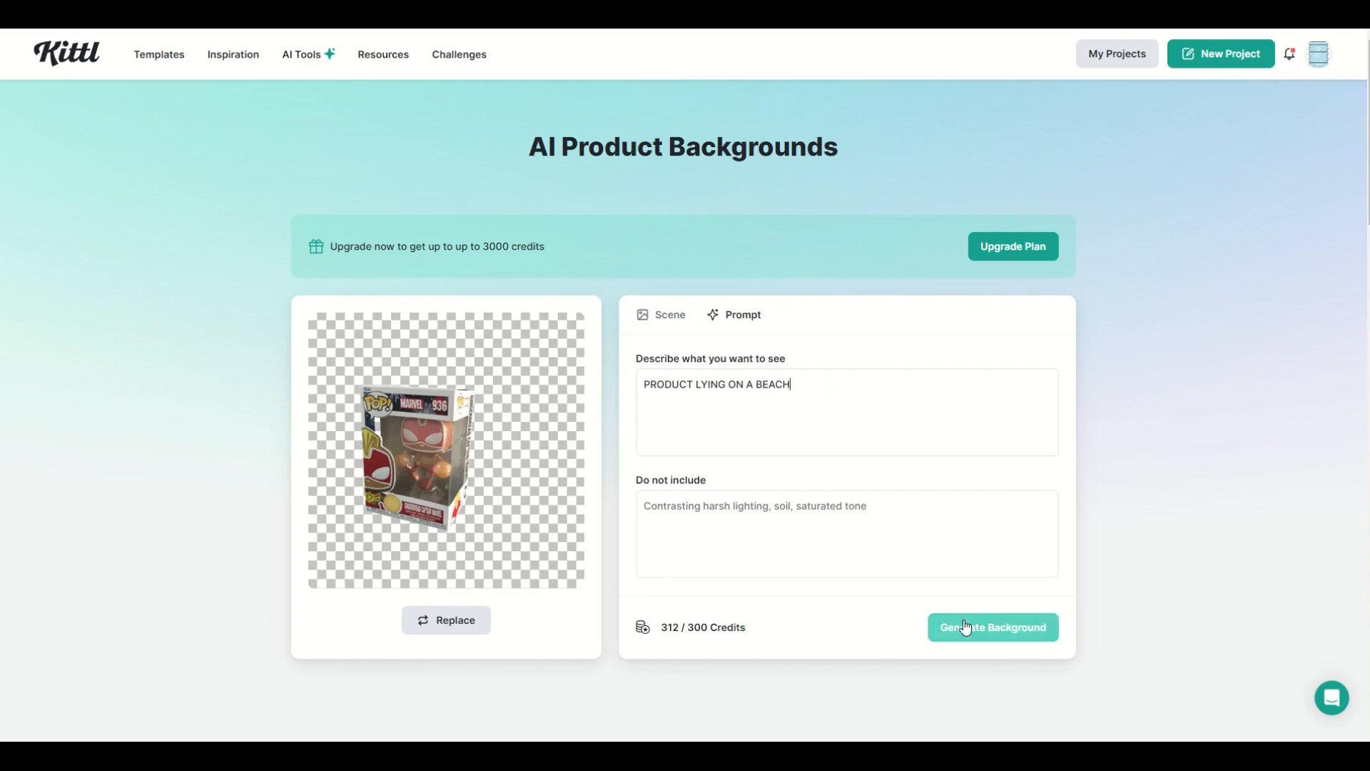
{"action": "left_click", "coordinate": [992, 627]}
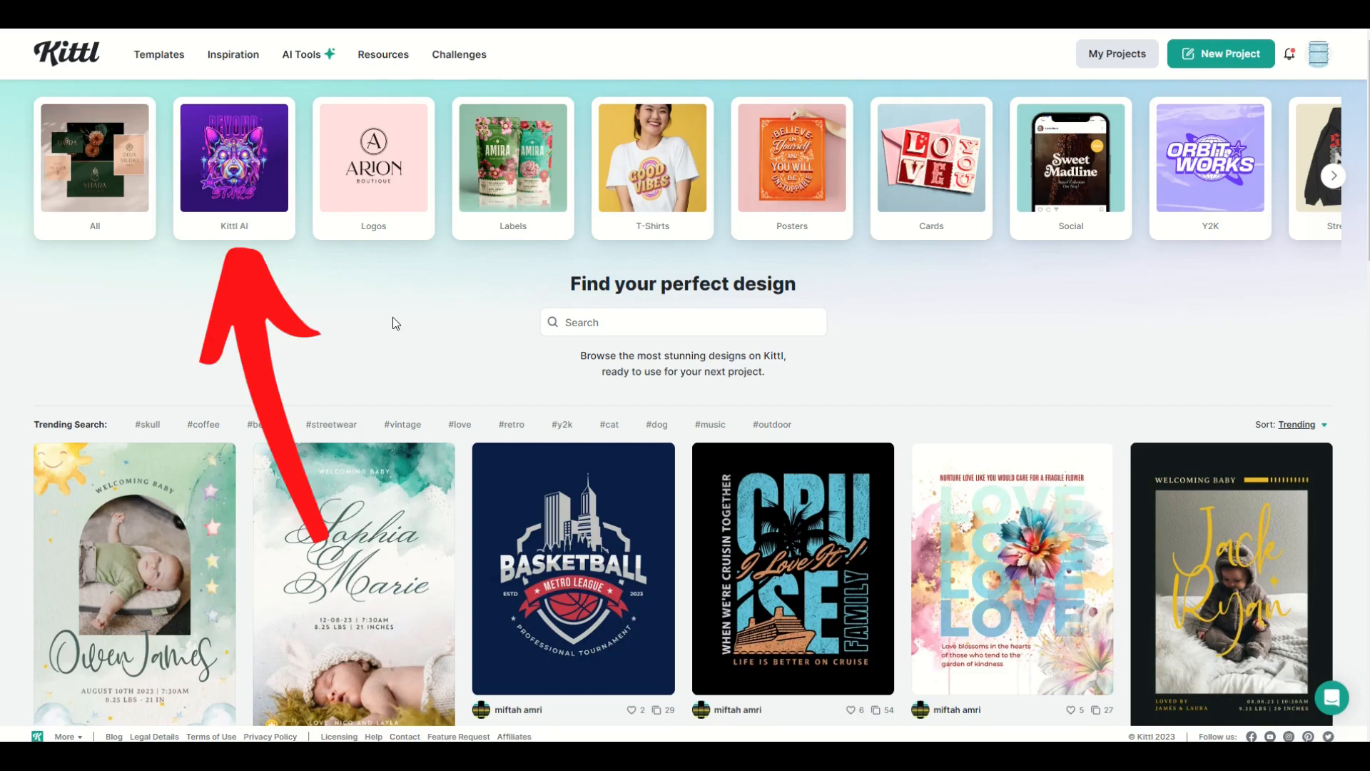
{"action": "mouse_move", "coordinate": [183, 227]}
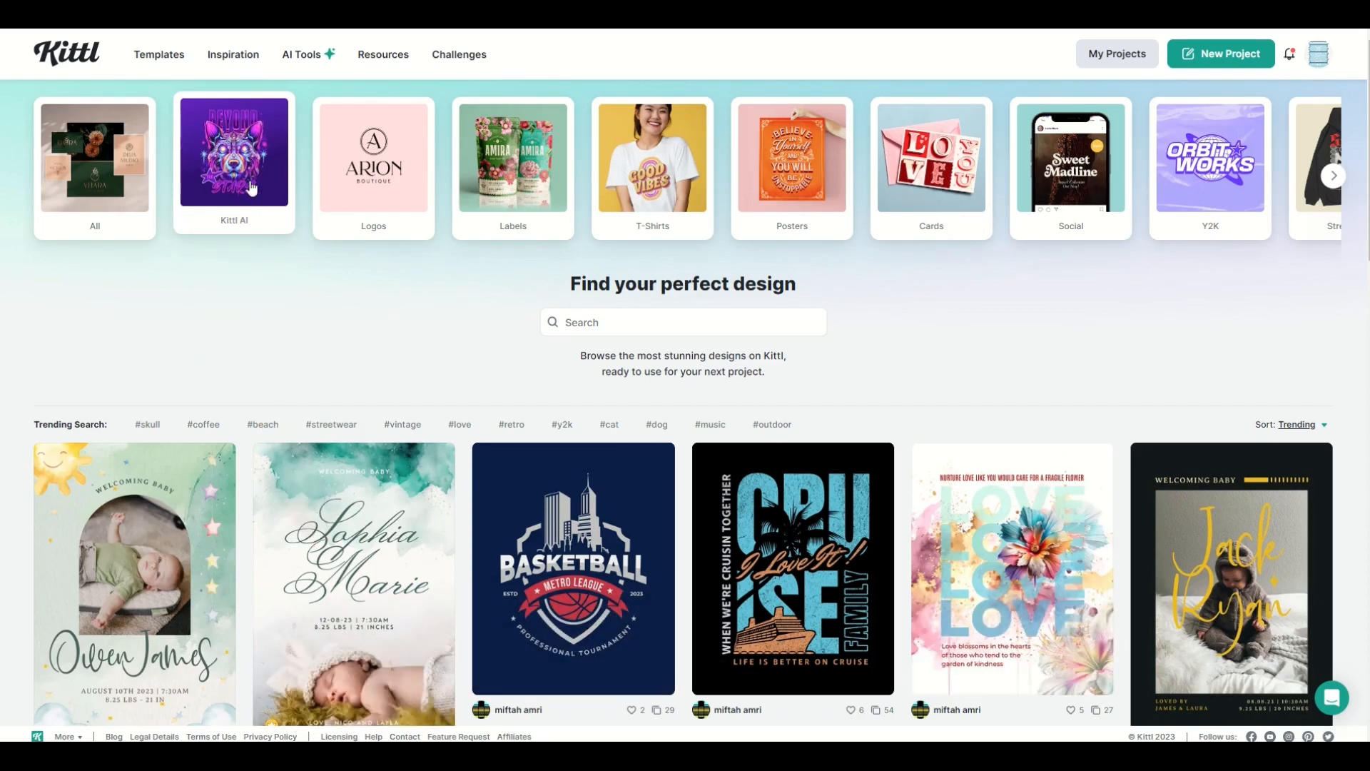
Show the Kittl AI T-shirt templates and open the Psilocybin template preview
{"action": "left_click", "coordinate": [233, 165]}
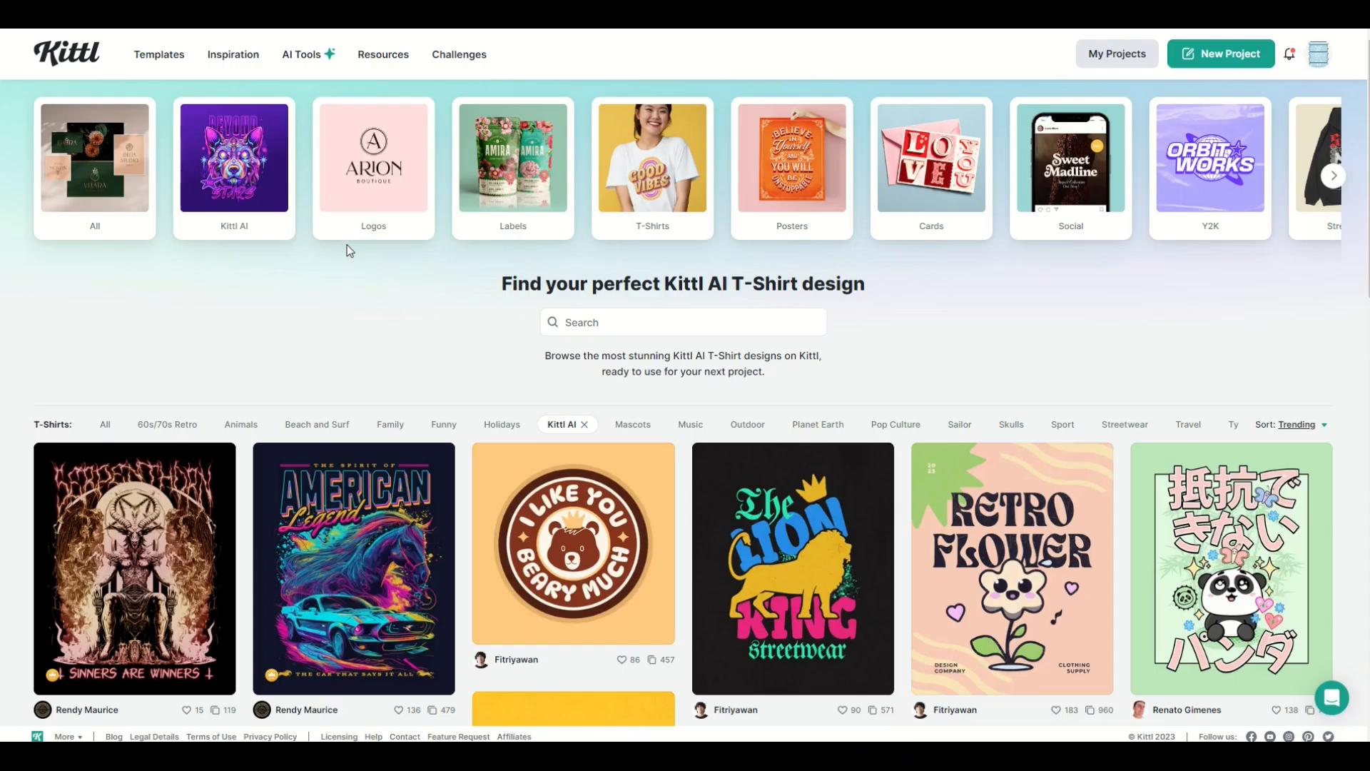
{"action": "scroll", "scroll_direction": "down", "scroll_amount": 3}
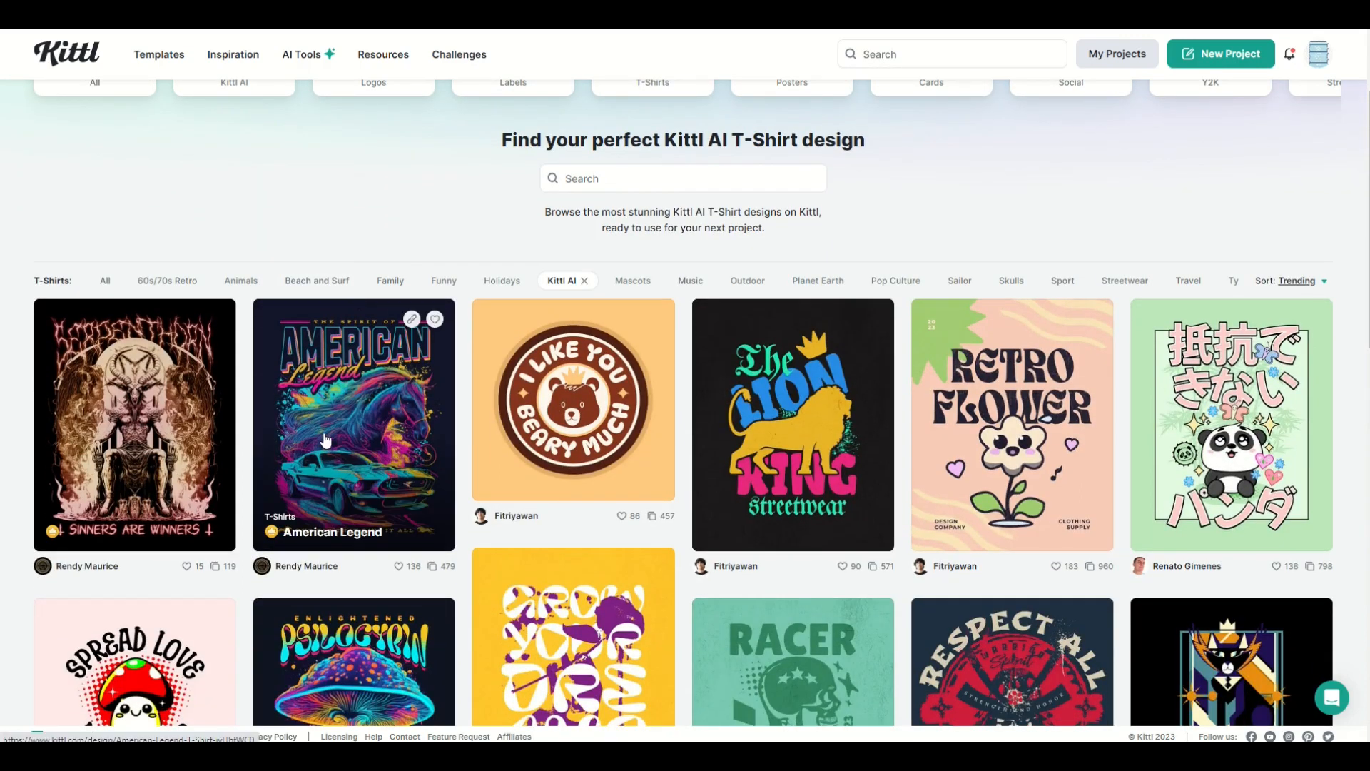
{"action": "scroll", "scroll_direction": "down", "scroll_amount": 3}
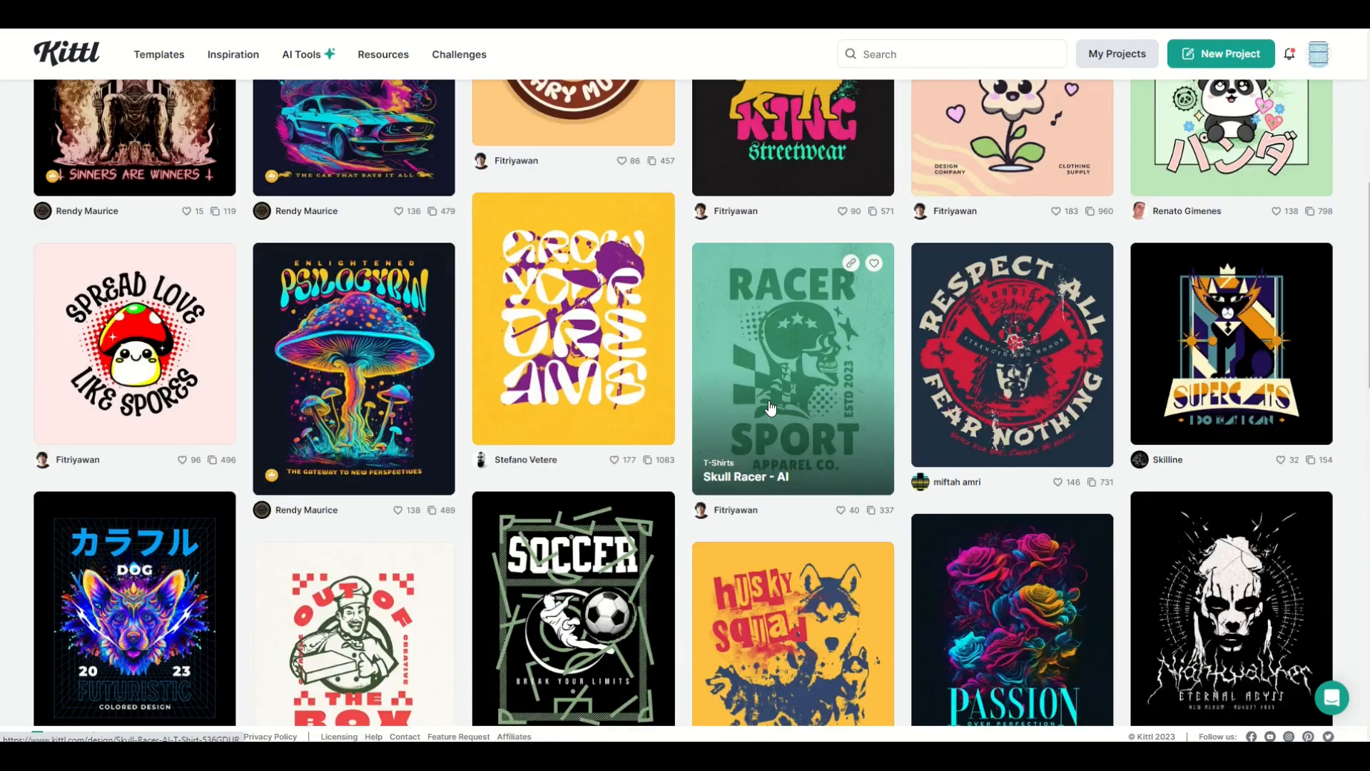
{"action": "scroll", "scroll_direction": "up", "scroll_amount": 3}
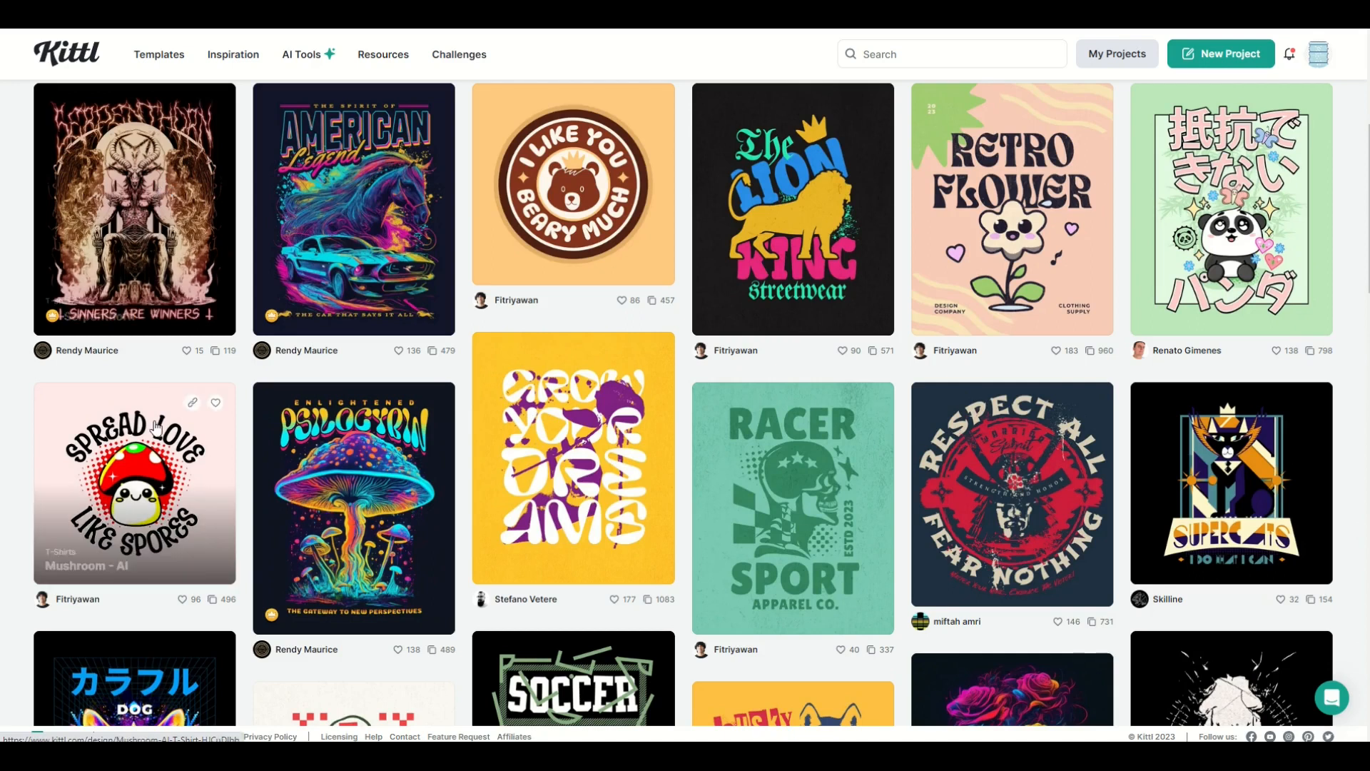
{"action": "mouse_move", "coordinate": [384, 564]}
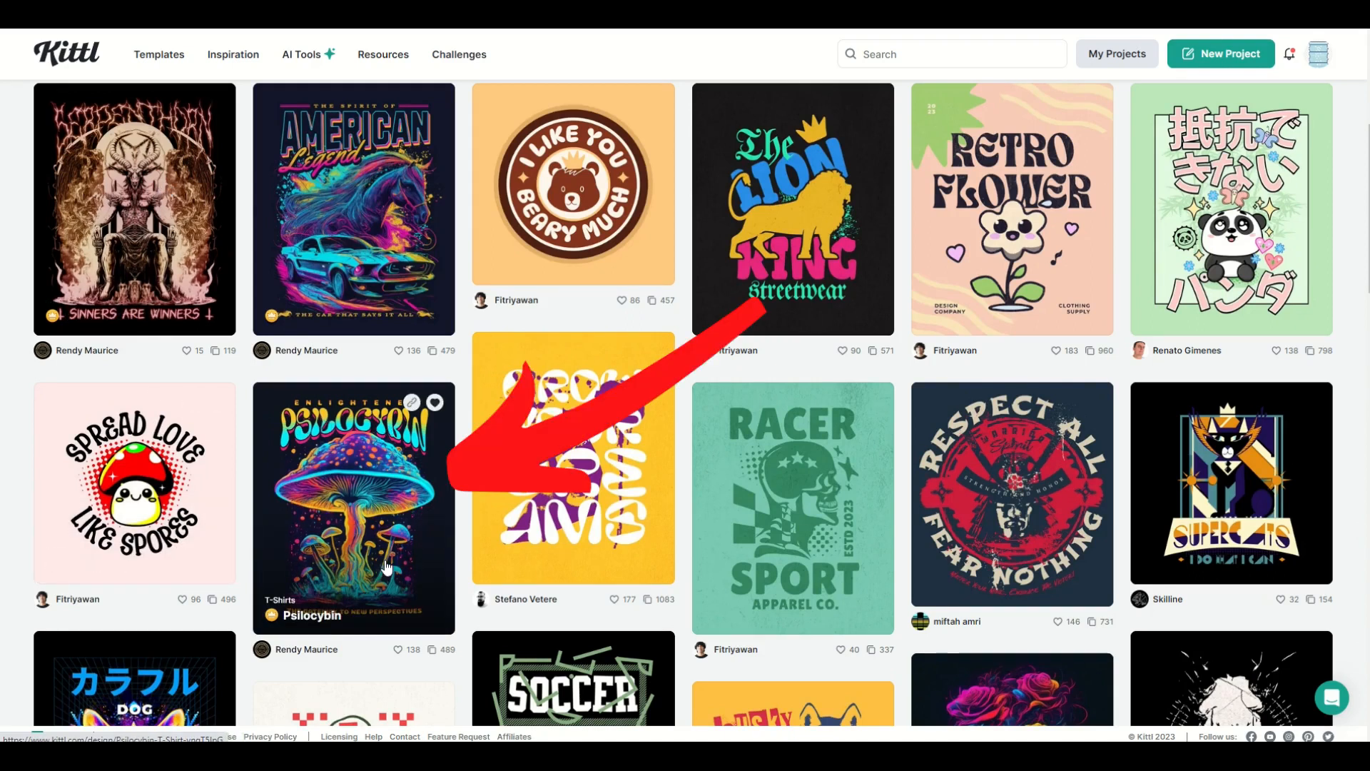
{"action": "left_click", "coordinate": [354, 505]}
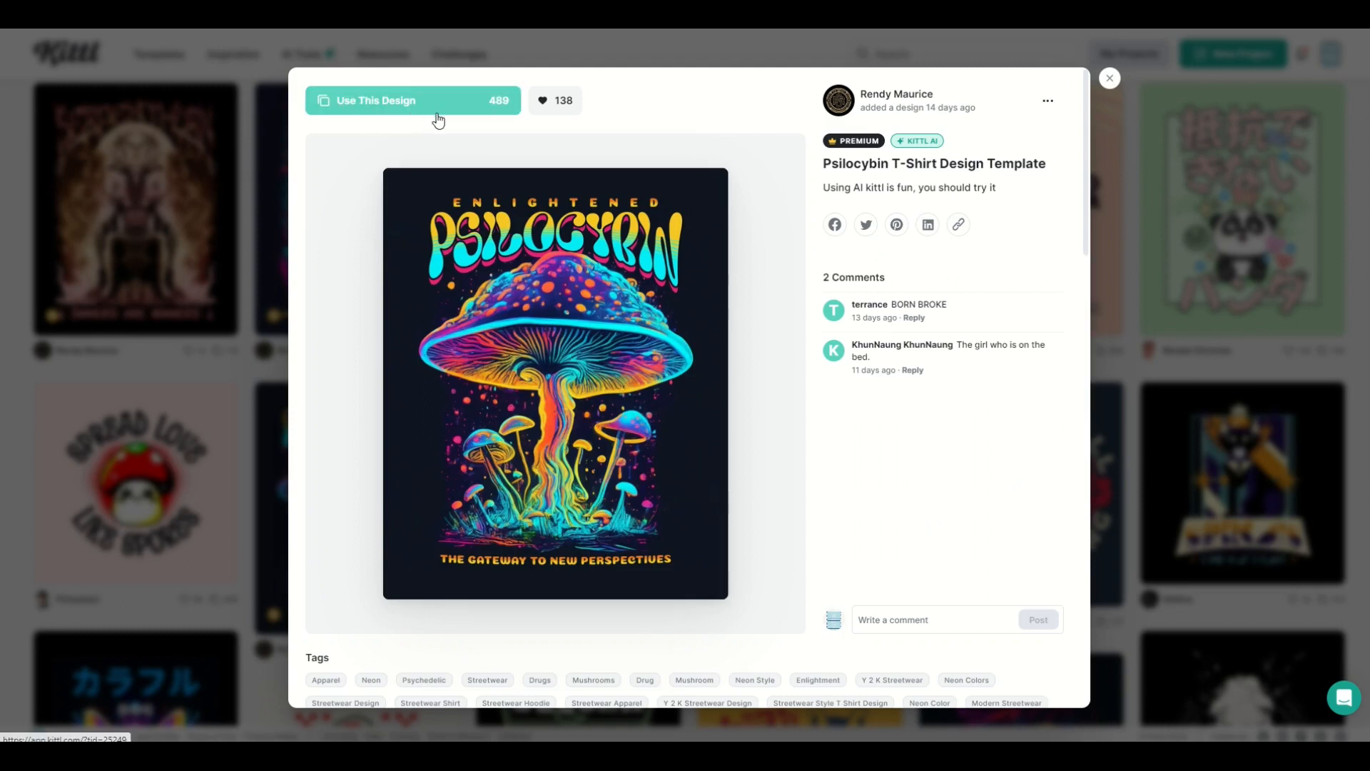
{"action": "mouse_move", "coordinate": [570, 199]}
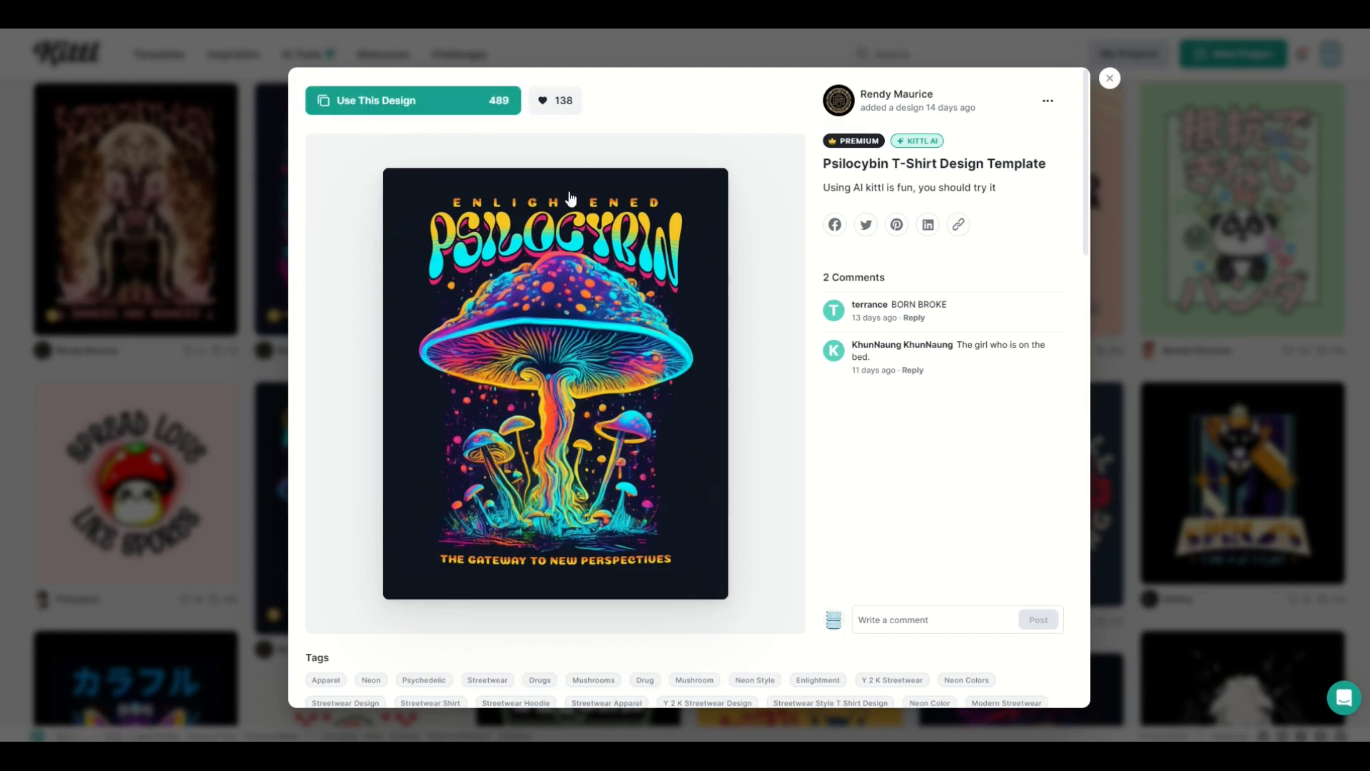
Use the Psilocybin template to start a new editable project
{"action": "left_click", "coordinate": [376, 100]}
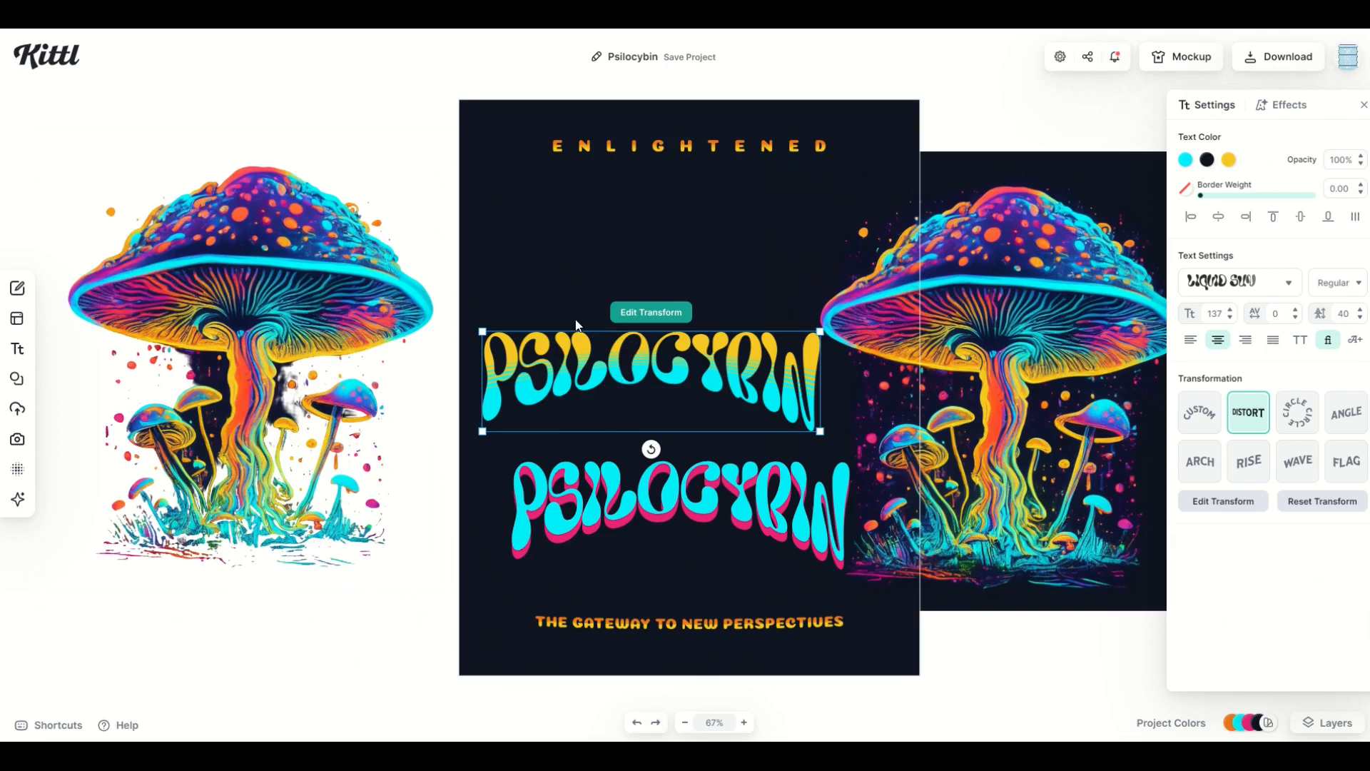
{"action": "mouse_move", "coordinate": [621, 433]}
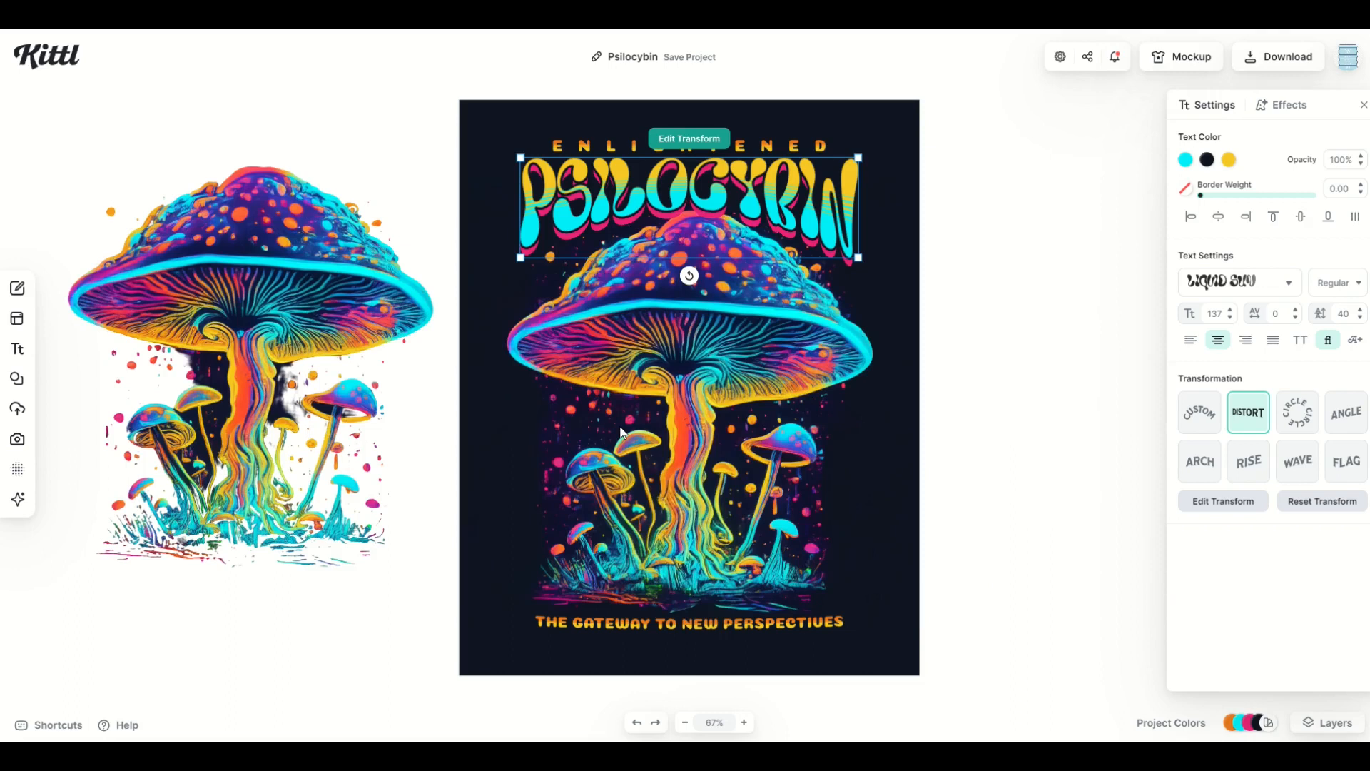
Select the arched bottom tagline text once the template loads
{"action": "left_click", "coordinate": [688, 621]}
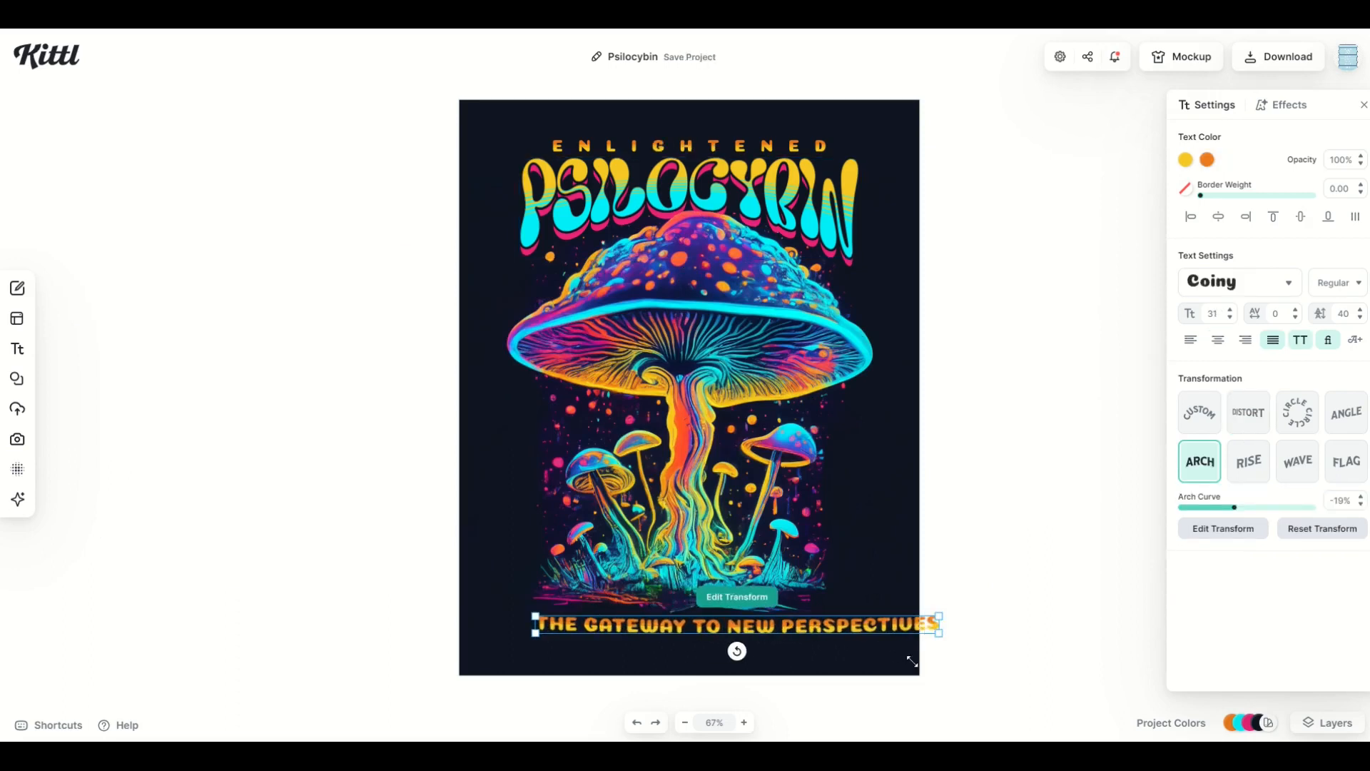
Distort the tagline across the full width in 60SEkuntia font and confirm
{"action": "left_click", "coordinate": [1248, 411]}
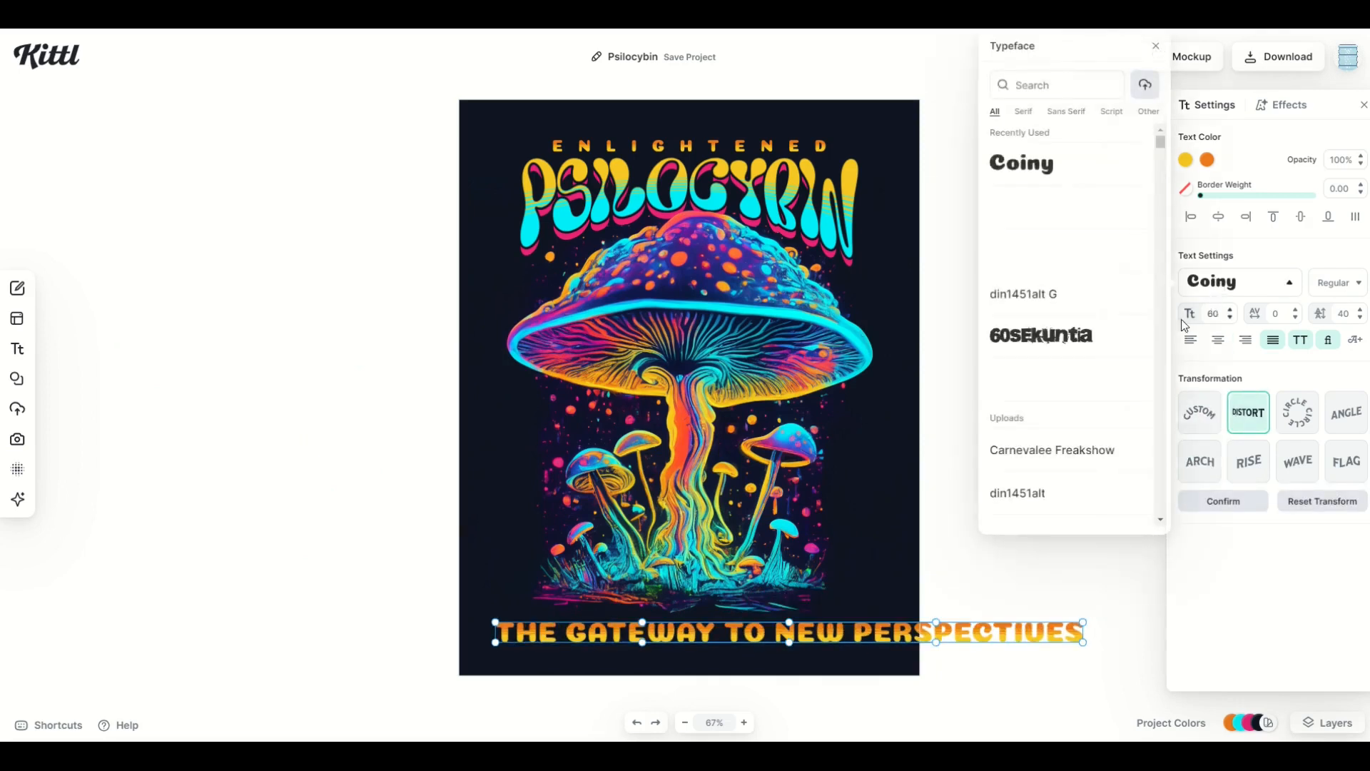
{"action": "left_click", "coordinate": [1039, 334]}
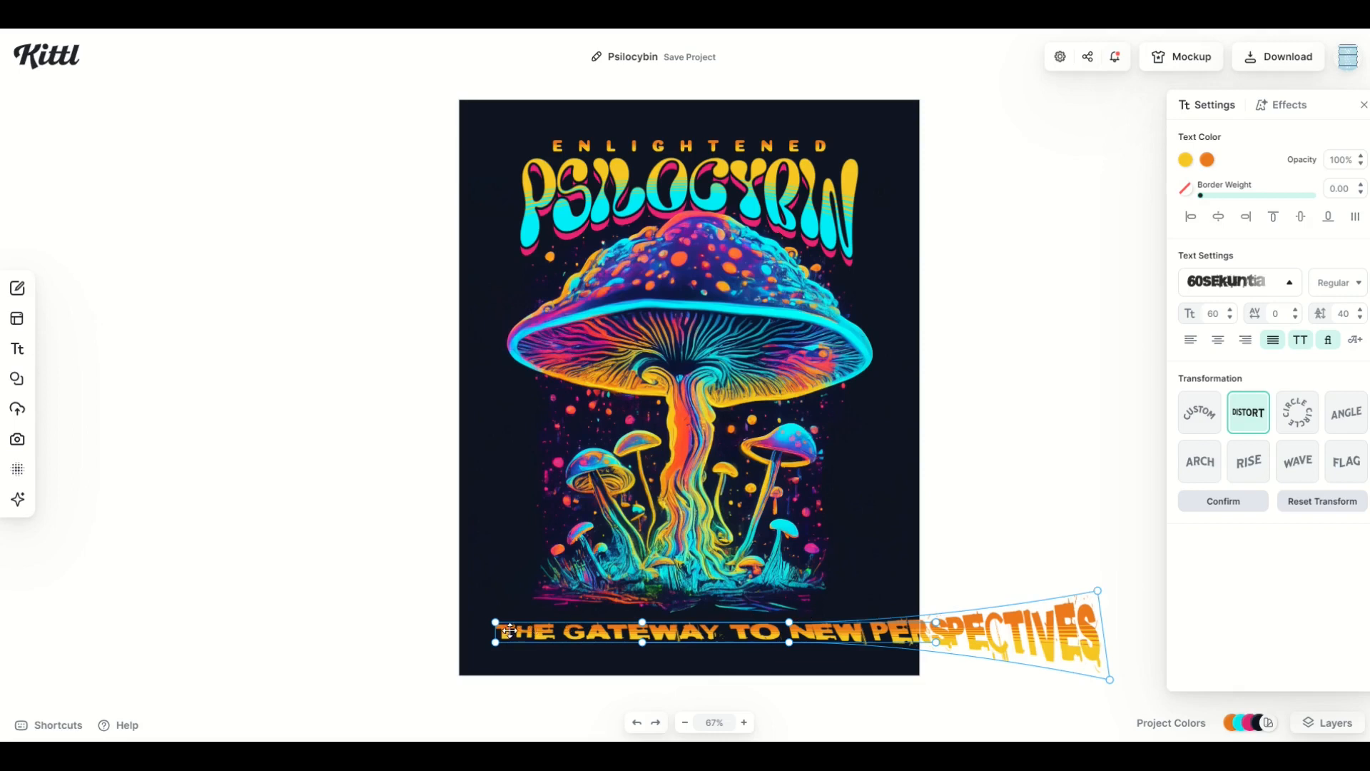
{"action": "left_click", "coordinate": [1222, 501]}
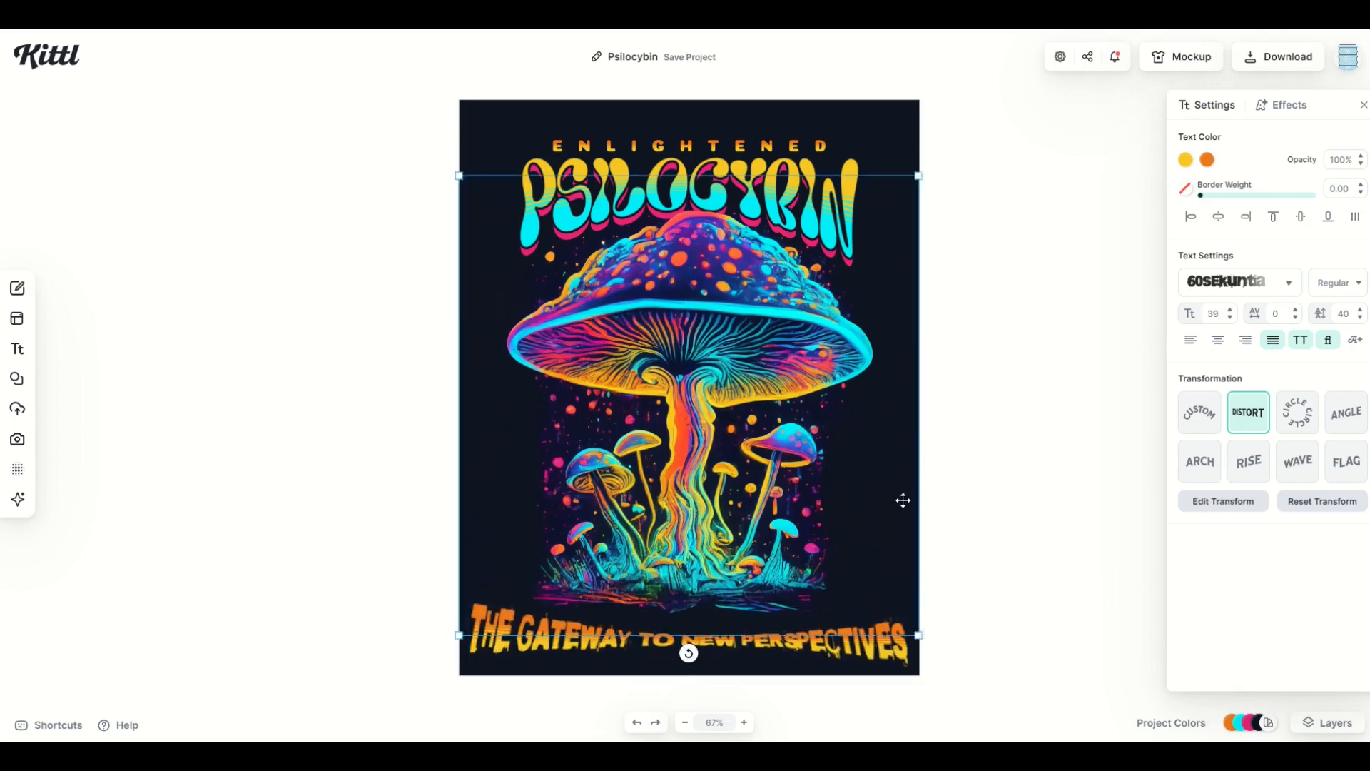
{"action": "left_click", "coordinate": [695, 331]}
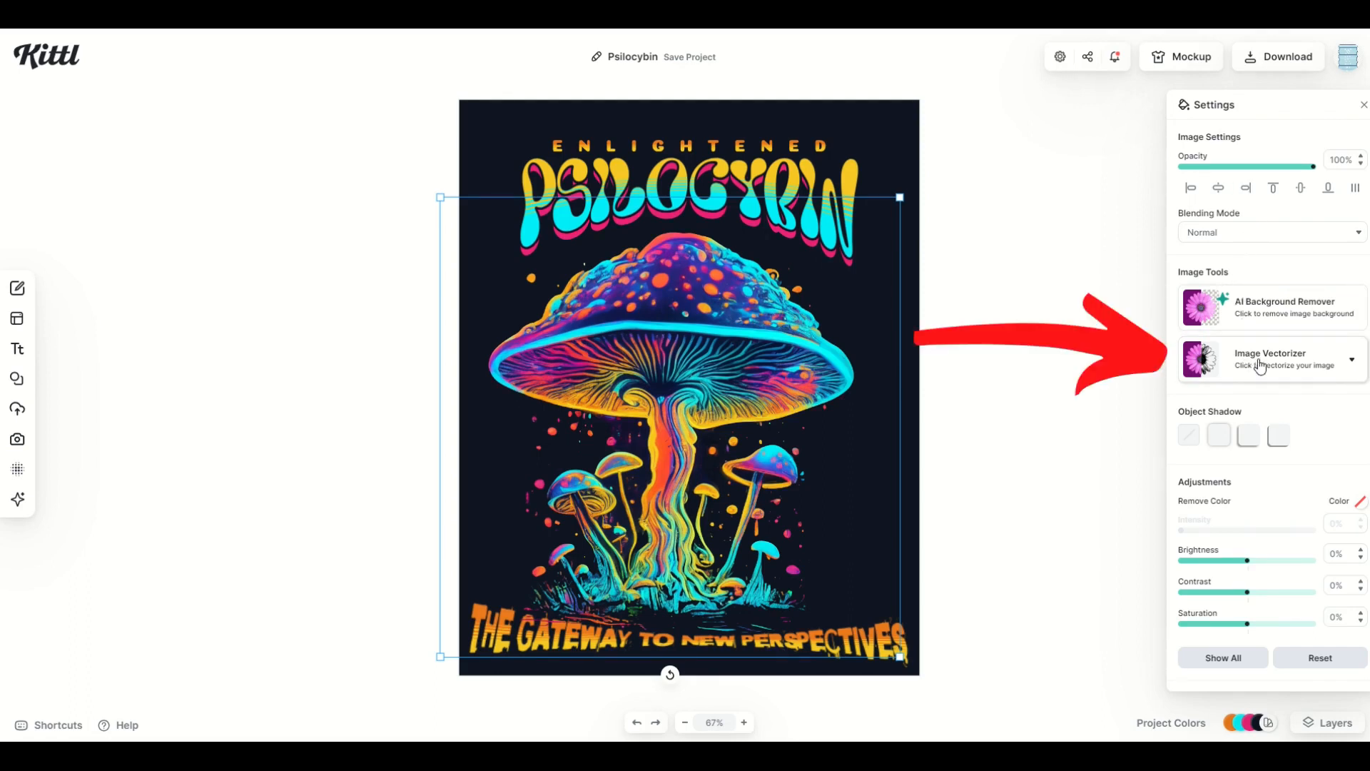
Vectorize the mushroom image with the Image Vectorizer, limited to 10 colours
{"action": "left_click", "coordinate": [1270, 358]}
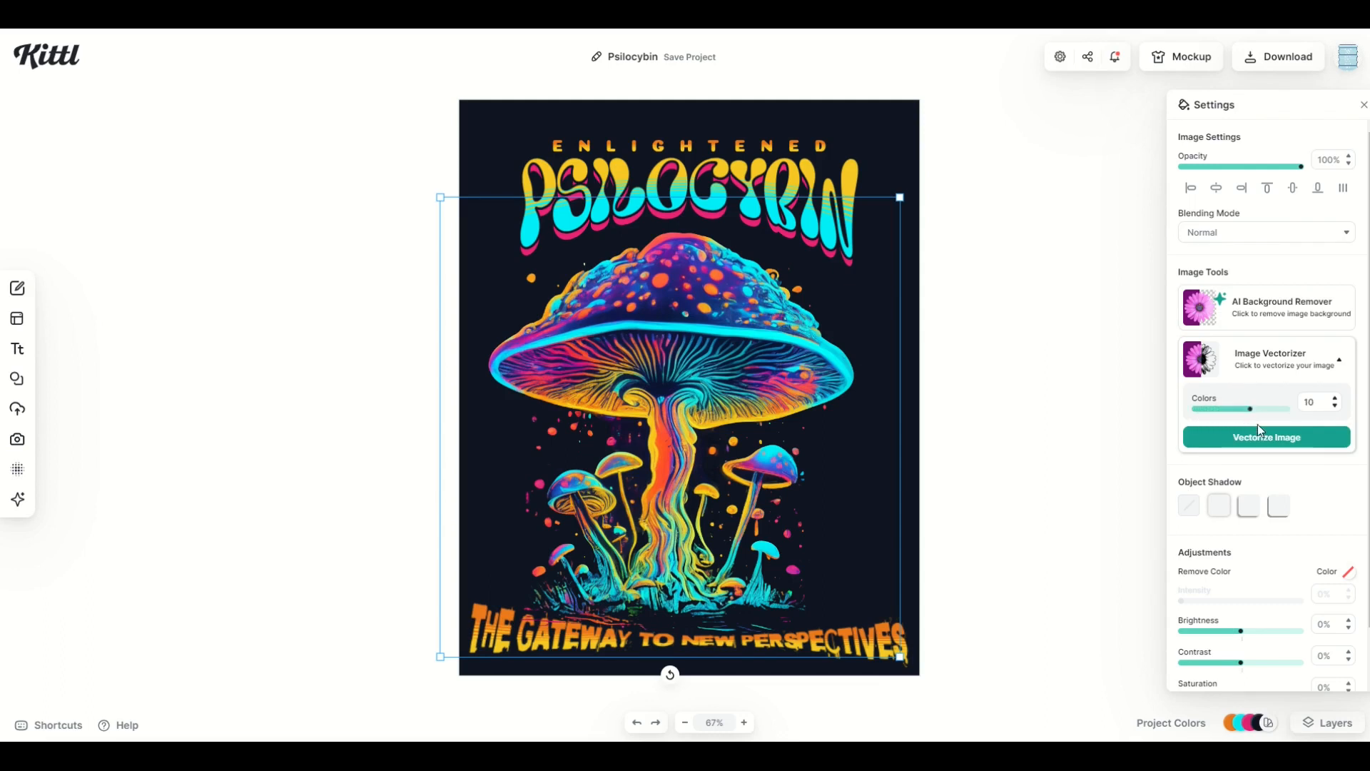
{"action": "left_click", "coordinate": [1265, 437]}
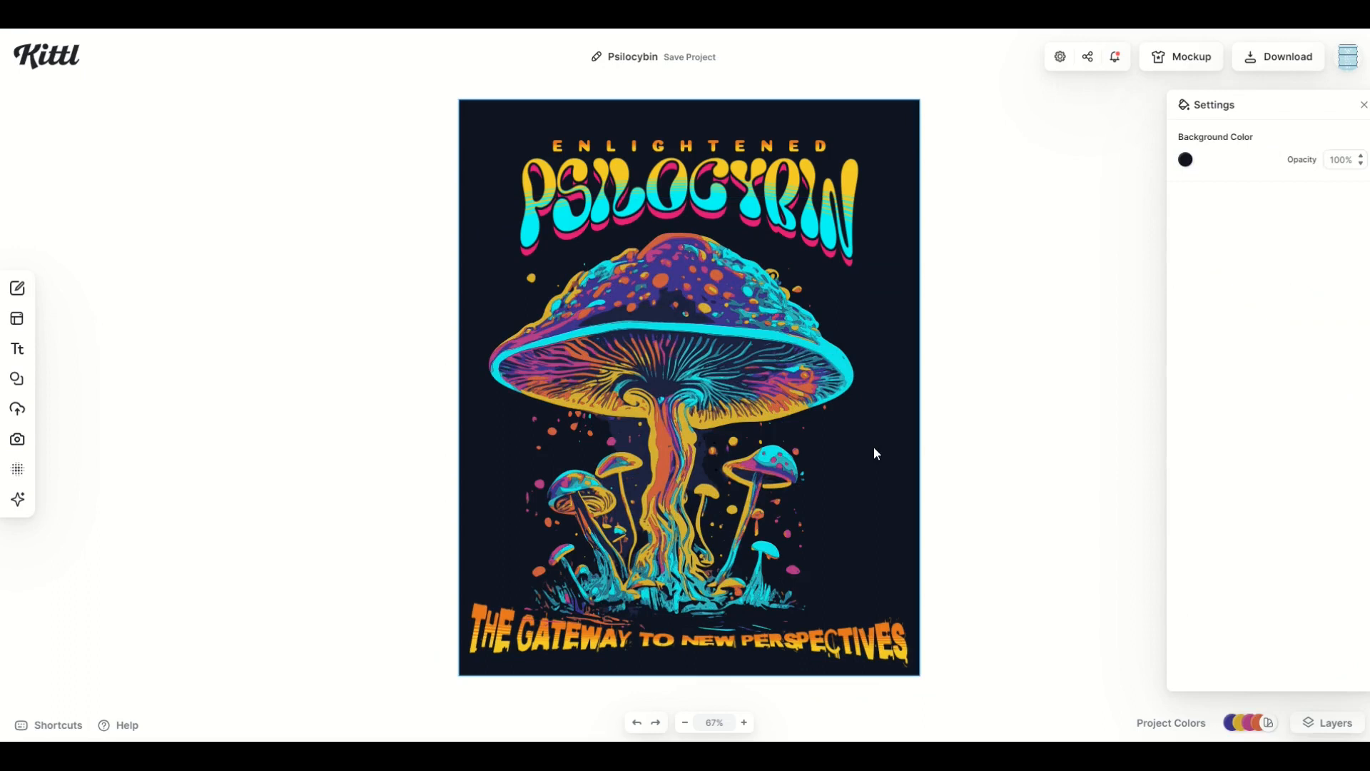
Recolour the vectorized mushroom's purple swatch to red ff533d in the Solid Color picker
{"action": "left_click", "coordinate": [688, 385]}
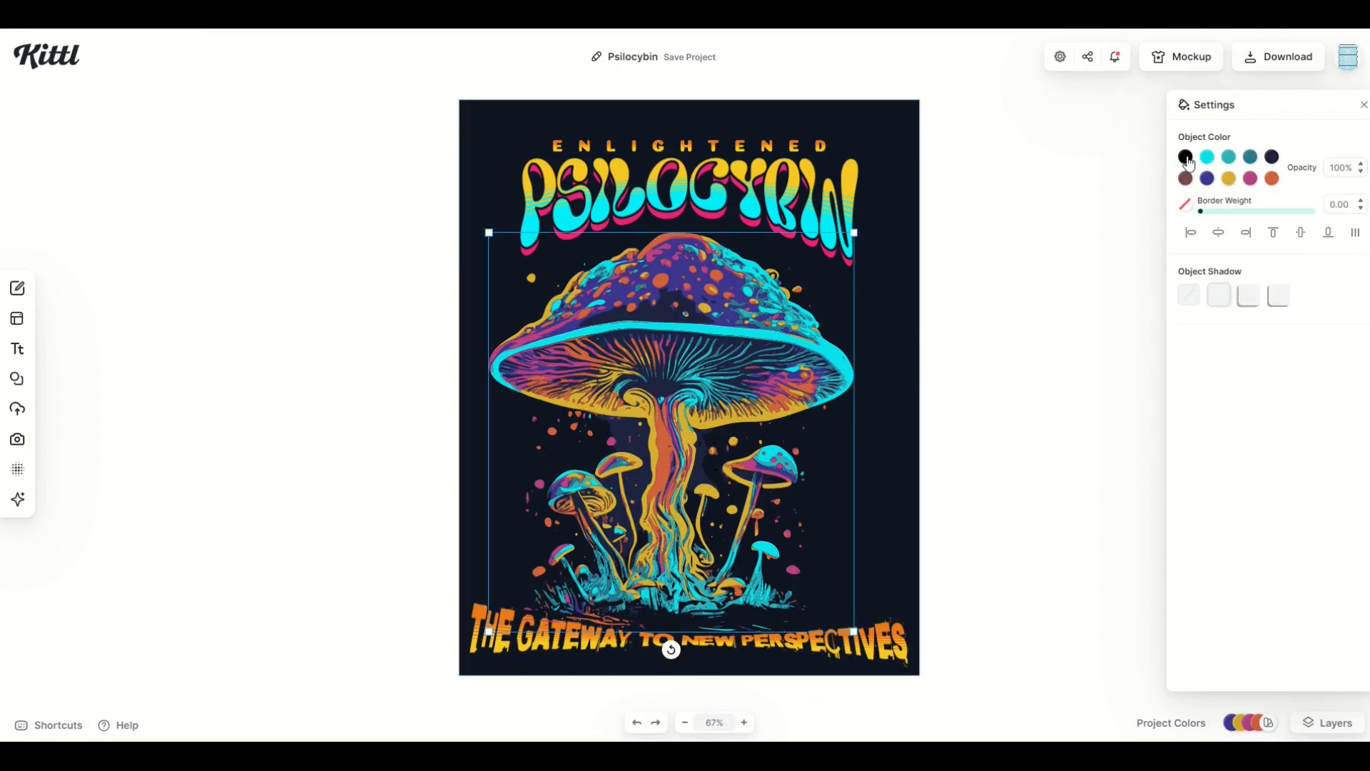
{"action": "mouse_move", "coordinate": [976, 284]}
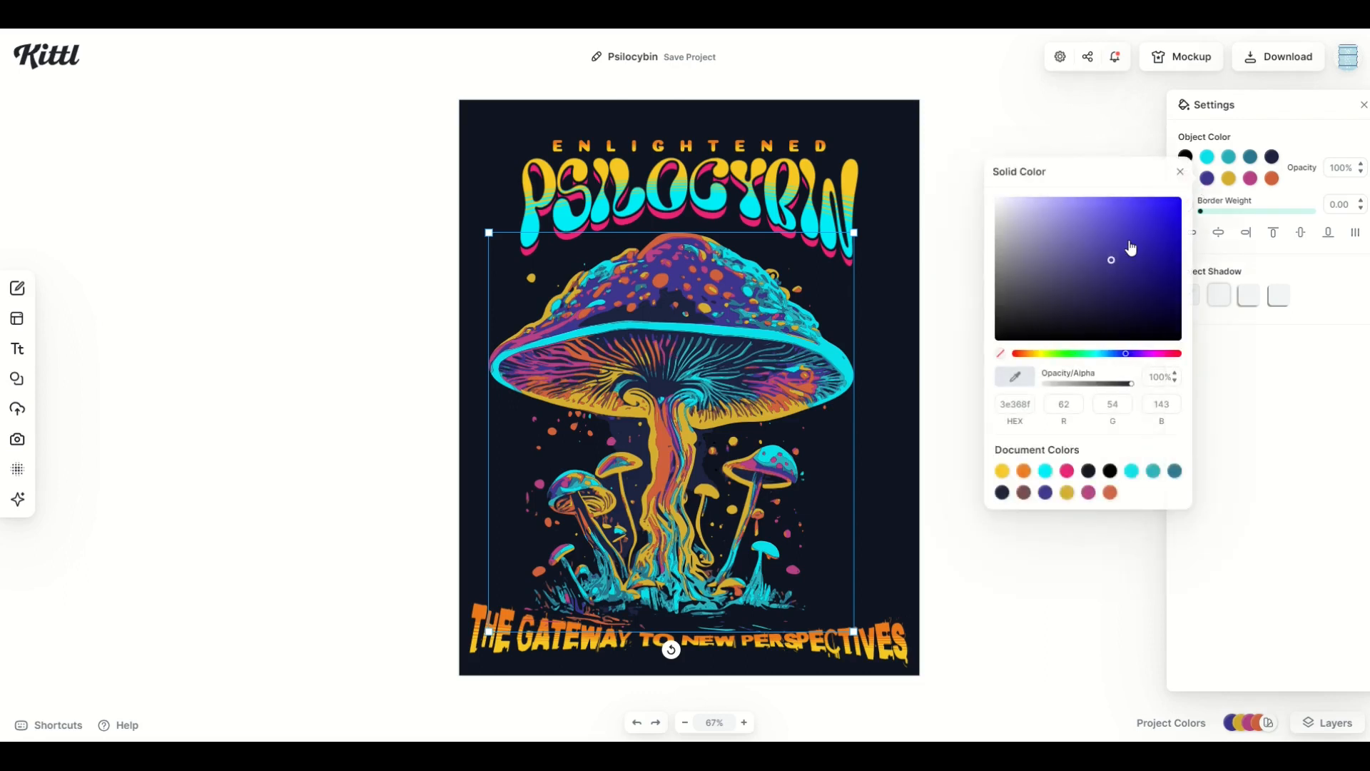
{"action": "left_click", "coordinate": [1016, 353]}
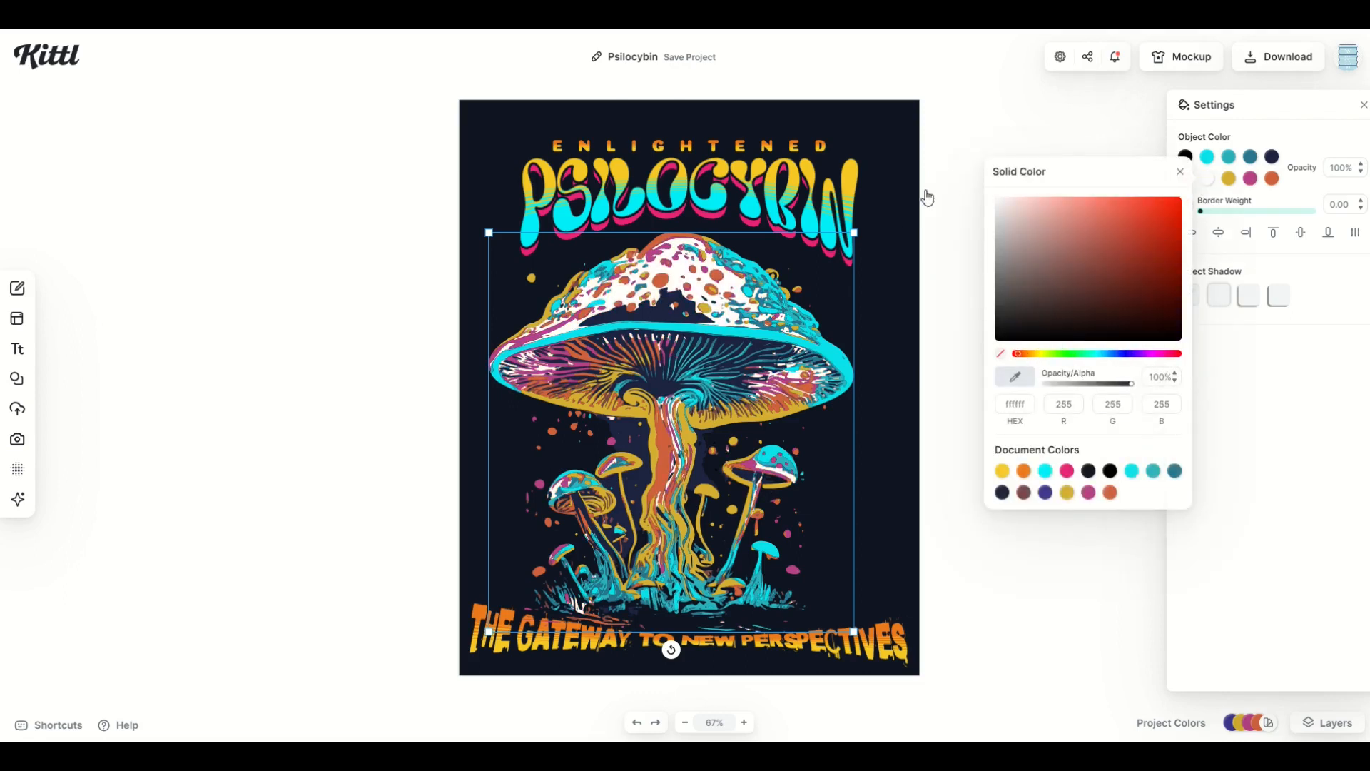
{"action": "left_click", "coordinate": [1179, 282]}
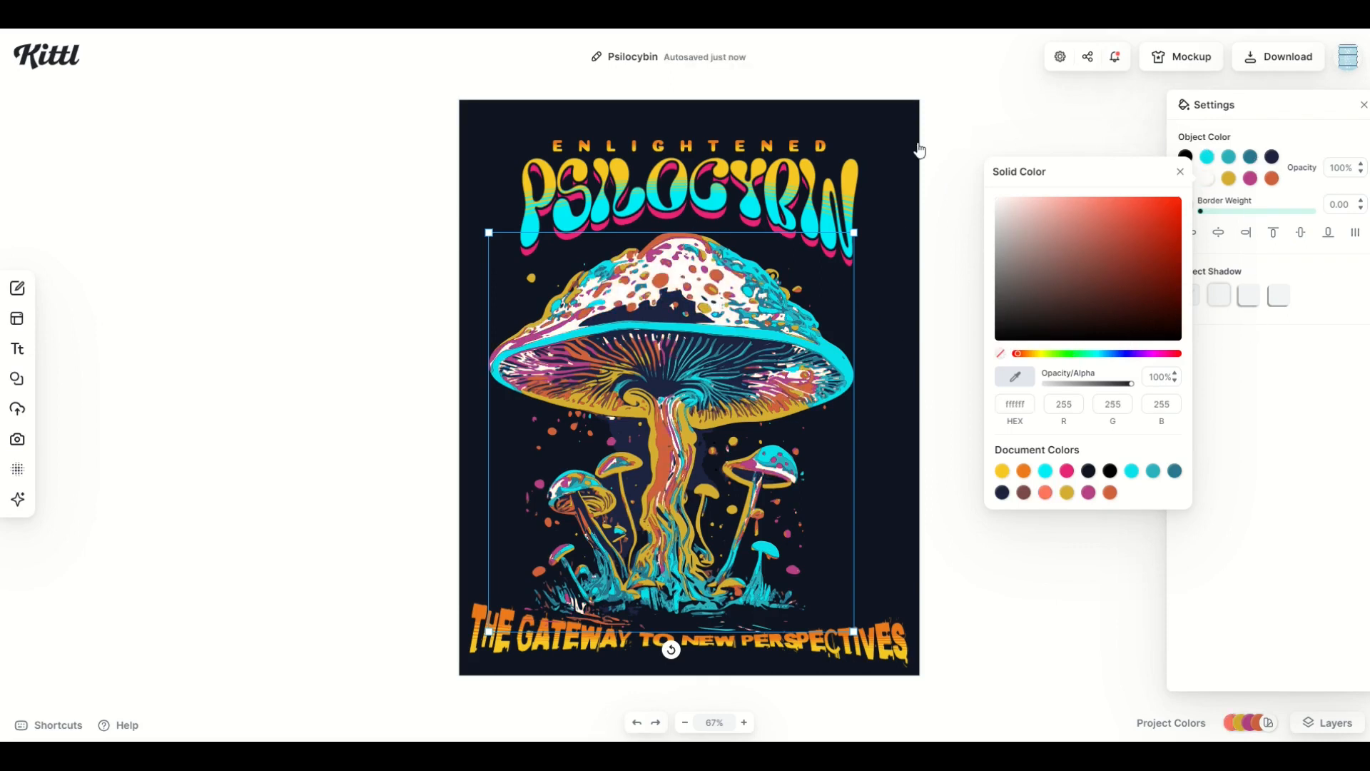
{"action": "left_click", "coordinate": [1205, 178]}
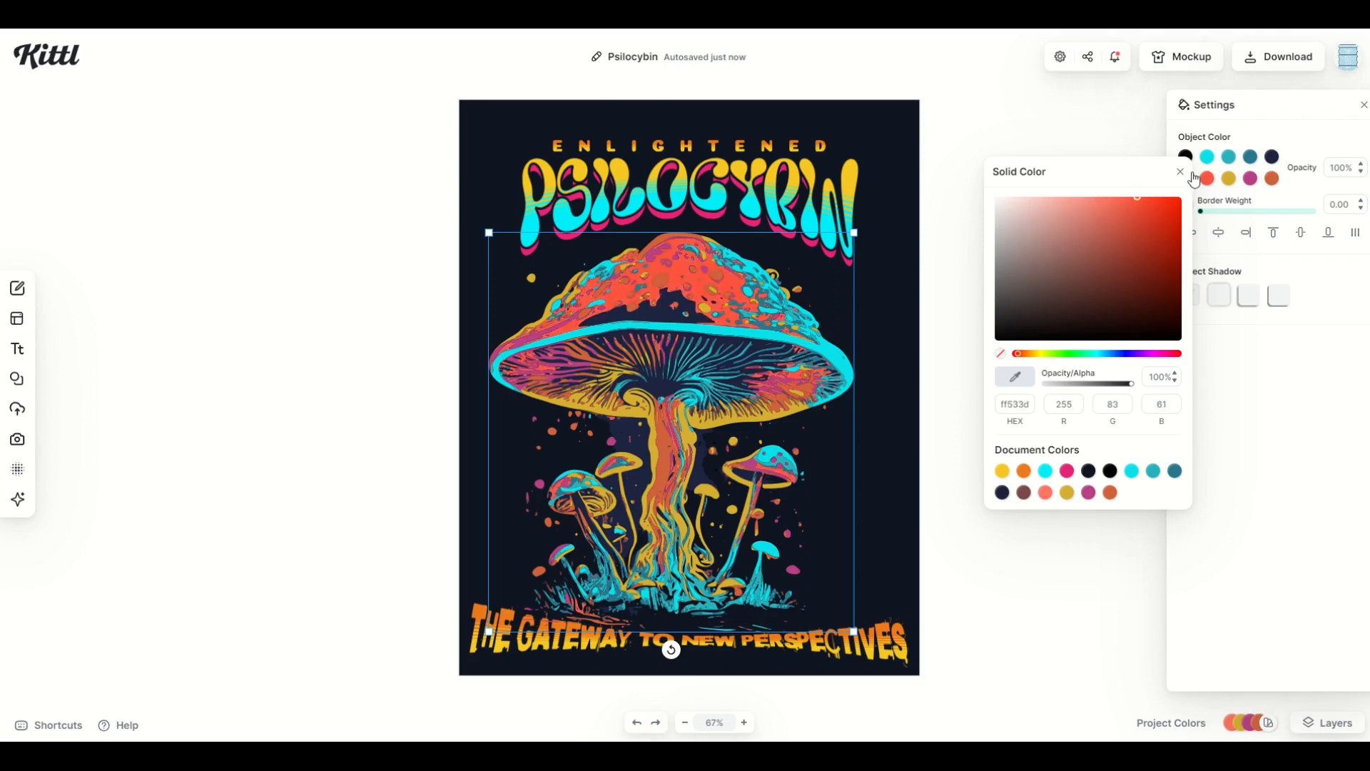
{"action": "left_click", "coordinate": [1180, 172]}
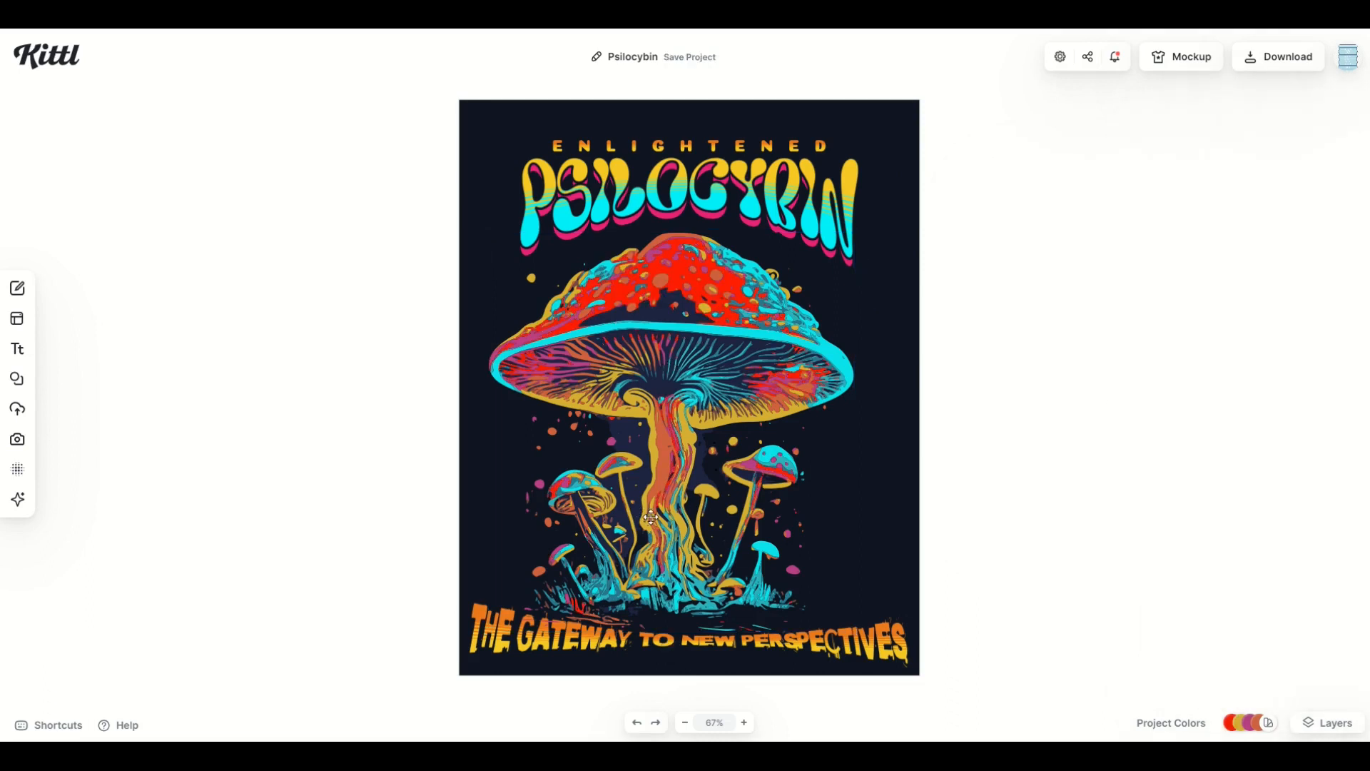
{"action": "mouse_move", "coordinate": [234, 374]}
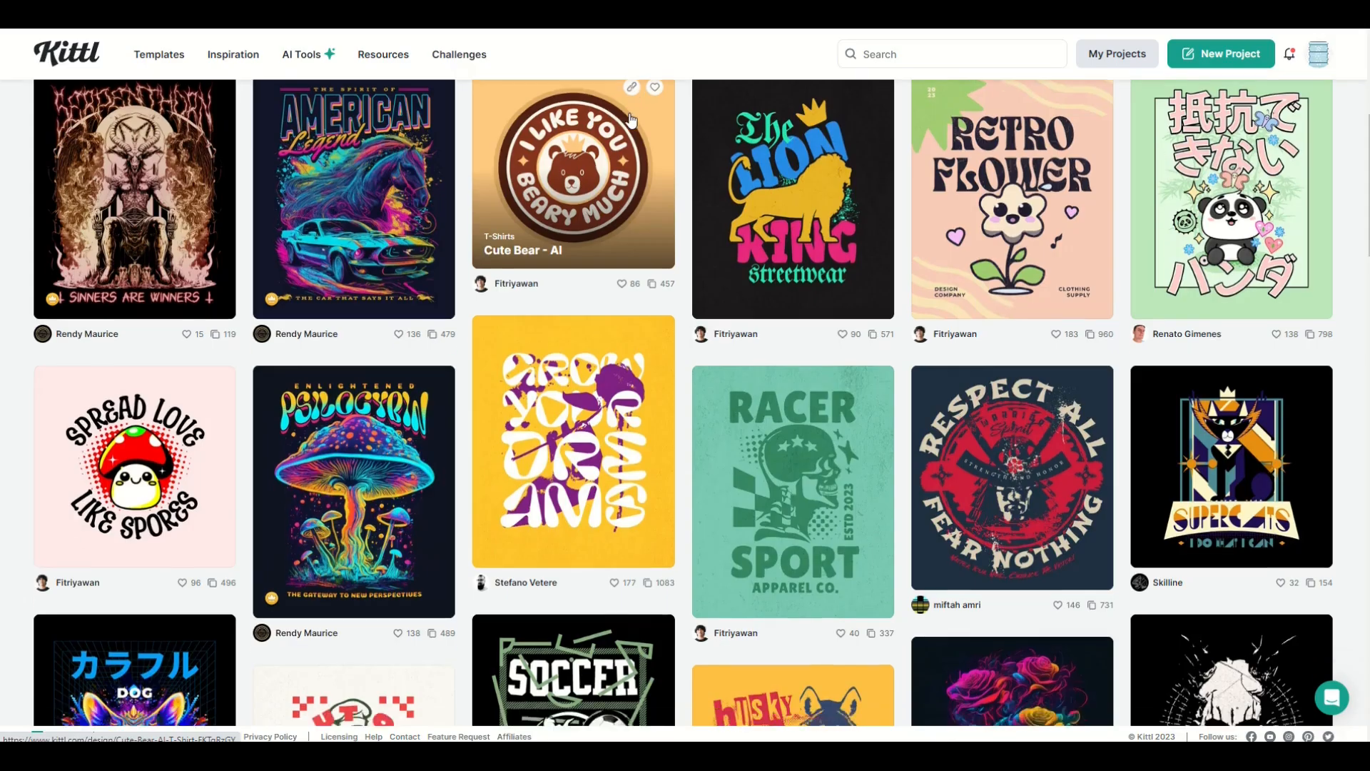
Scroll down through the T-shirt template gallery, then back up slightly
{"action": "scroll", "scroll_direction": "down", "scroll_amount": 3}
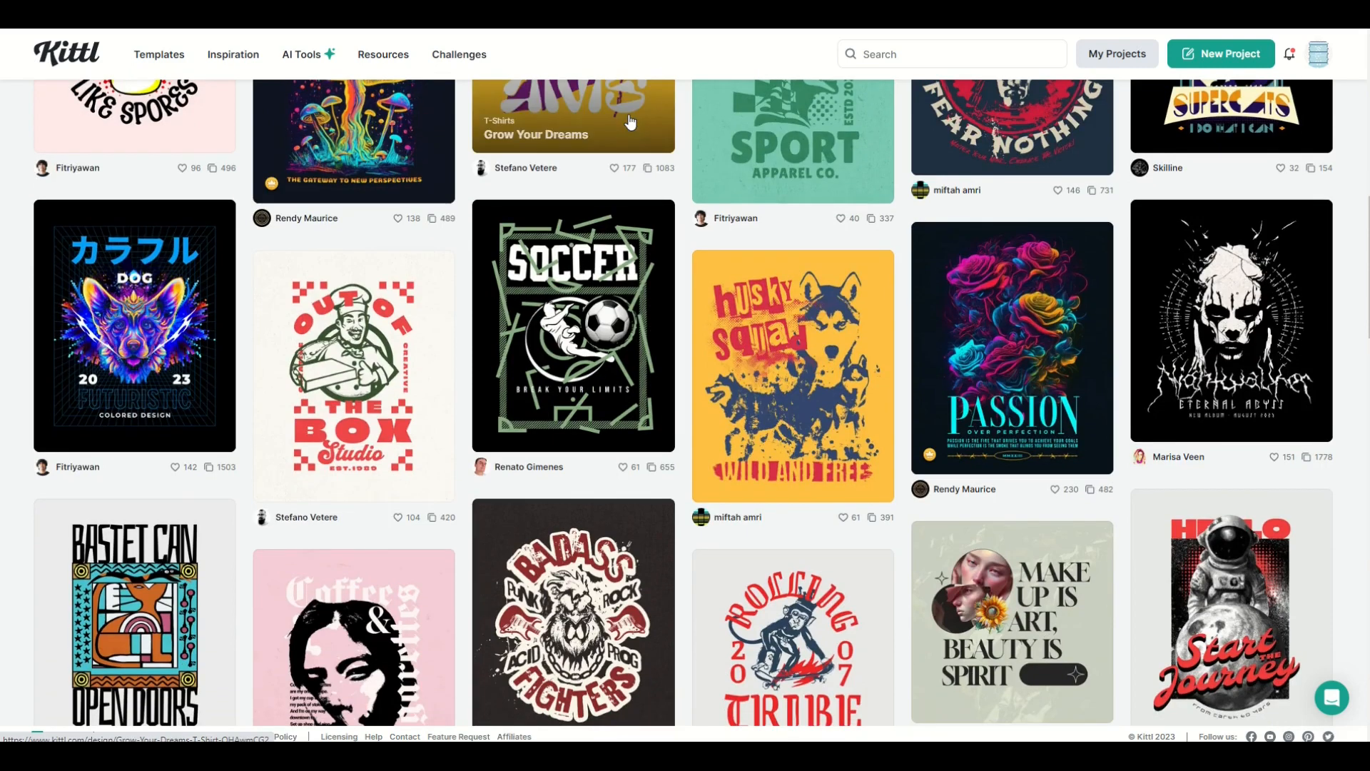
{"action": "scroll", "scroll_direction": "down", "scroll_amount": 3}
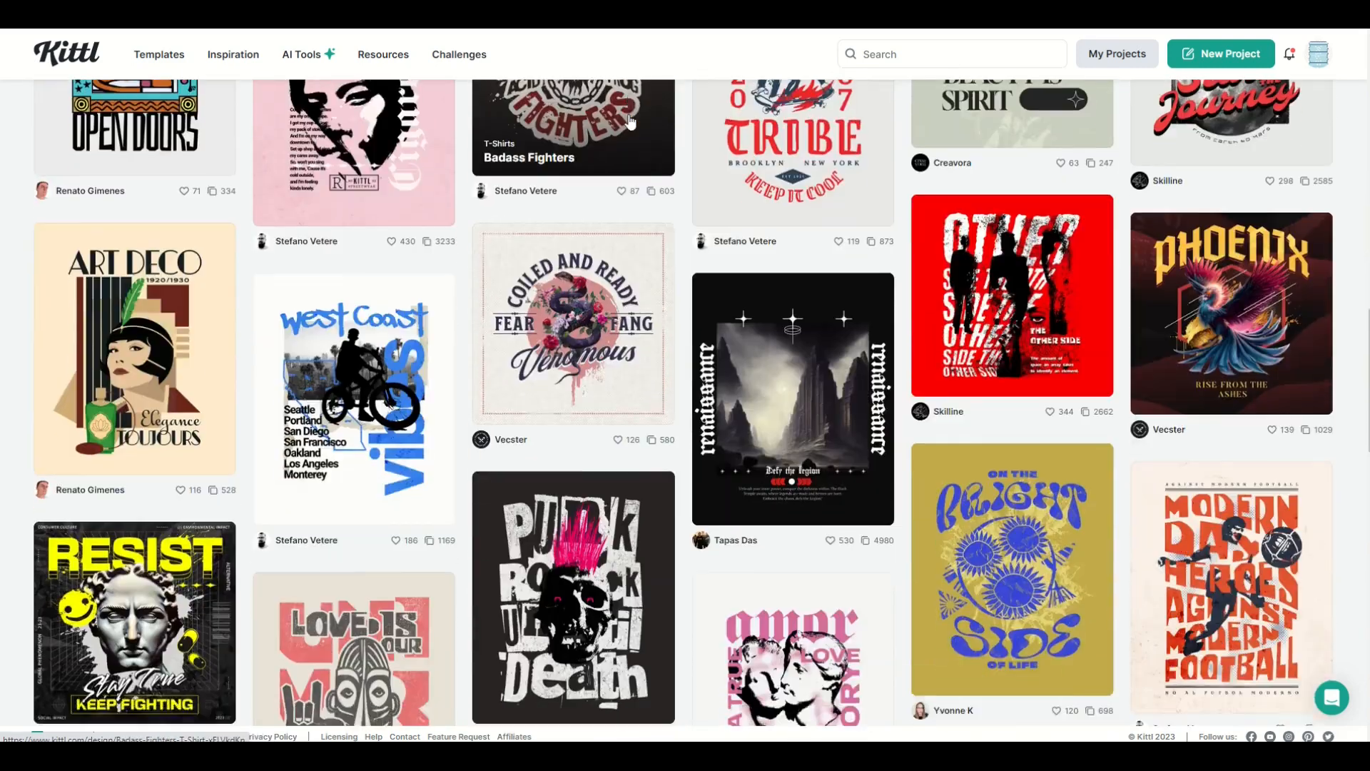
{"action": "scroll", "scroll_direction": "down", "scroll_amount": 3}
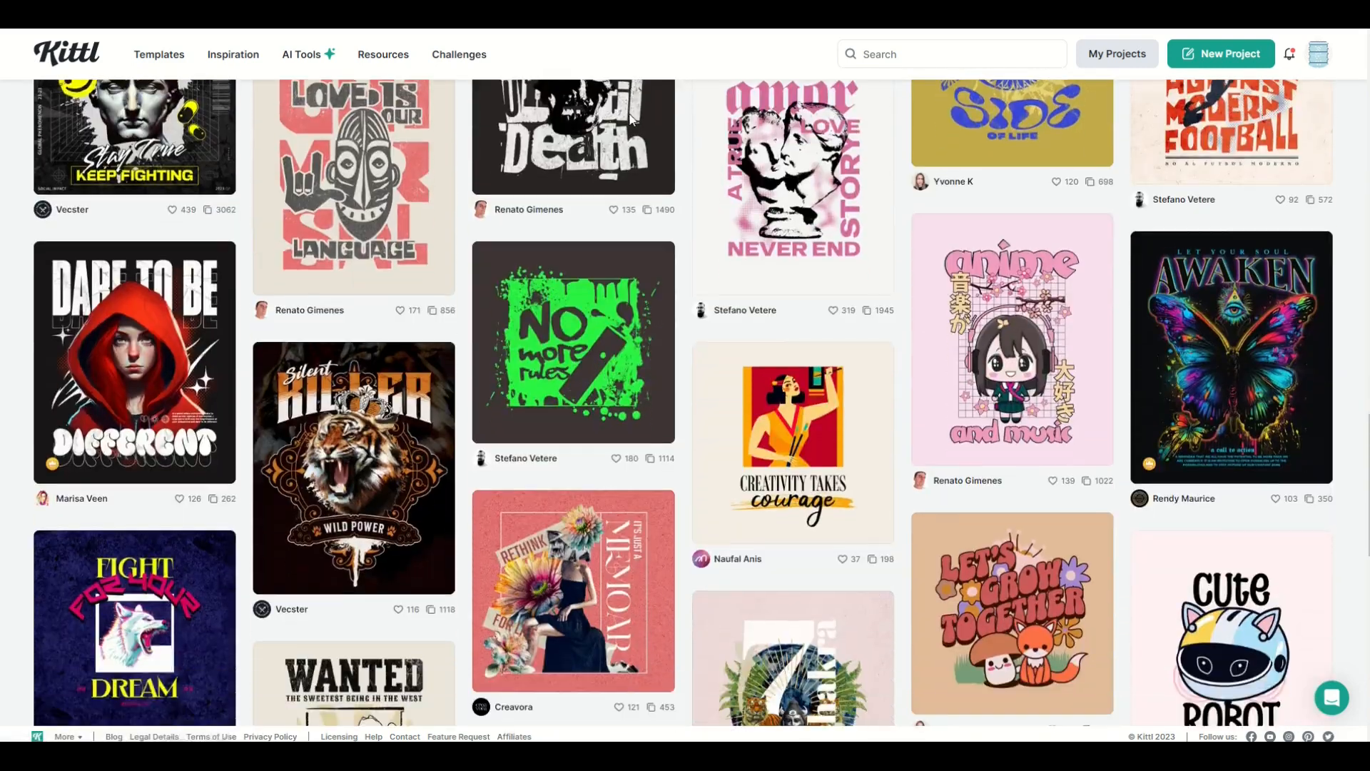
{"action": "scroll", "scroll_direction": "down", "scroll_amount": 3}
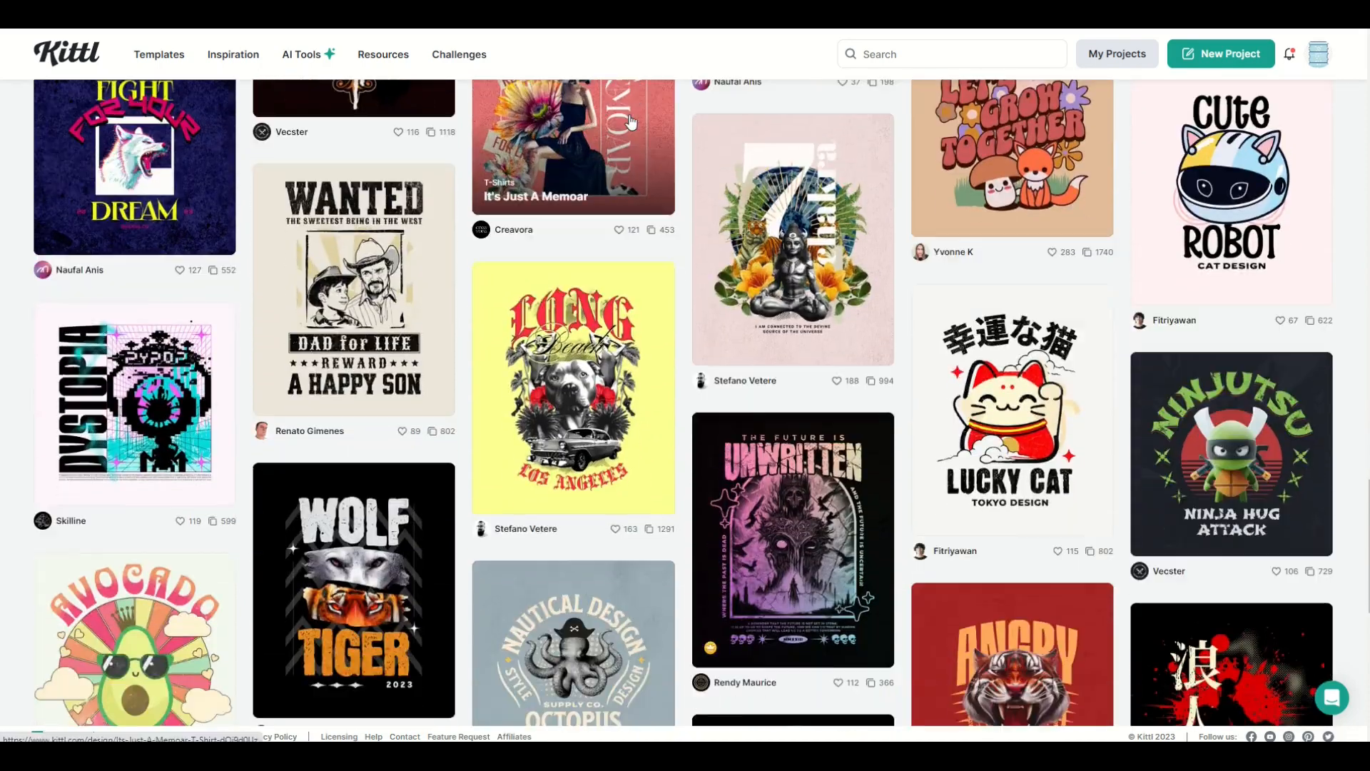
{"action": "scroll", "scroll_direction": "down", "scroll_amount": 3}
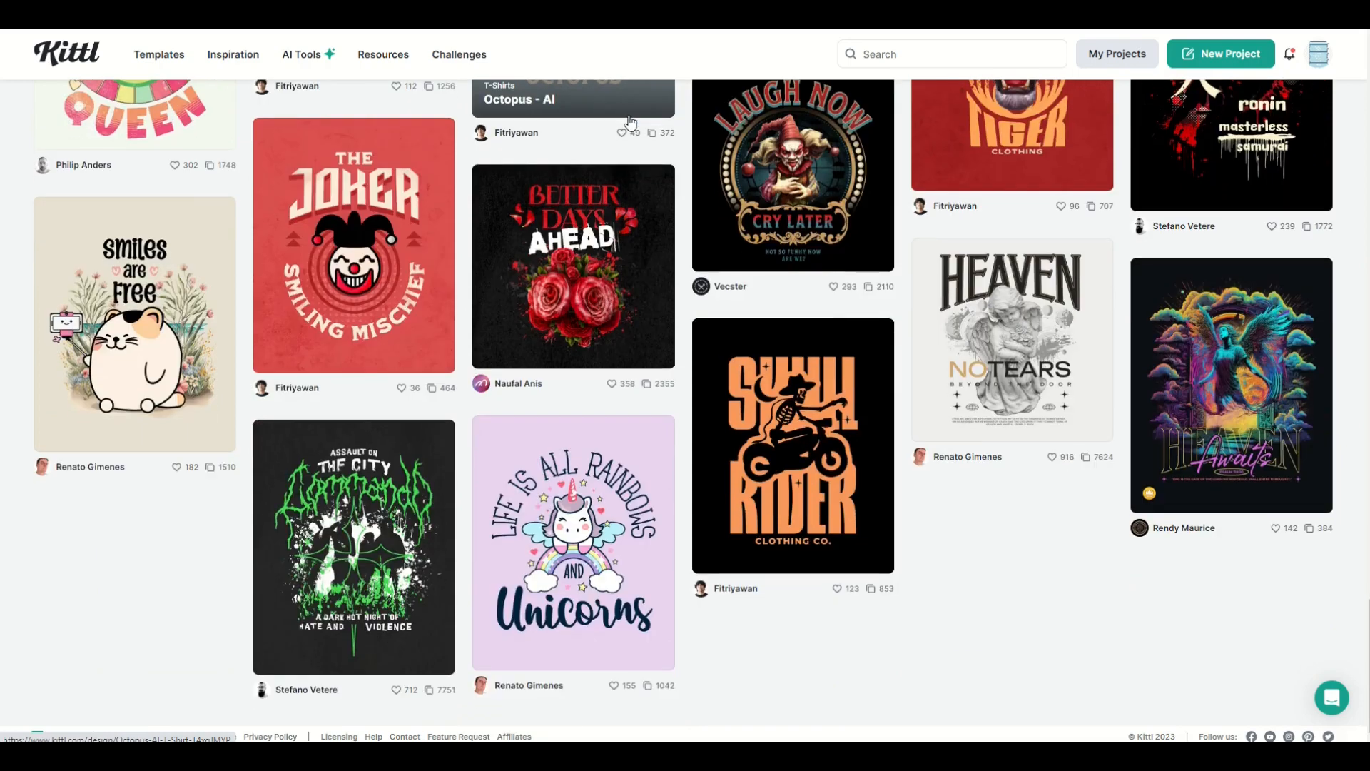
{"action": "scroll", "scroll_direction": "up", "scroll_amount": 3}
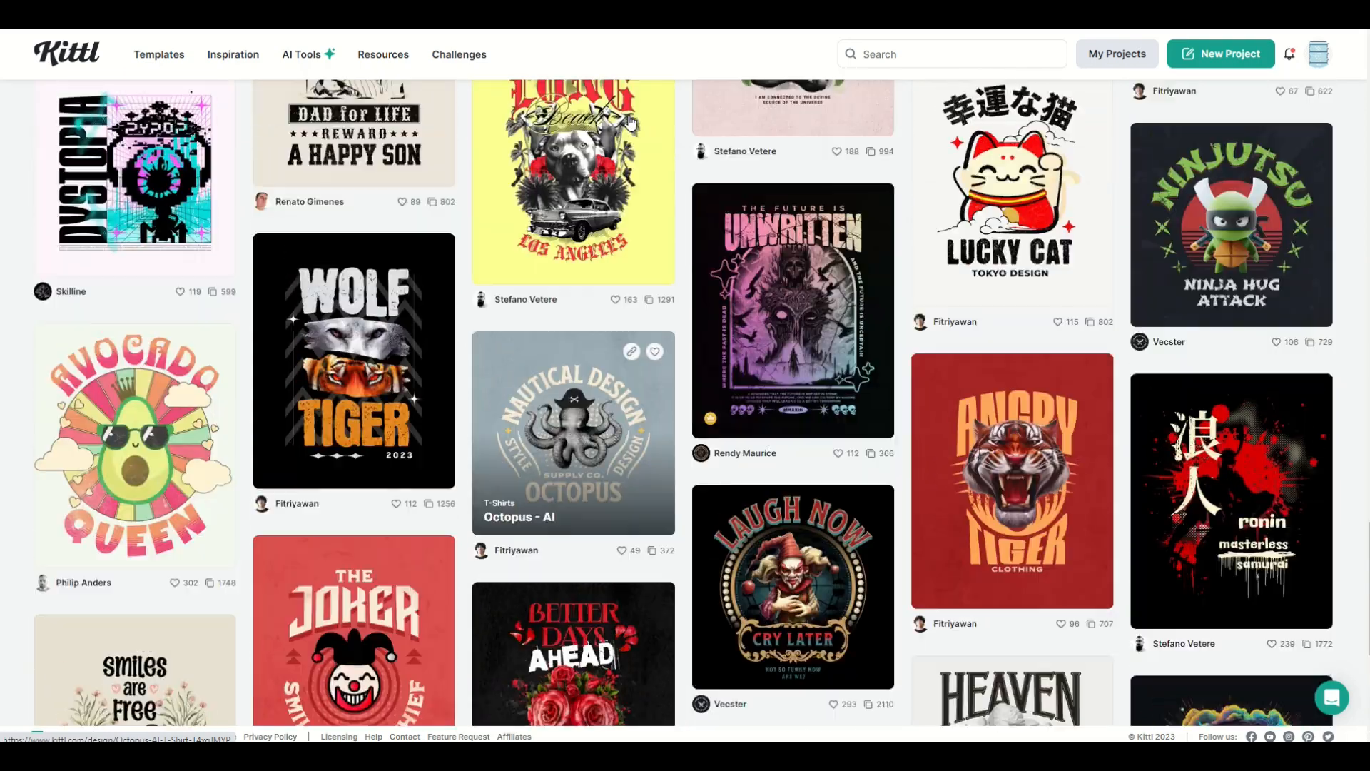
{"action": "scroll", "scroll_direction": "up", "scroll_amount": 3}
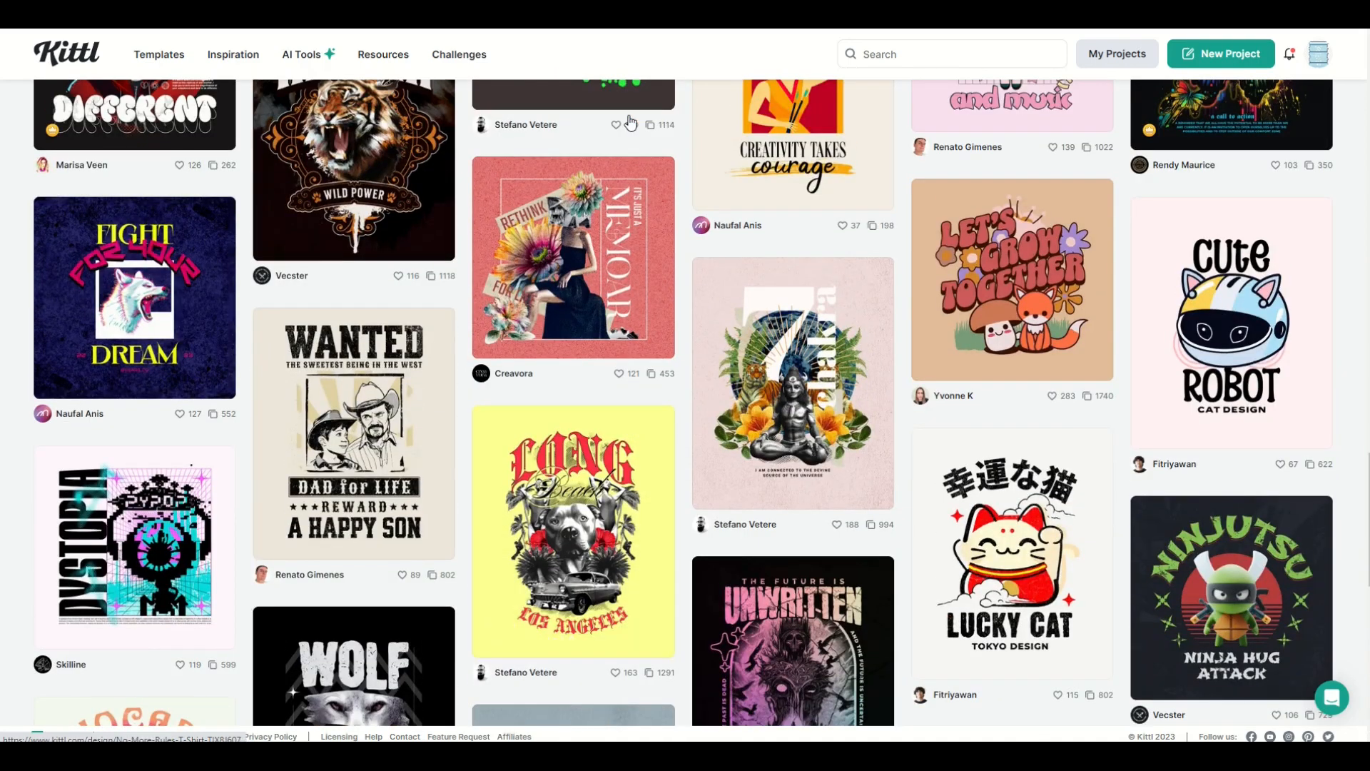